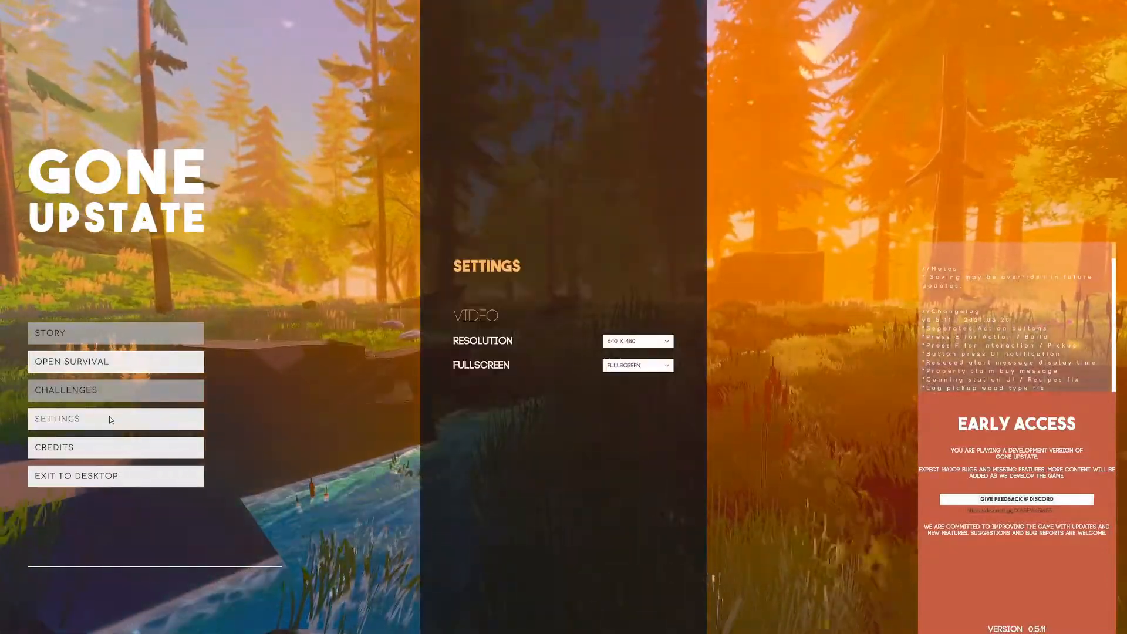
Choose 2560 x 1440 from the Resolution dropdown in Settings
{"action": "left_click", "coordinate": [636, 341]}
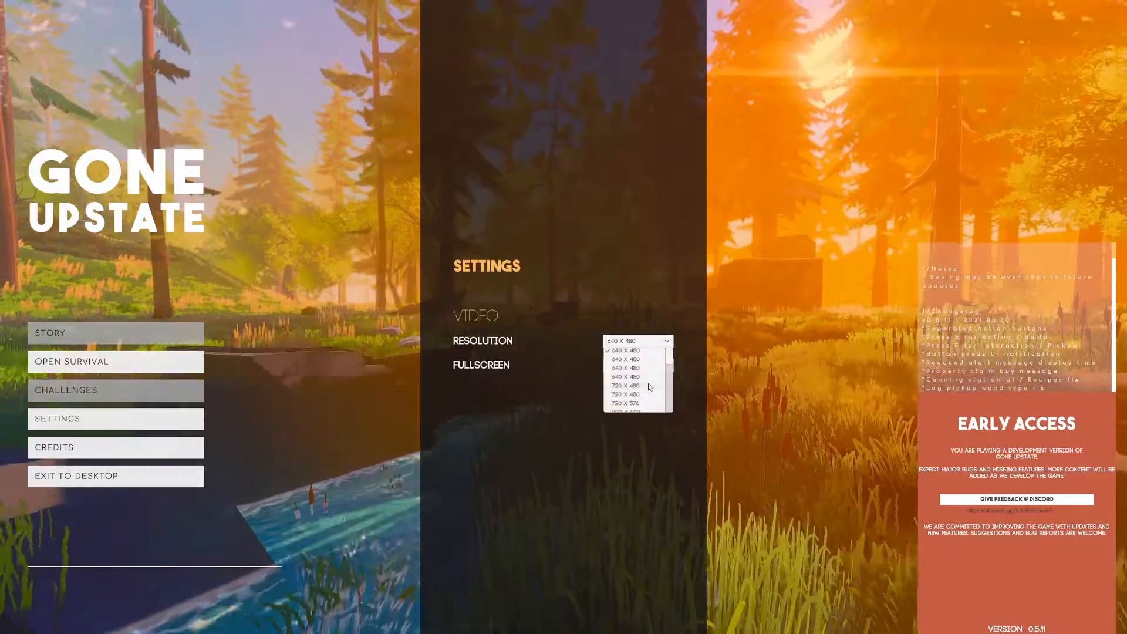
{"action": "left_click", "coordinate": [625, 376]}
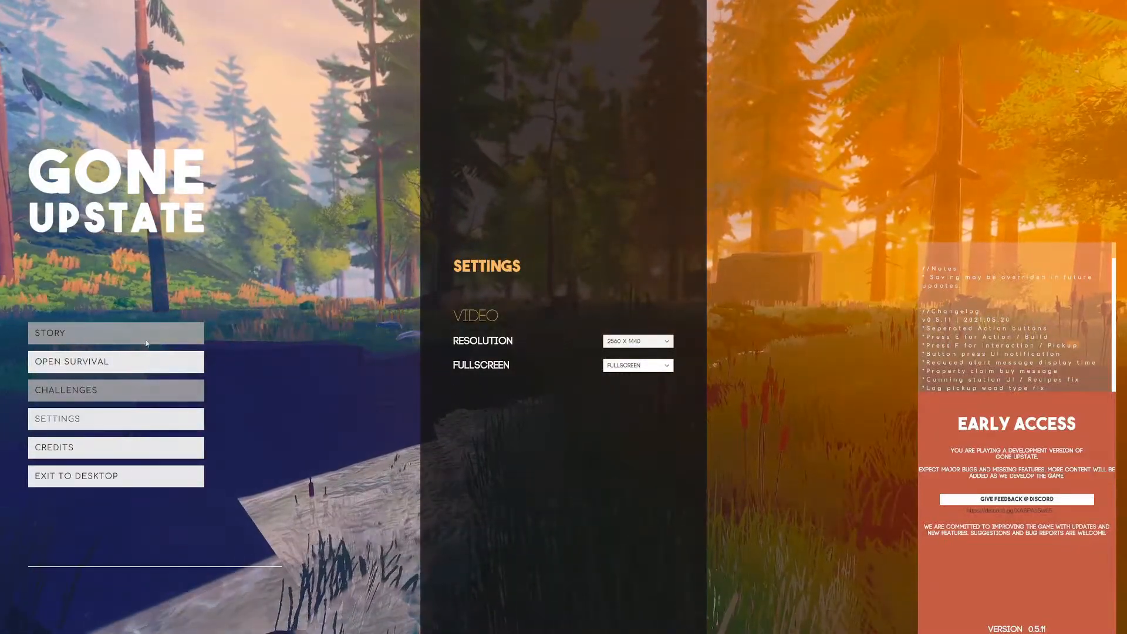
{"action": "mouse_move", "coordinate": [72, 362]}
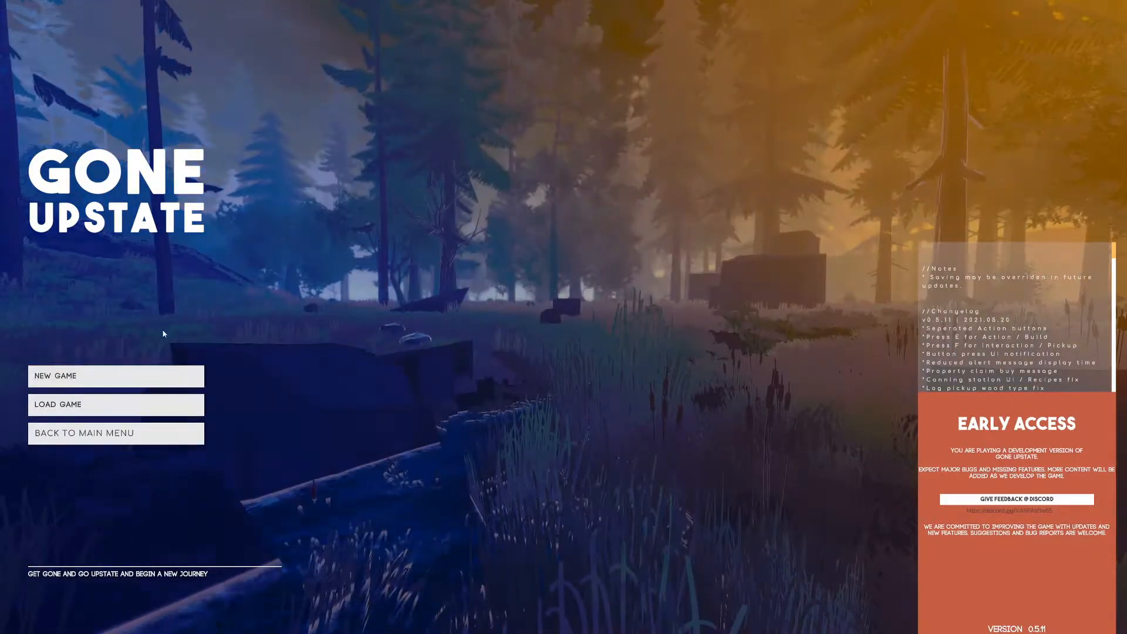
{"action": "mouse_move", "coordinate": [61, 380]}
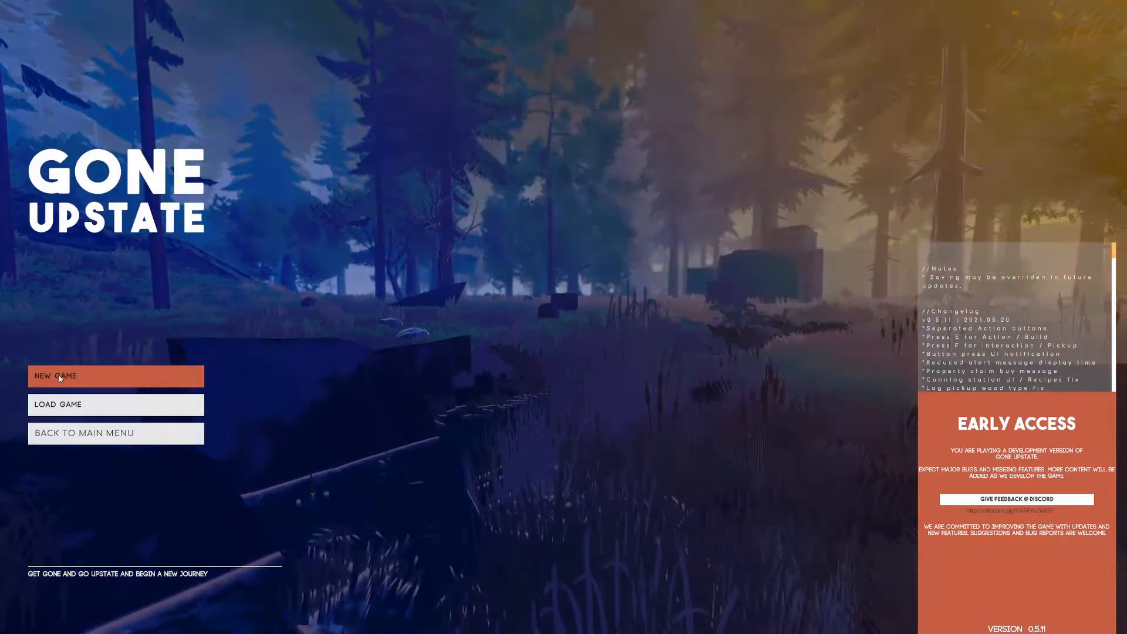
Set up a new open survival game with Stimi $1200 starting money and start it
{"action": "left_click", "coordinate": [115, 375]}
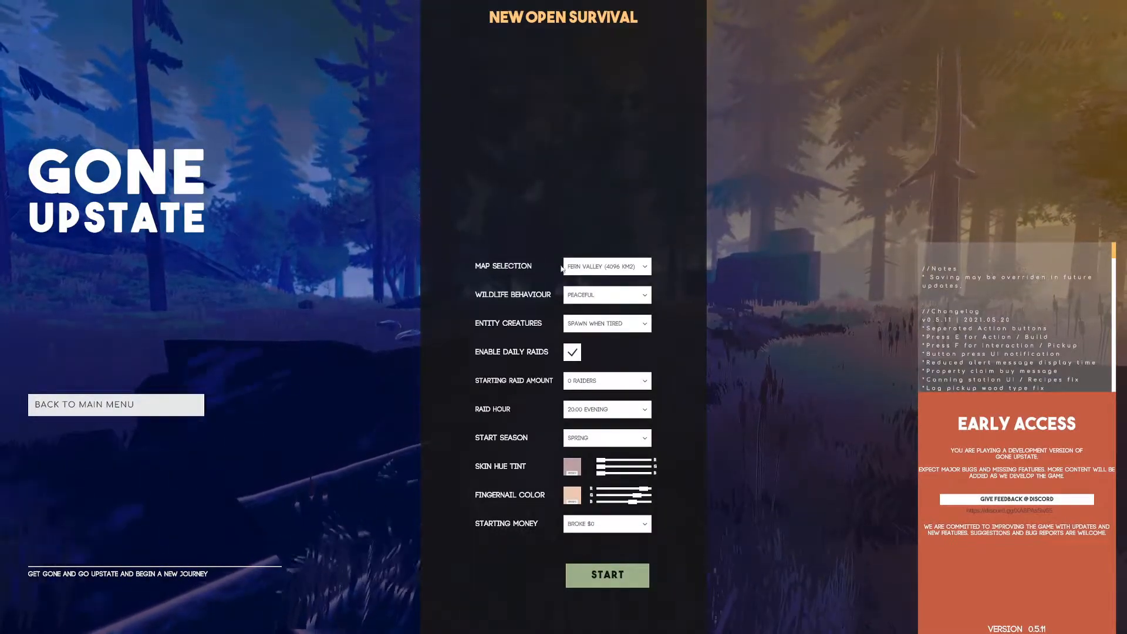
{"action": "left_click", "coordinate": [606, 266]}
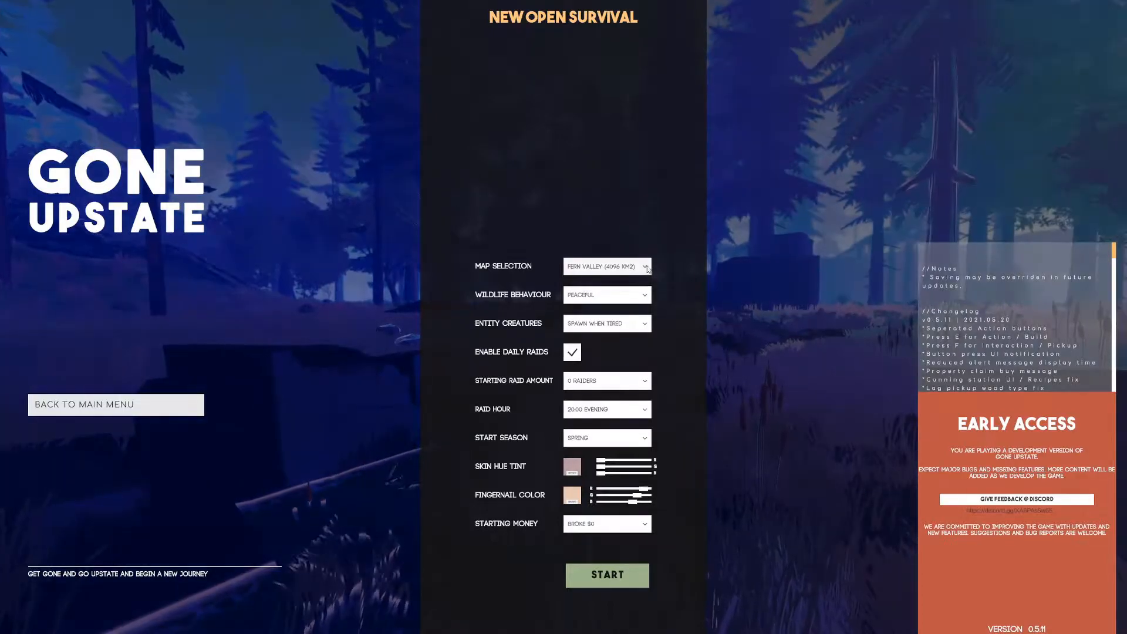
{"action": "left_click", "coordinate": [606, 295]}
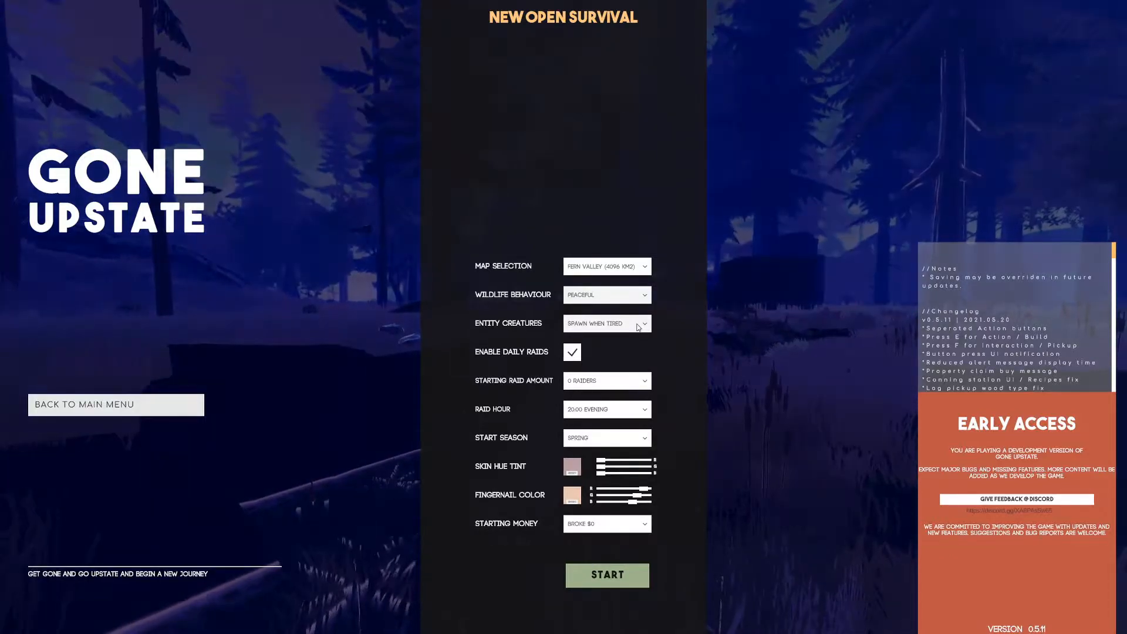
{"action": "left_click", "coordinate": [606, 323]}
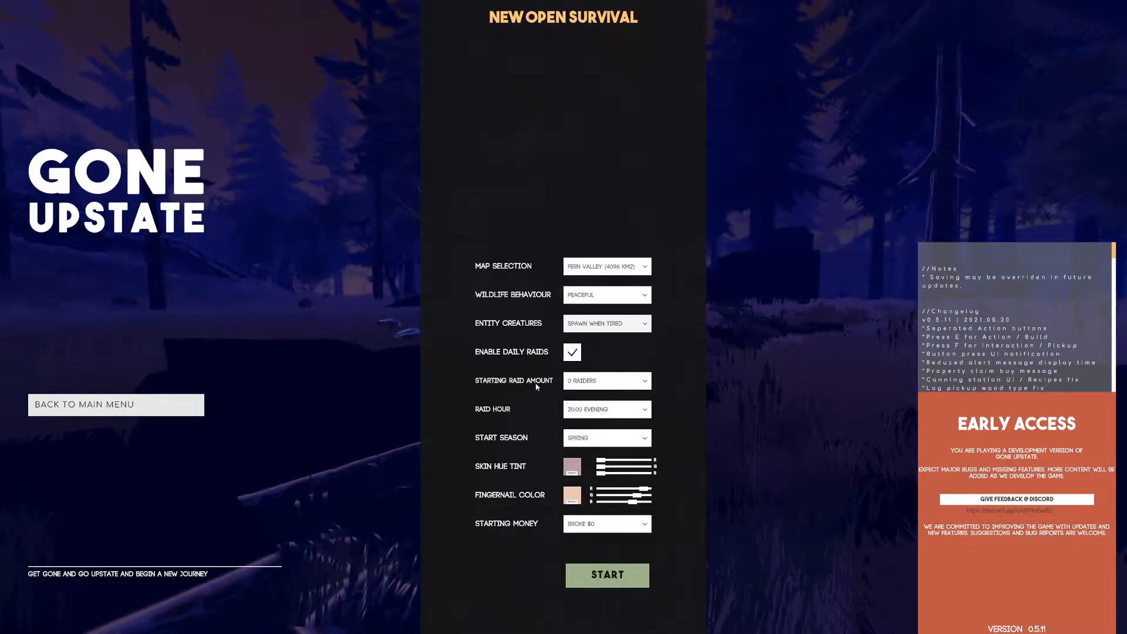
{"action": "mouse_move", "coordinate": [491, 417]}
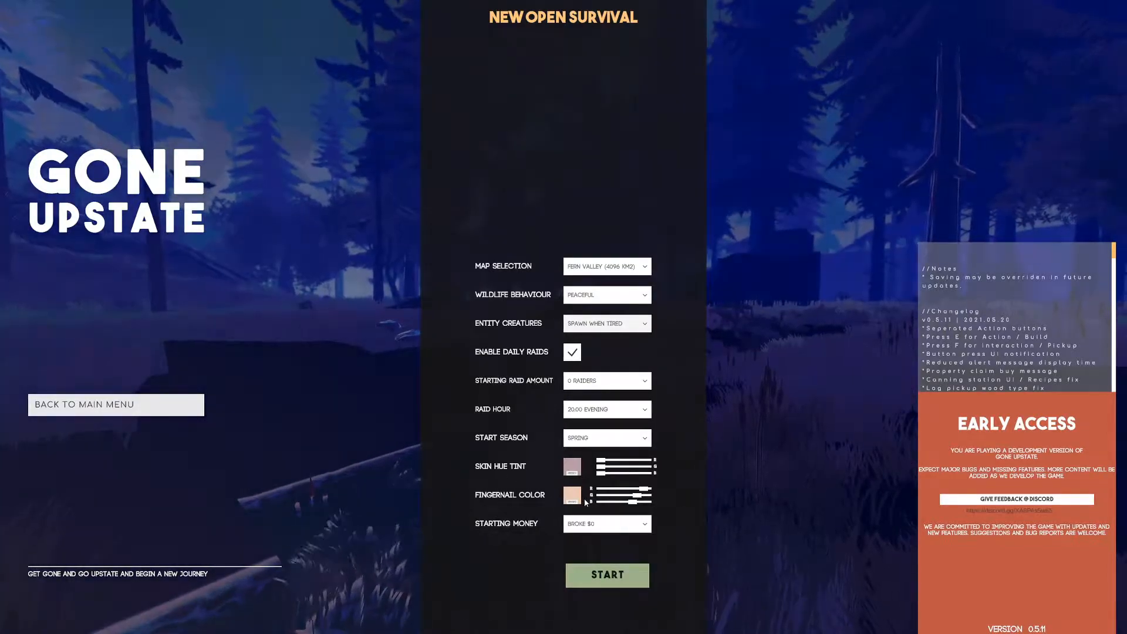
{"action": "left_click", "coordinate": [606, 523]}
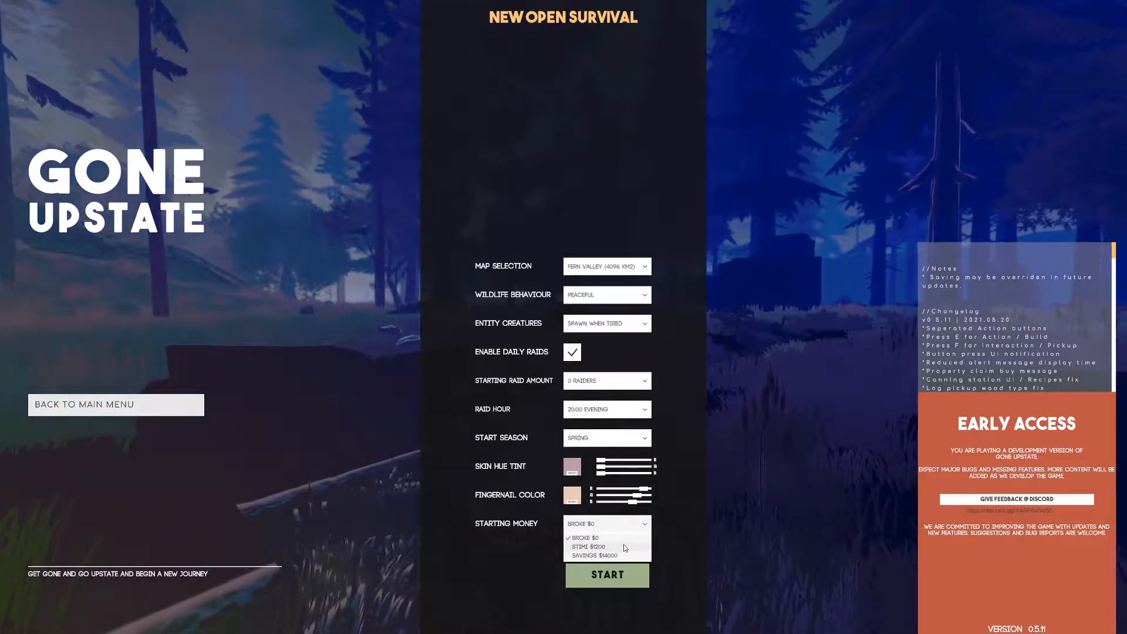
{"action": "left_click", "coordinate": [587, 546]}
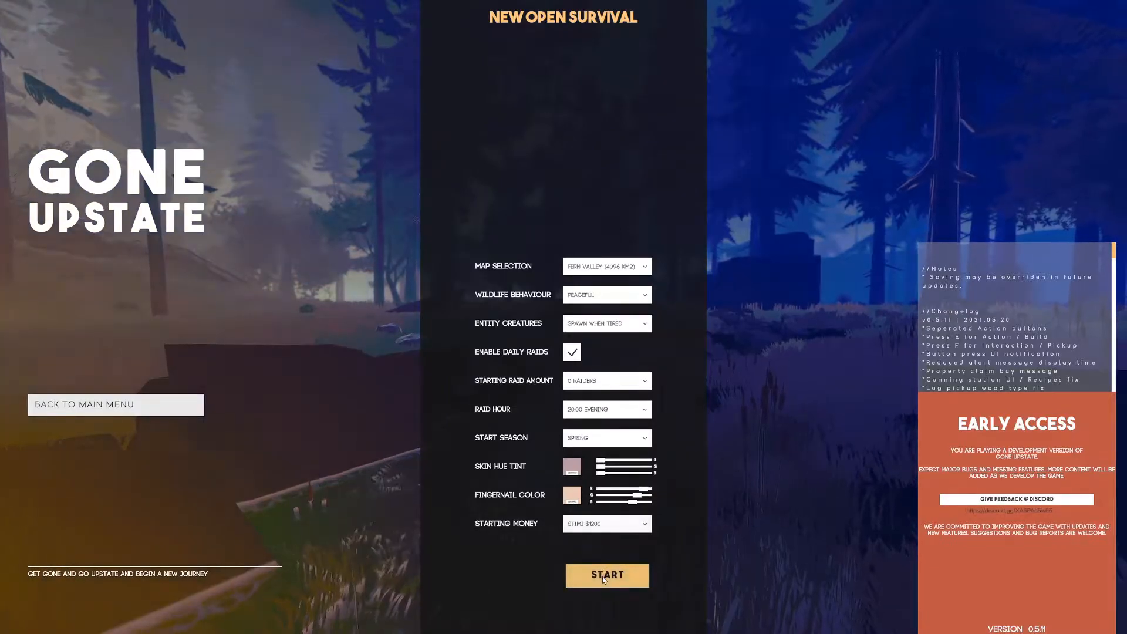
{"action": "left_click", "coordinate": [606, 574]}
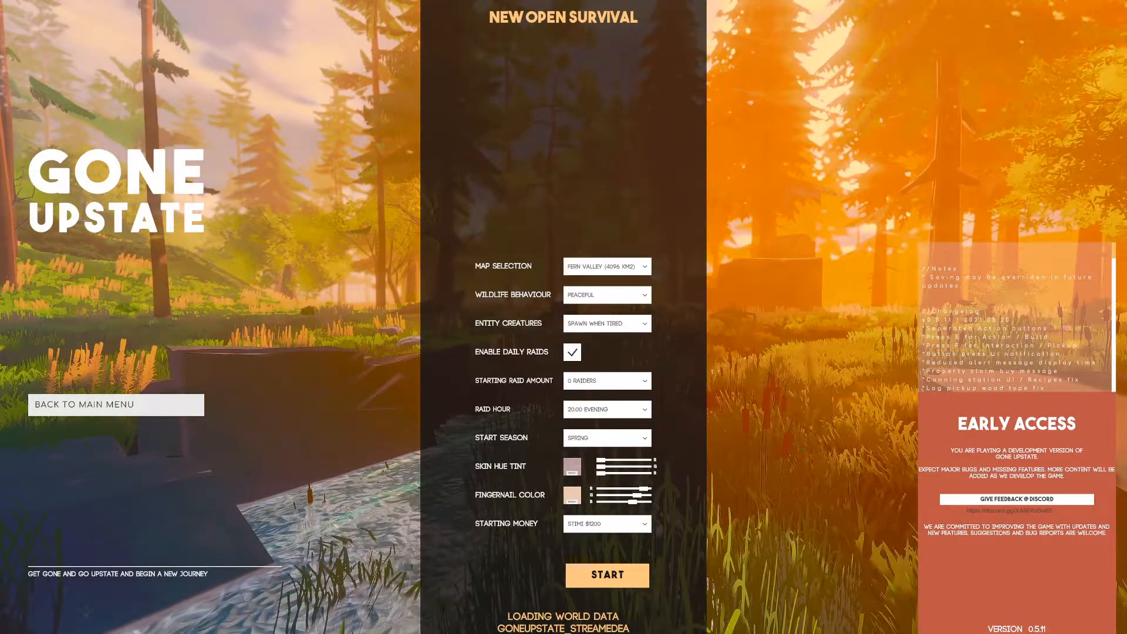
Spawn into the loaded world on day 1 of spring beside the grocery store
{"action": "left_click", "coordinate": [606, 575]}
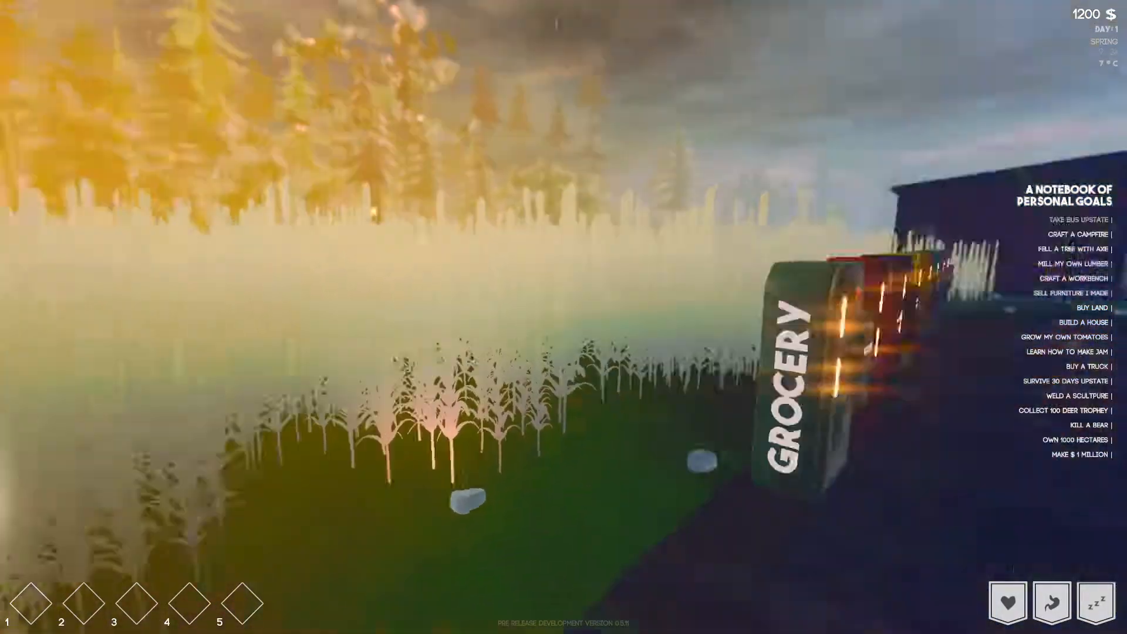
Equip the phone from the player inventory and return to the world
{"action": "key", "text": "Tab"}
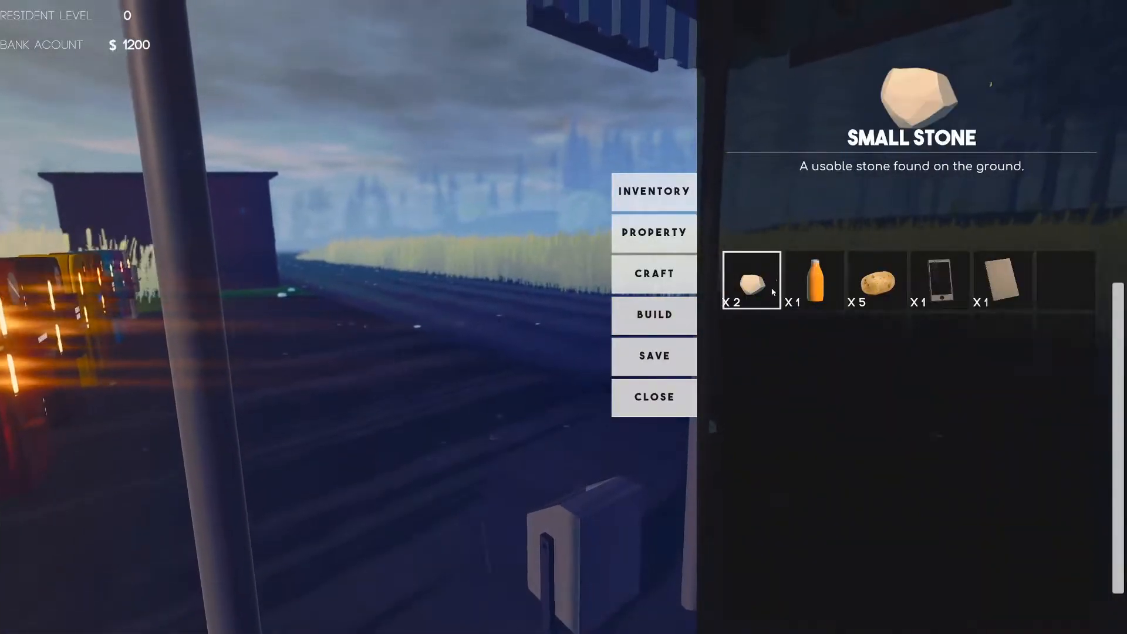
{"action": "left_click", "coordinate": [942, 280]}
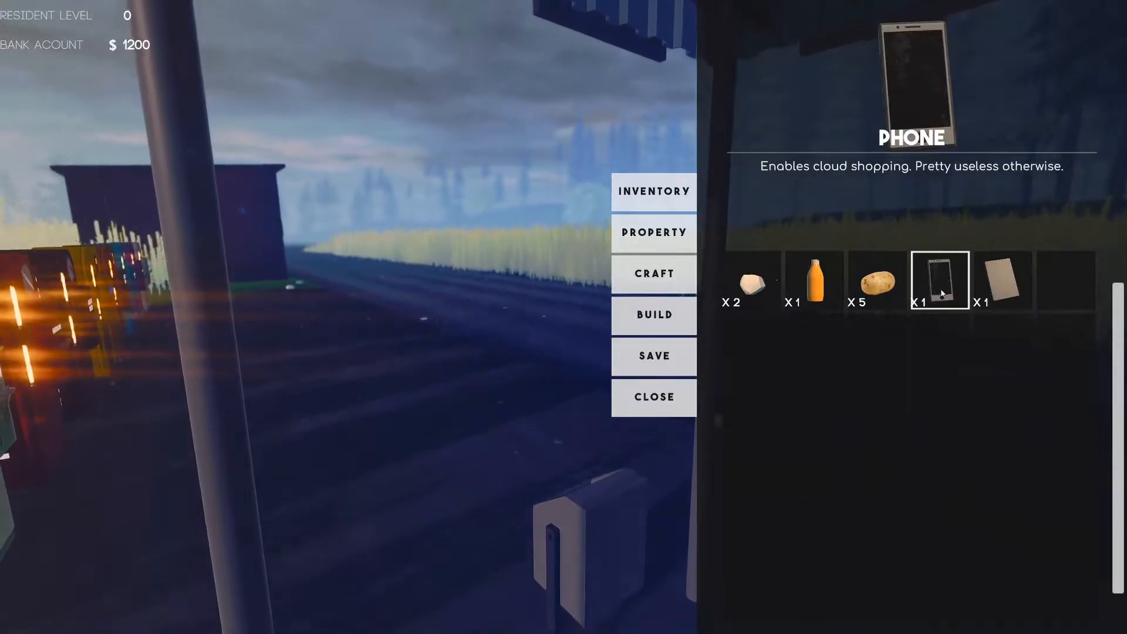
{"action": "left_click", "coordinate": [1002, 281]}
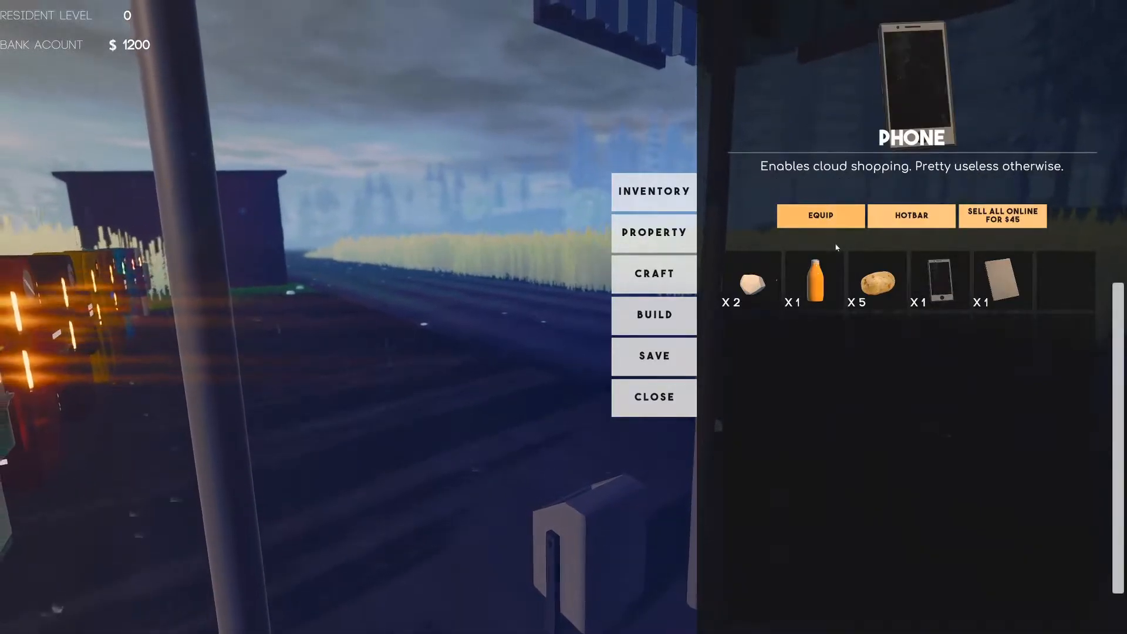
{"action": "left_click", "coordinate": [820, 215]}
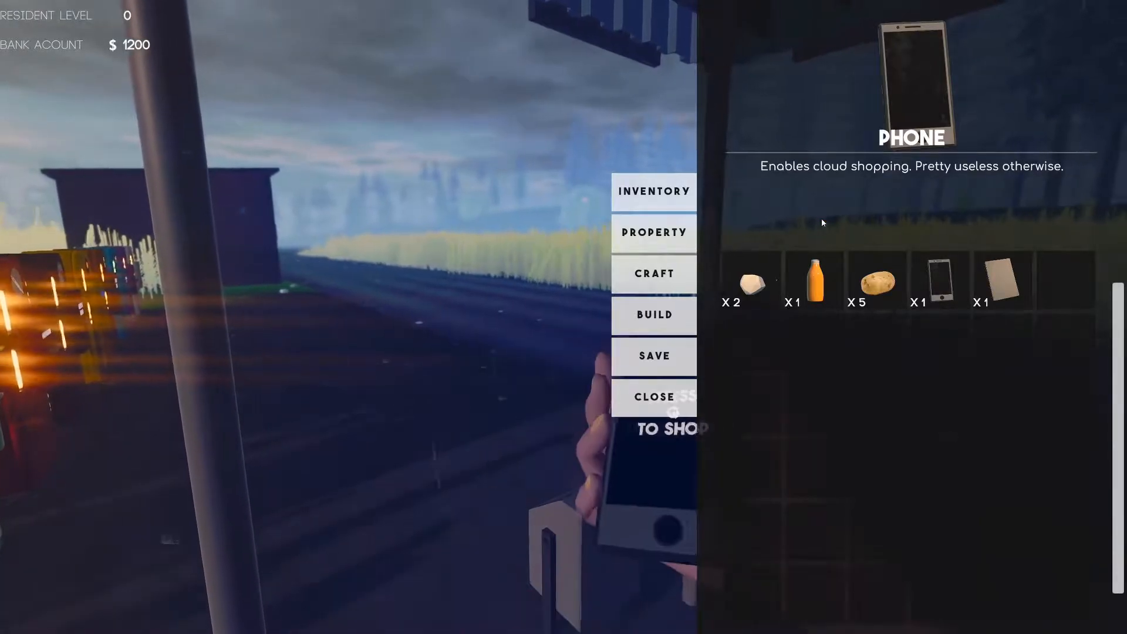
{"action": "left_click", "coordinate": [653, 397]}
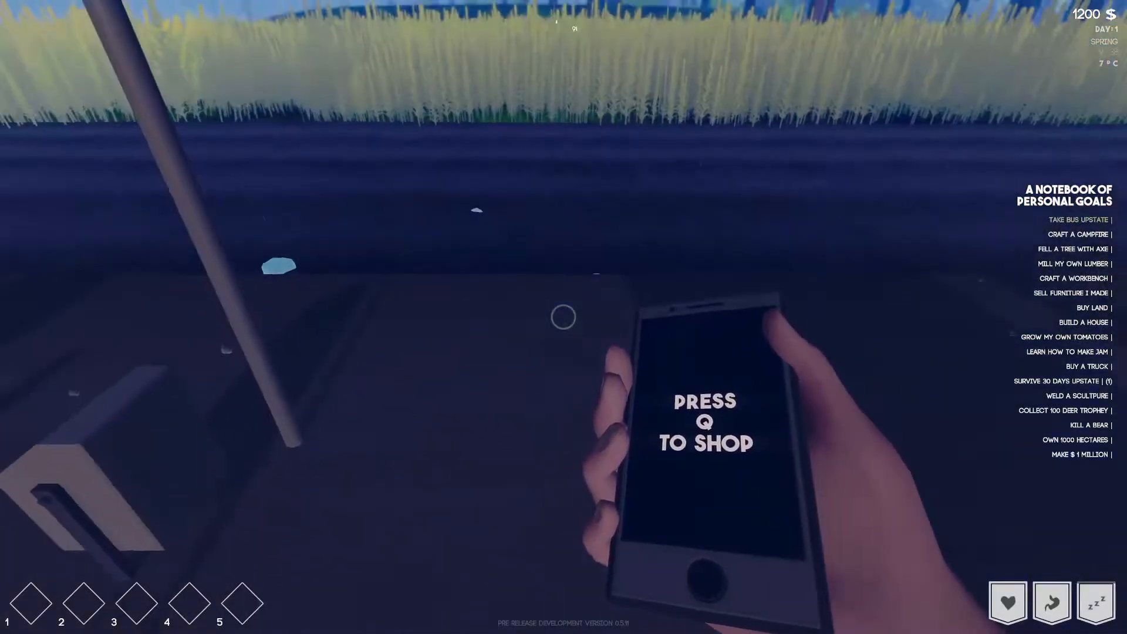
Browse Trucks & Auto in cloud shopping and view the C8 Pickup Truck
{"action": "key", "text": "q"}
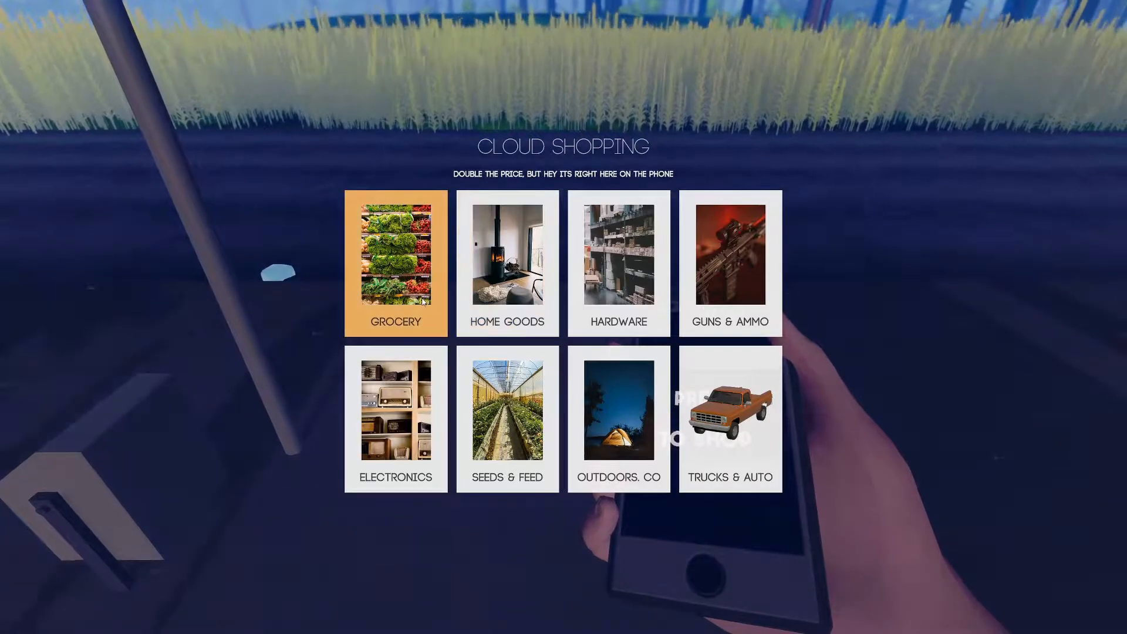
{"action": "left_click", "coordinate": [730, 419]}
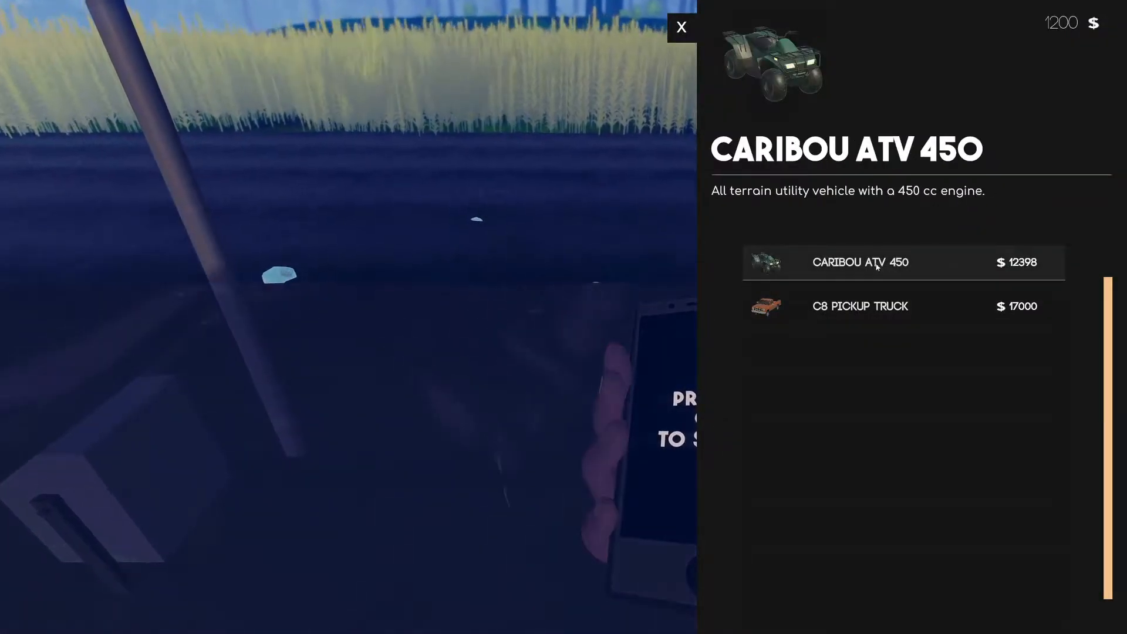
{"action": "left_click", "coordinate": [860, 306]}
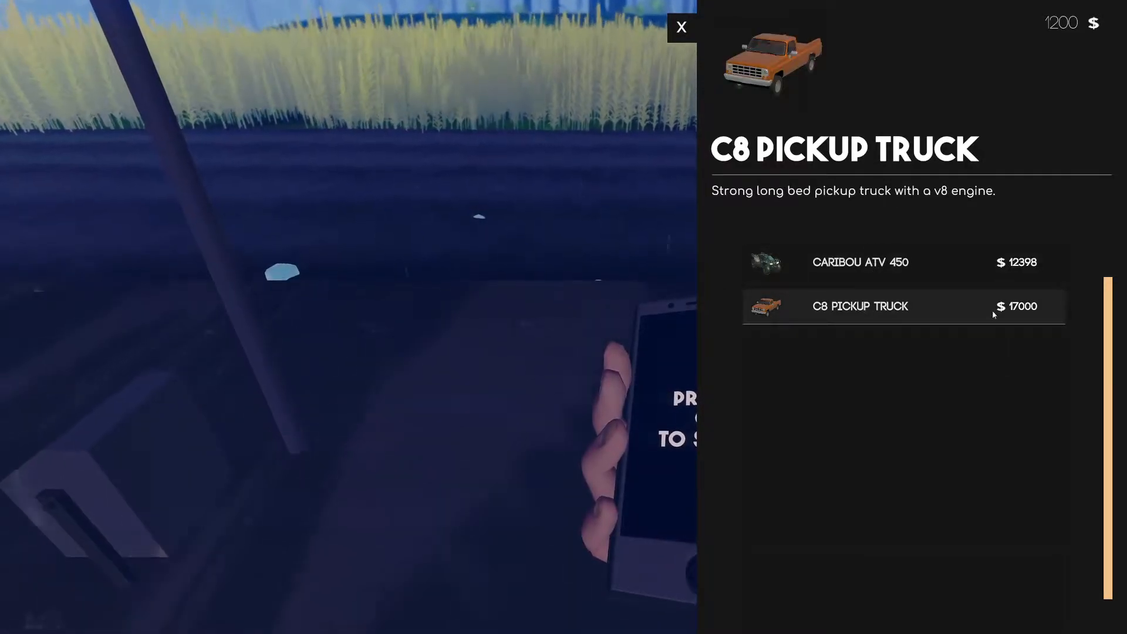
{"action": "left_click", "coordinate": [681, 27]}
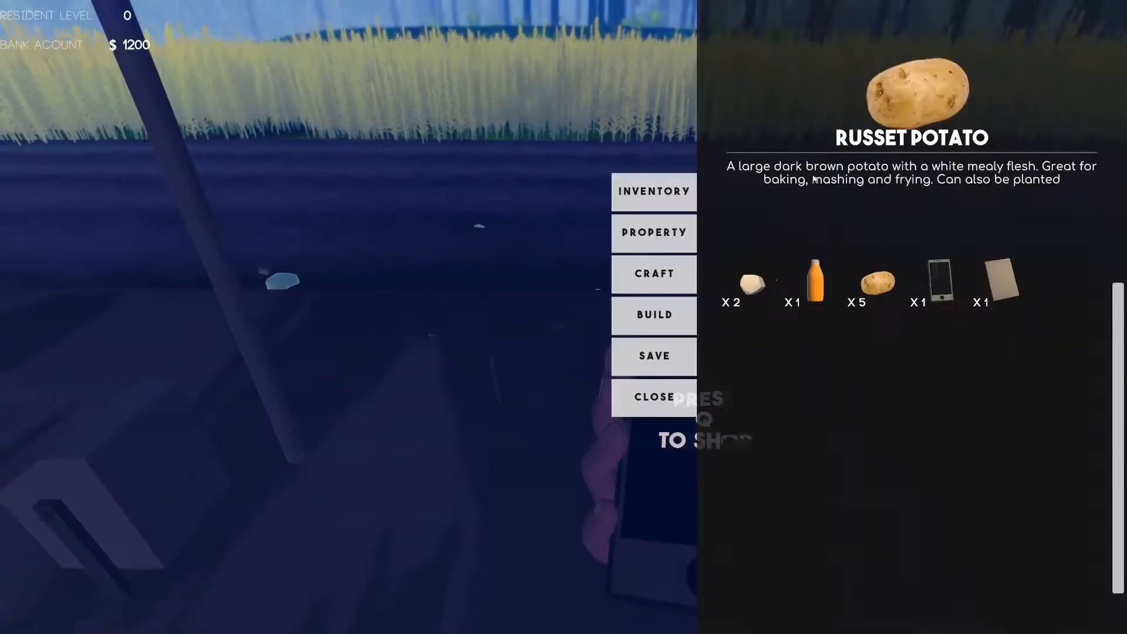
Browse the save files, building pieces and the campfire crafting recipe
{"action": "left_click", "coordinate": [653, 355]}
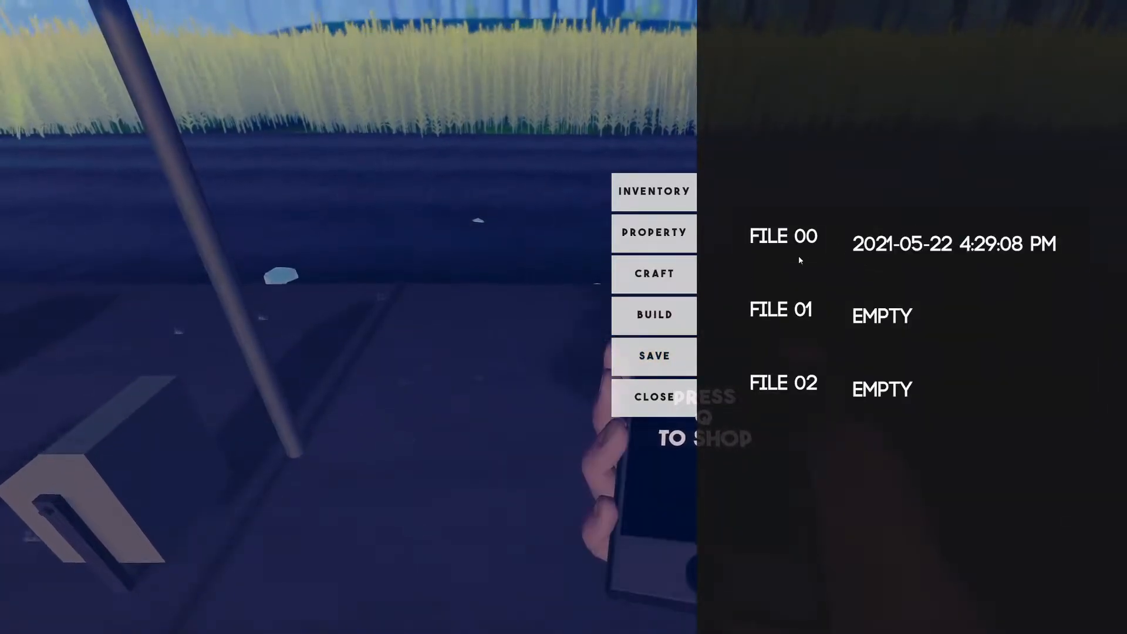
{"action": "left_click", "coordinate": [654, 315]}
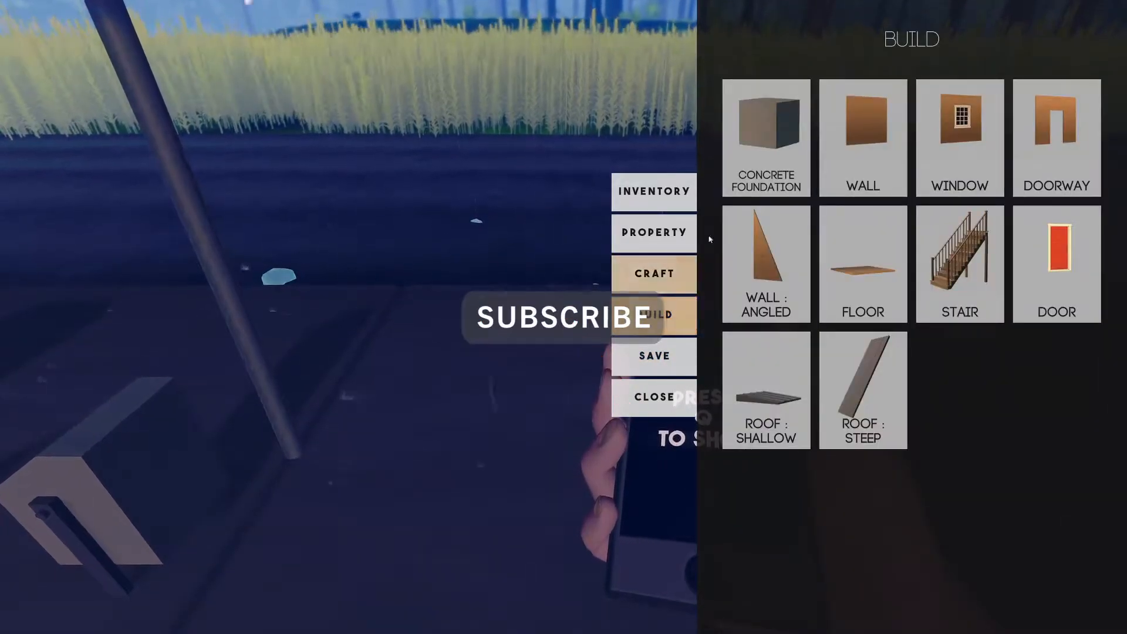
{"action": "left_click", "coordinate": [653, 274]}
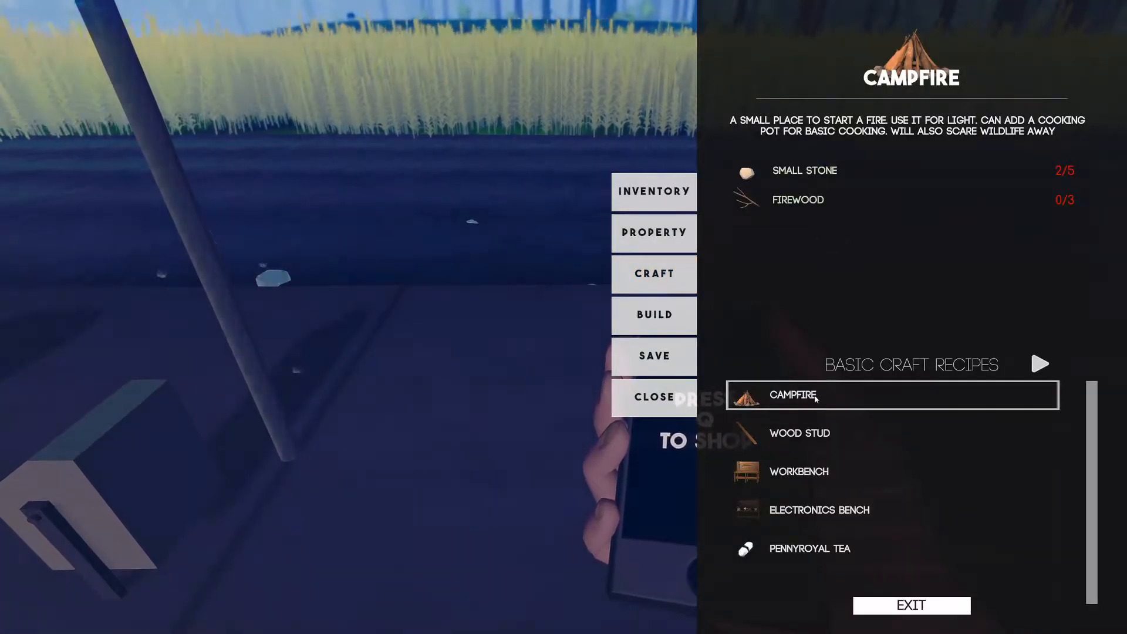
{"action": "left_click", "coordinate": [818, 510]}
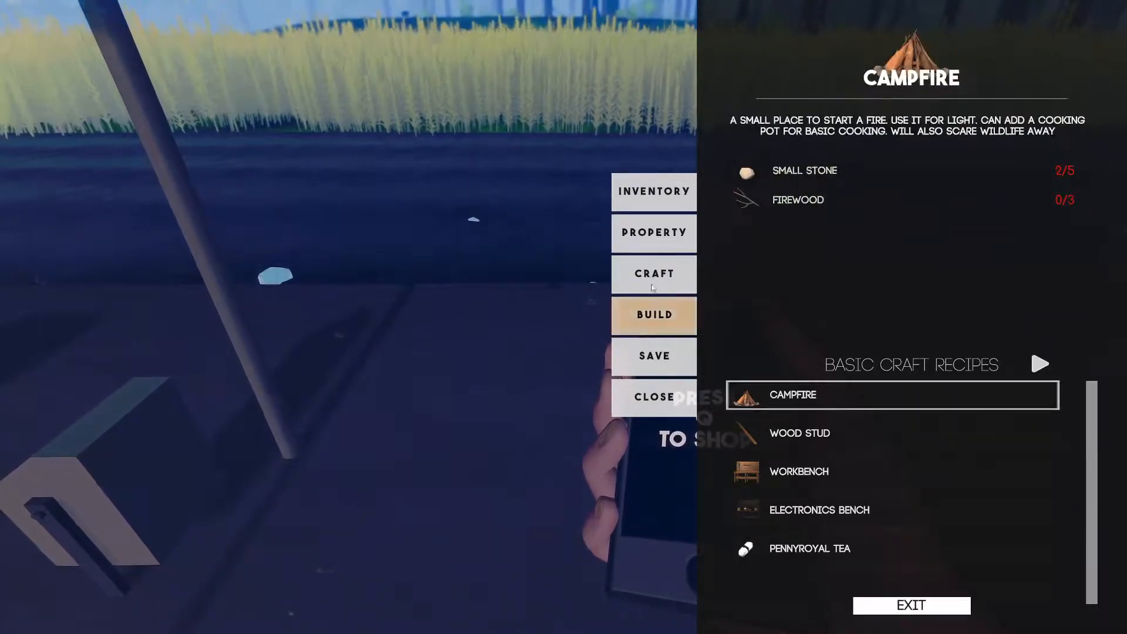
View the 0.10 hectare property claim and inspect a carried item's description
{"action": "left_click", "coordinate": [653, 232]}
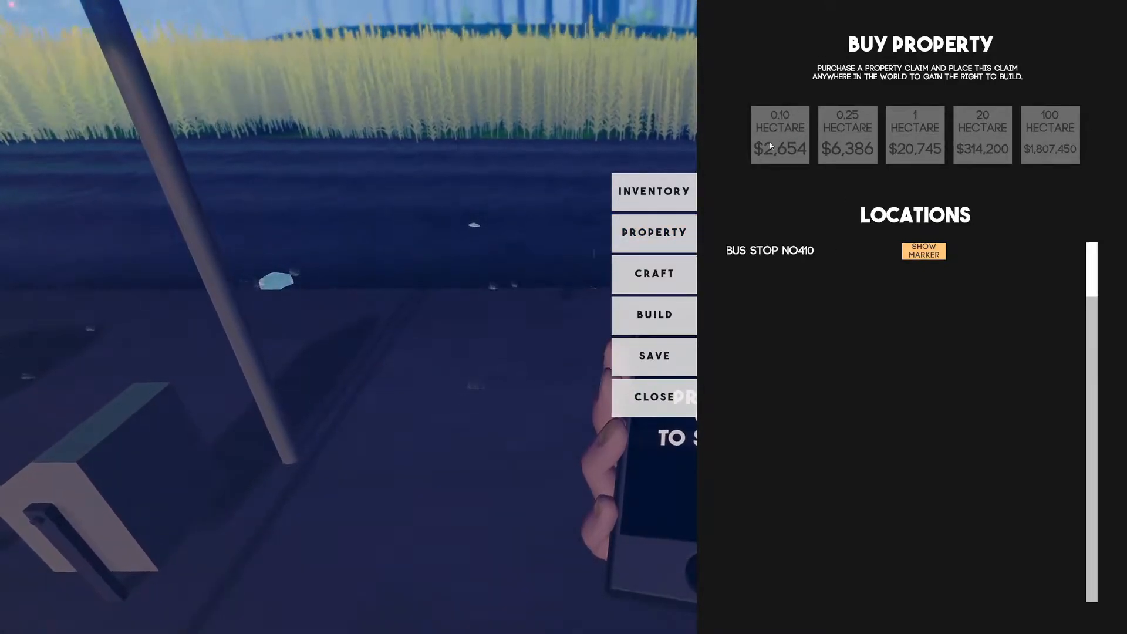
{"action": "left_click", "coordinate": [654, 191]}
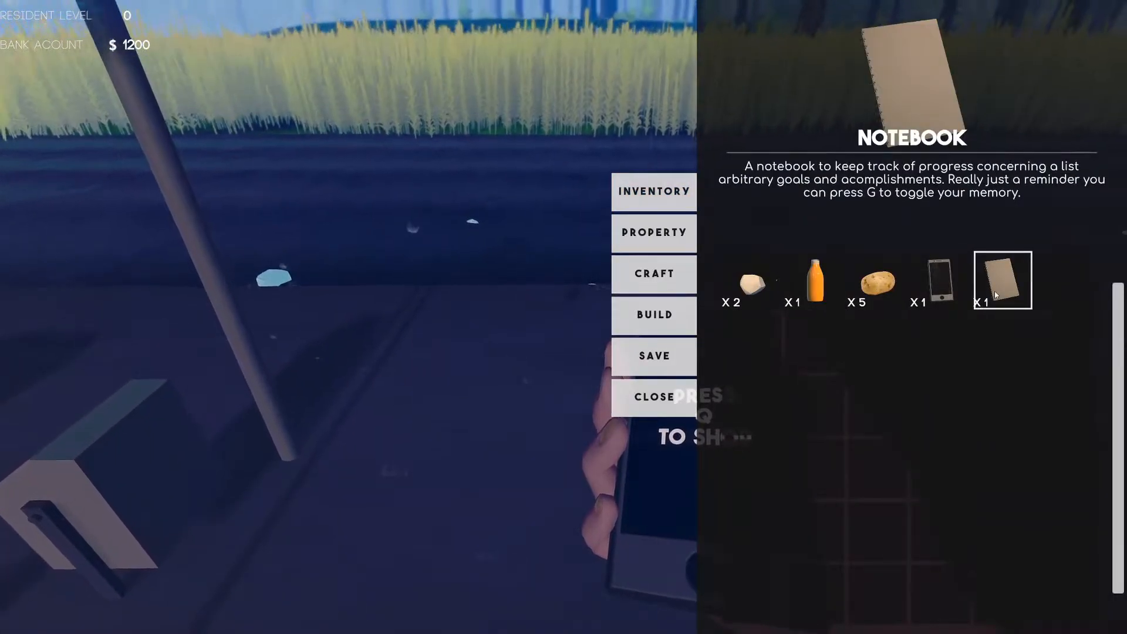
{"action": "left_click", "coordinate": [1002, 281]}
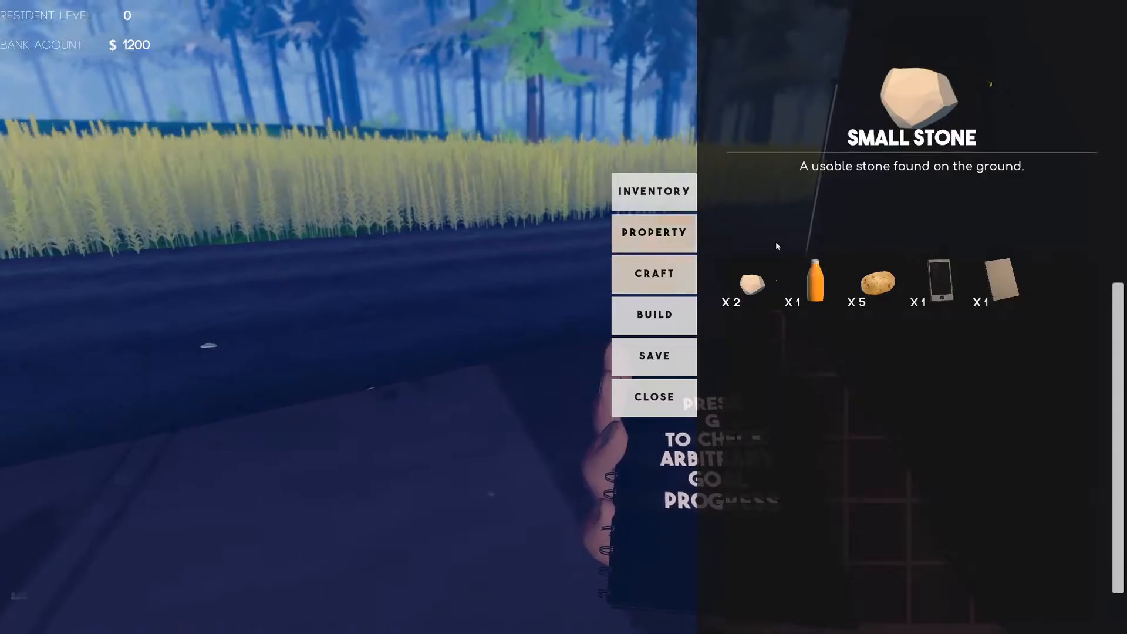
Close the inventory, browse the grocery machine's stock, then close the shop
{"action": "left_click", "coordinate": [653, 397]}
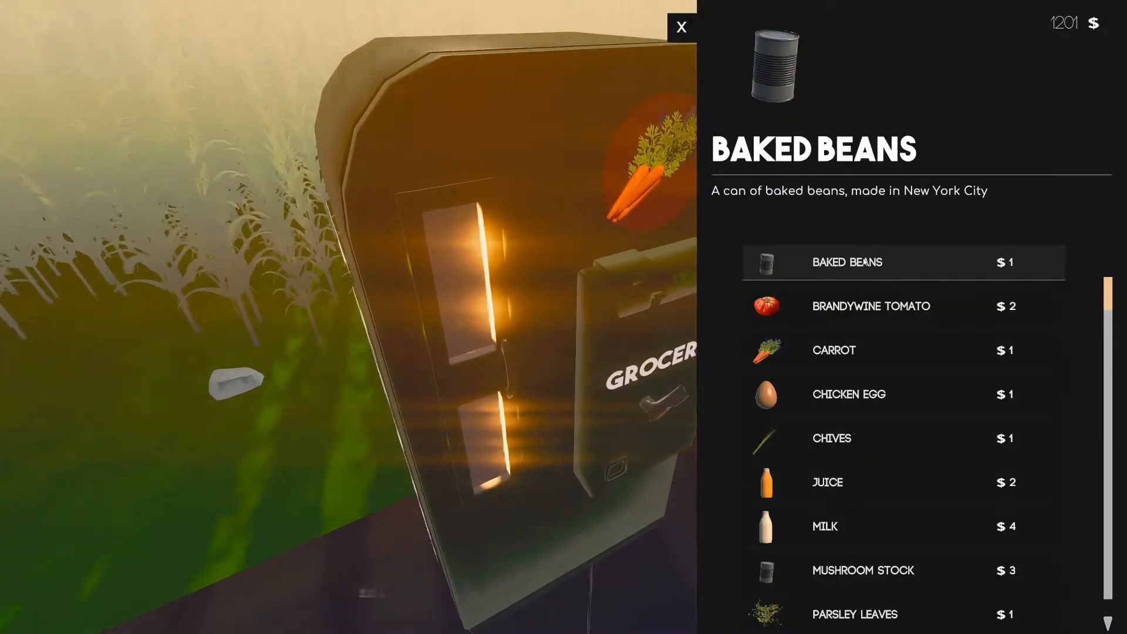
{"action": "left_click", "coordinate": [832, 438]}
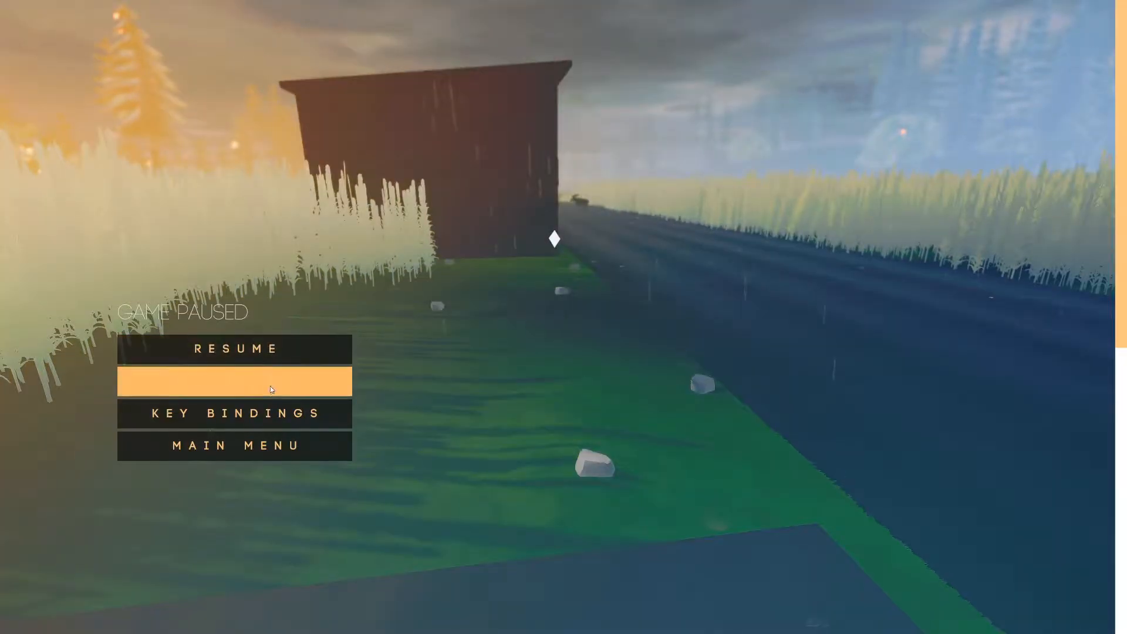
Set the resolution to 2560 x 1440 in the game settings
{"action": "left_click", "coordinate": [234, 381]}
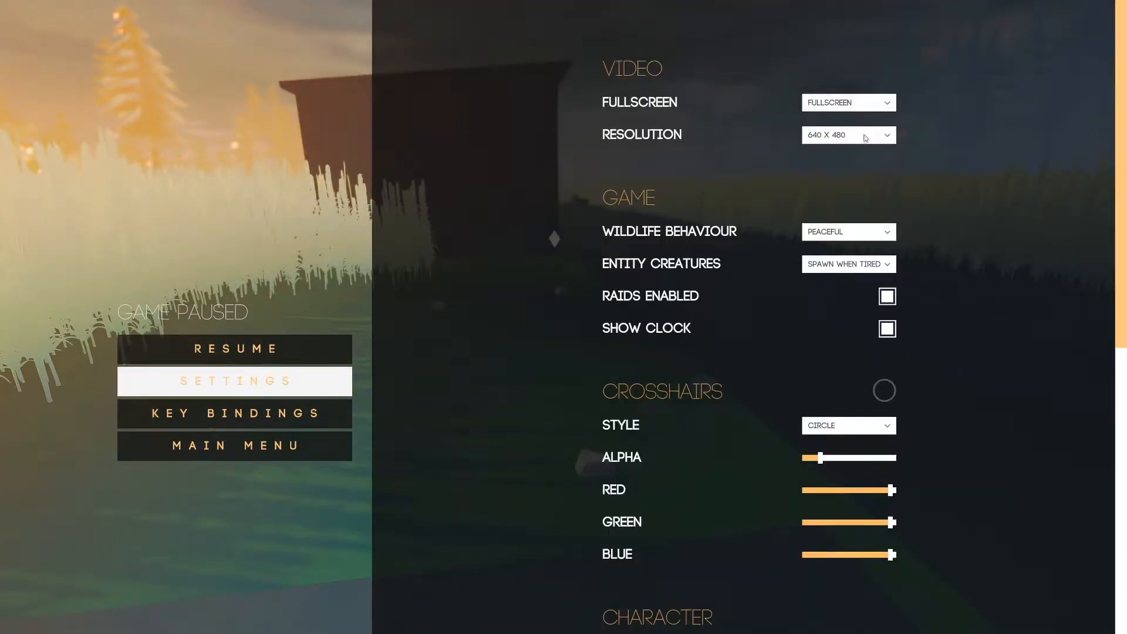
{"action": "left_click", "coordinate": [848, 134]}
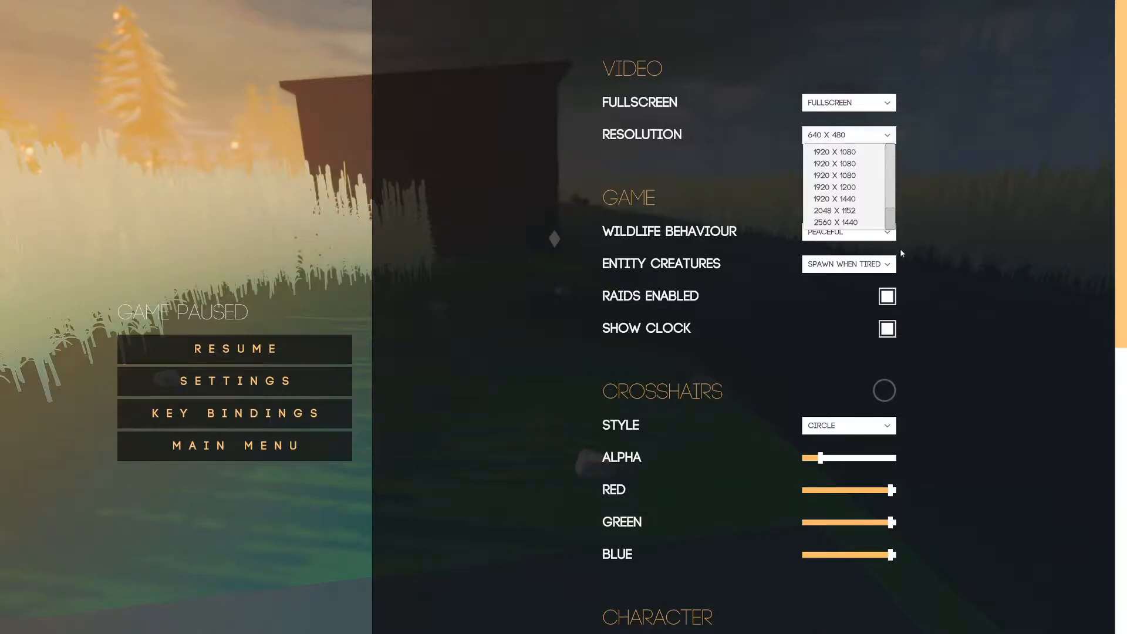
{"action": "left_click", "coordinate": [835, 222]}
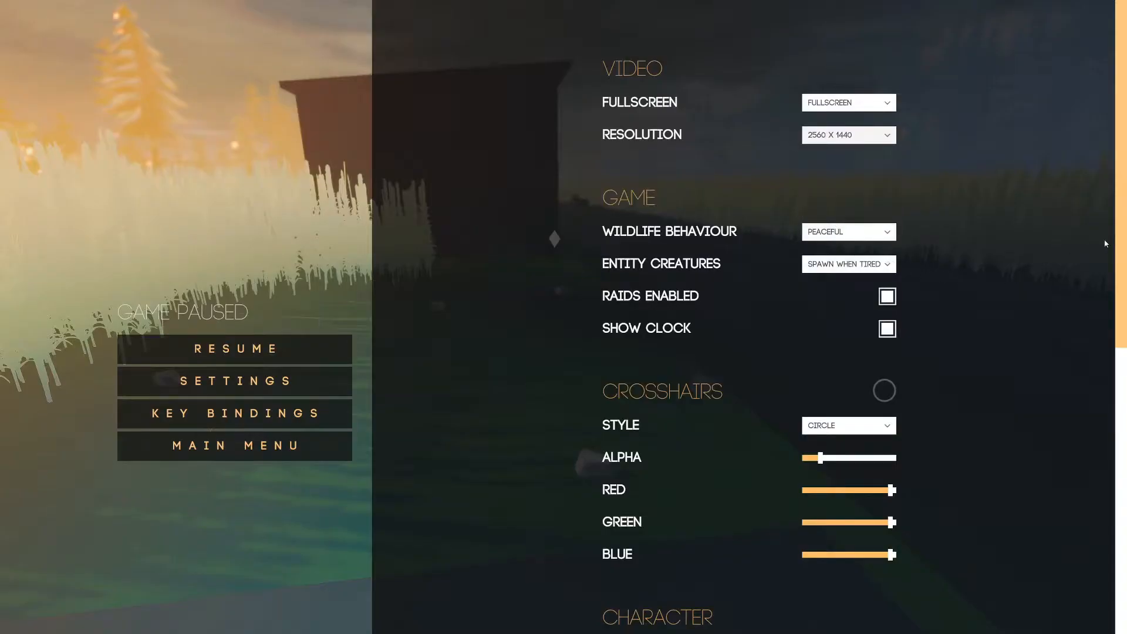
{"action": "scroll", "scroll_direction": "down", "scroll_amount": 3}
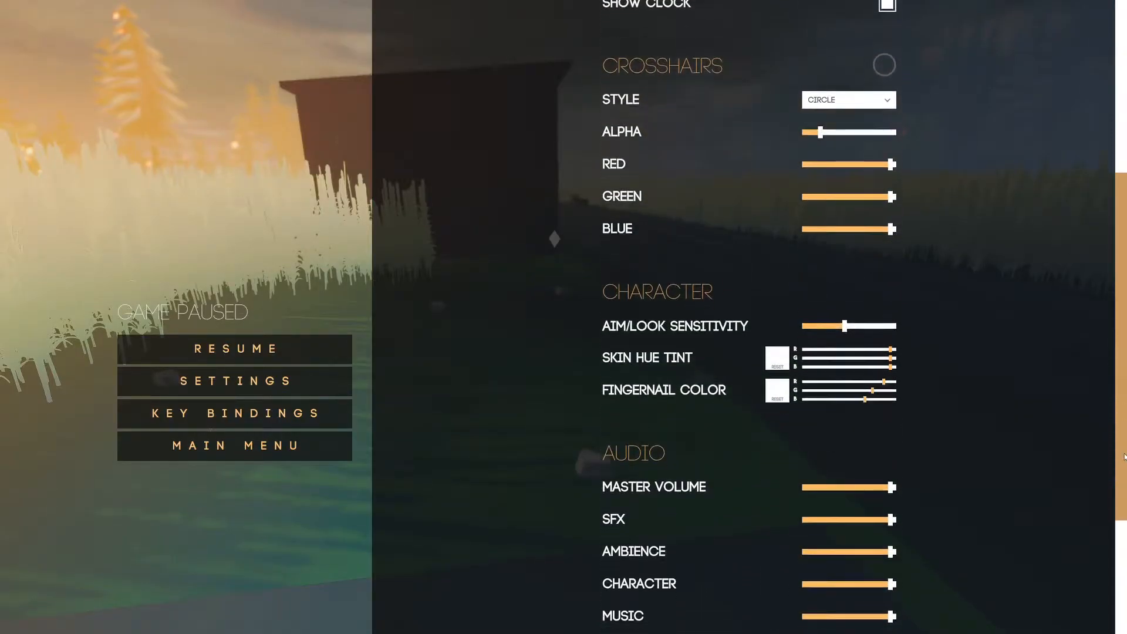
{"action": "scroll", "scroll_direction": "down", "scroll_amount": 3}
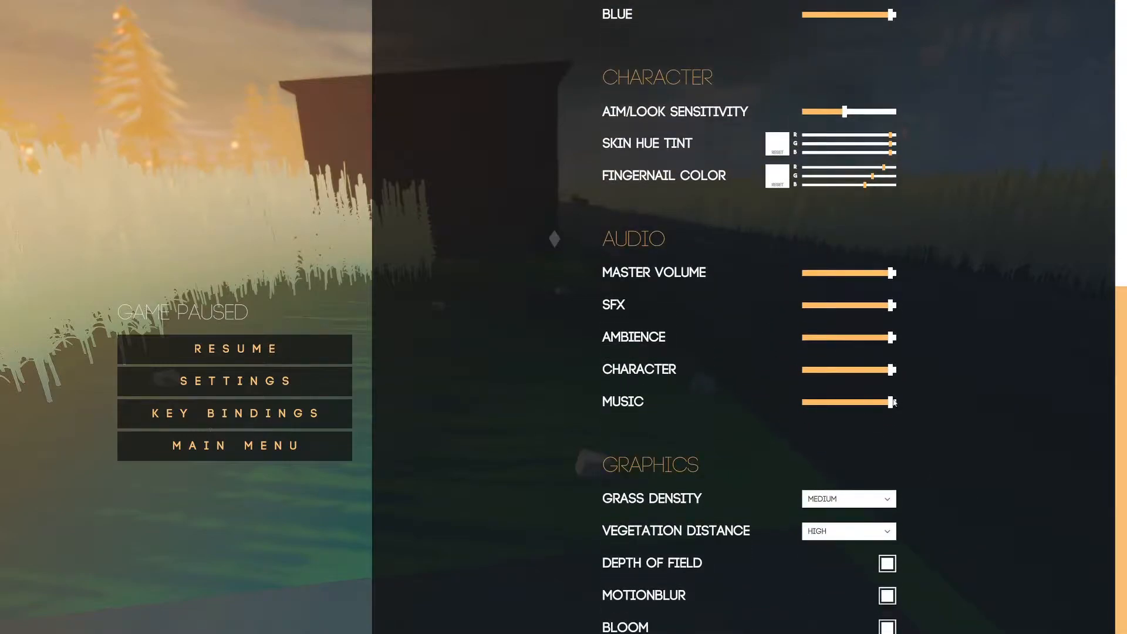
Turn music volume down to minimum and set grass density to High
{"action": "left_click_drag", "start_coordinate": [895, 402], "coordinate": [805, 401]}
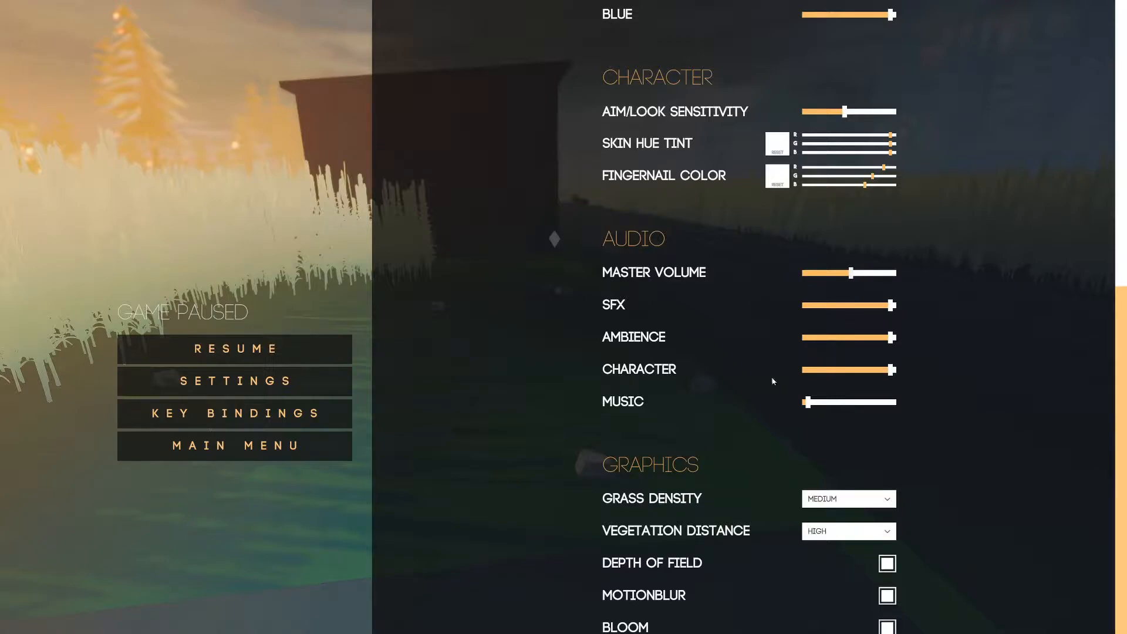
{"action": "left_click", "coordinate": [849, 499]}
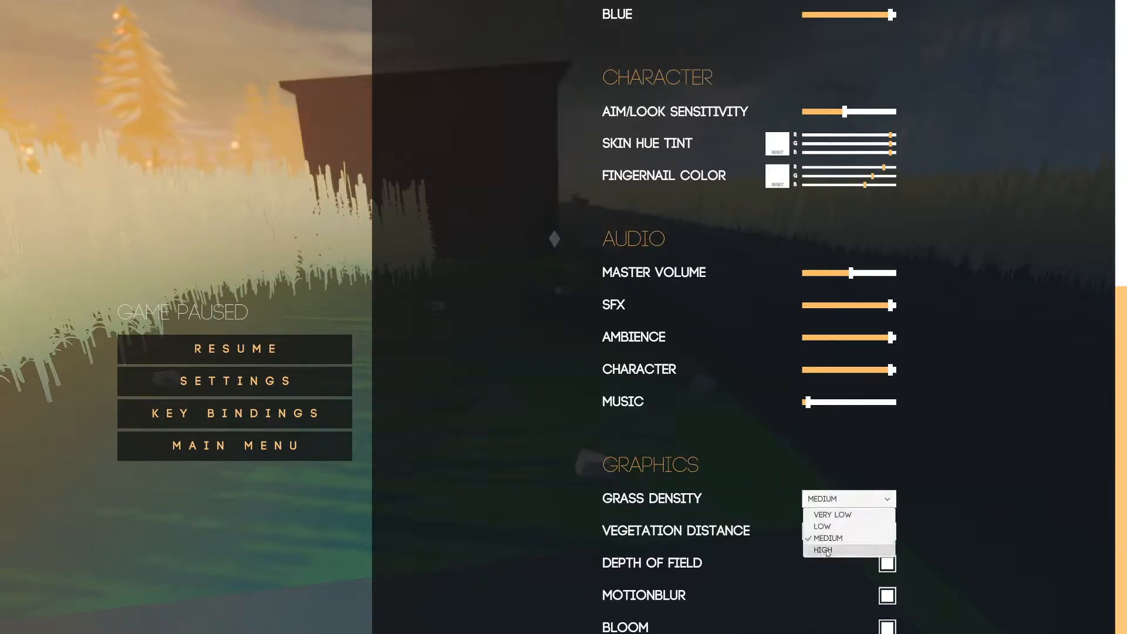
{"action": "mouse_move", "coordinate": [915, 433]}
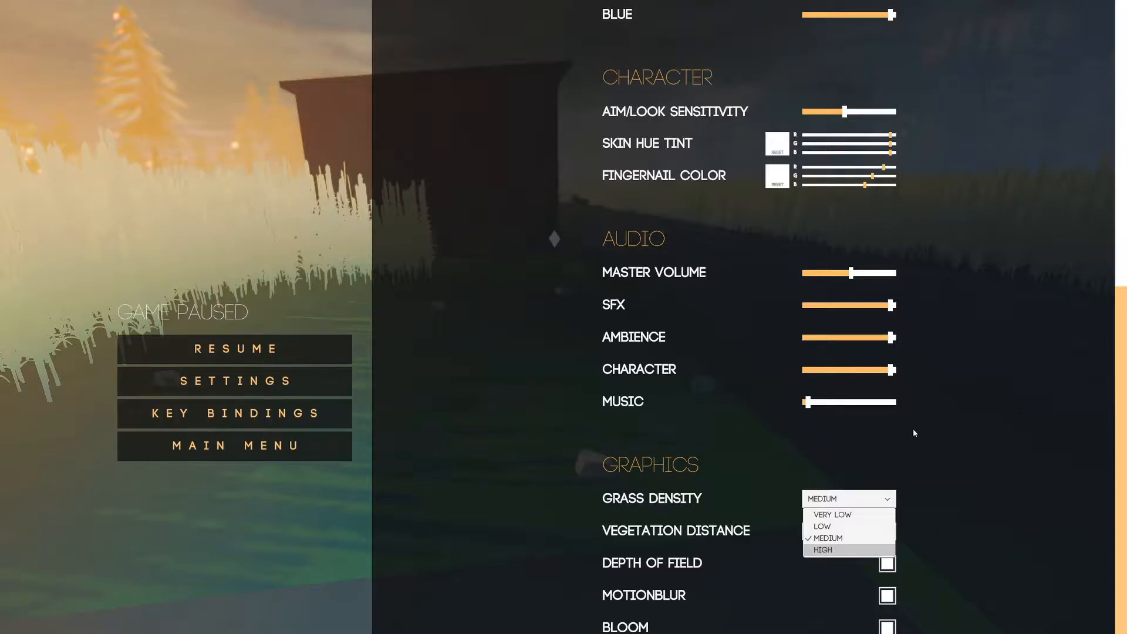
{"action": "left_click", "coordinate": [822, 550]}
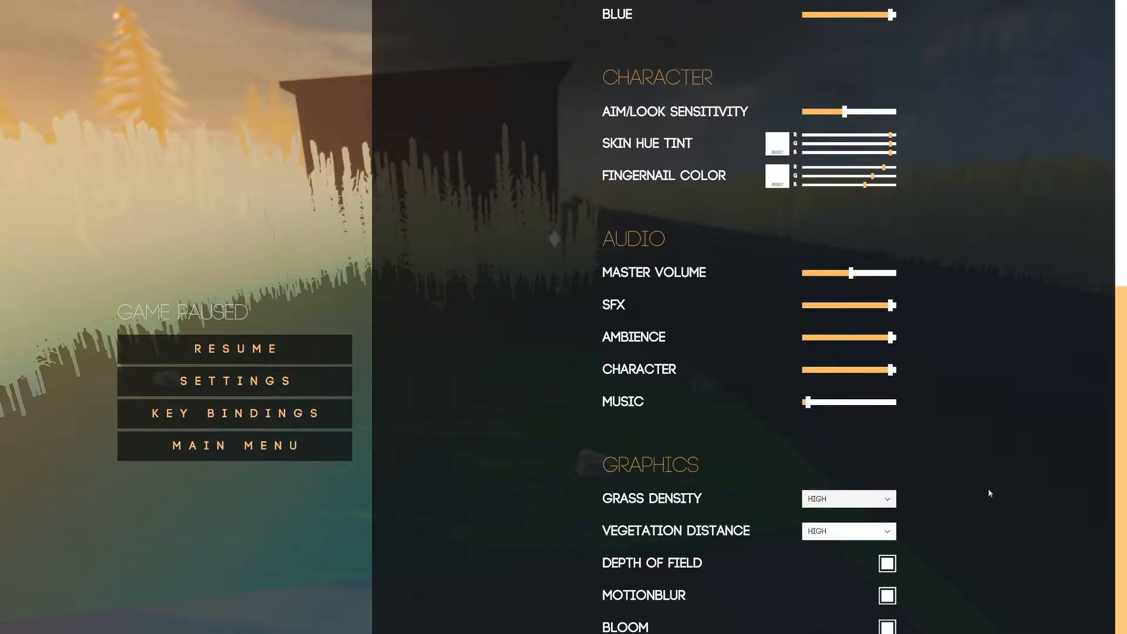
{"action": "mouse_move", "coordinate": [1118, 356]}
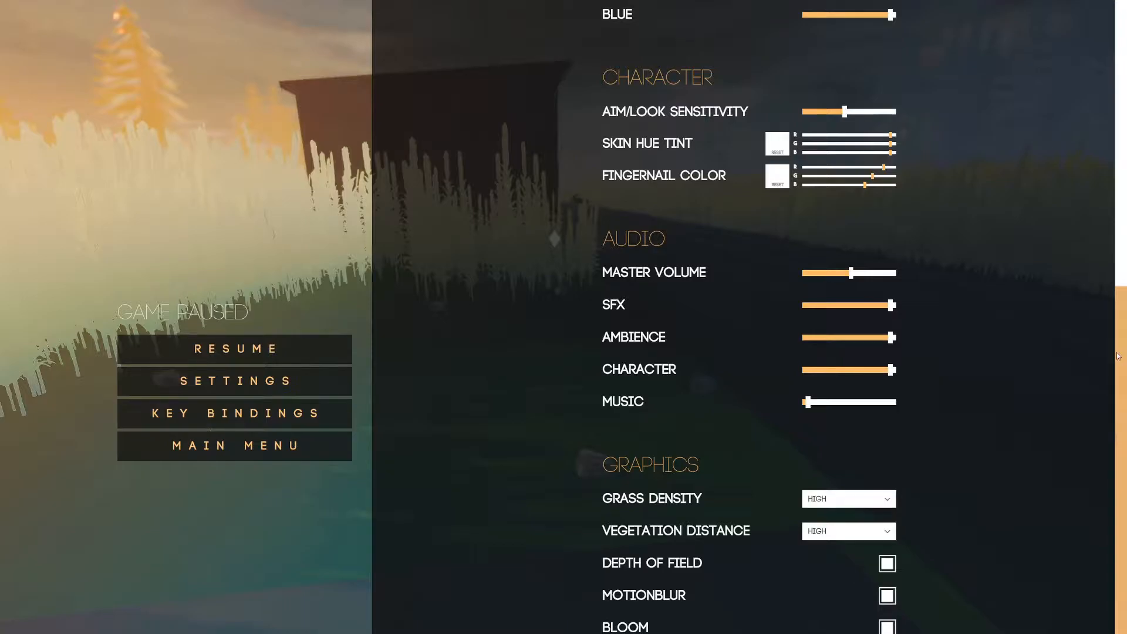
{"action": "mouse_move", "coordinate": [234, 381]}
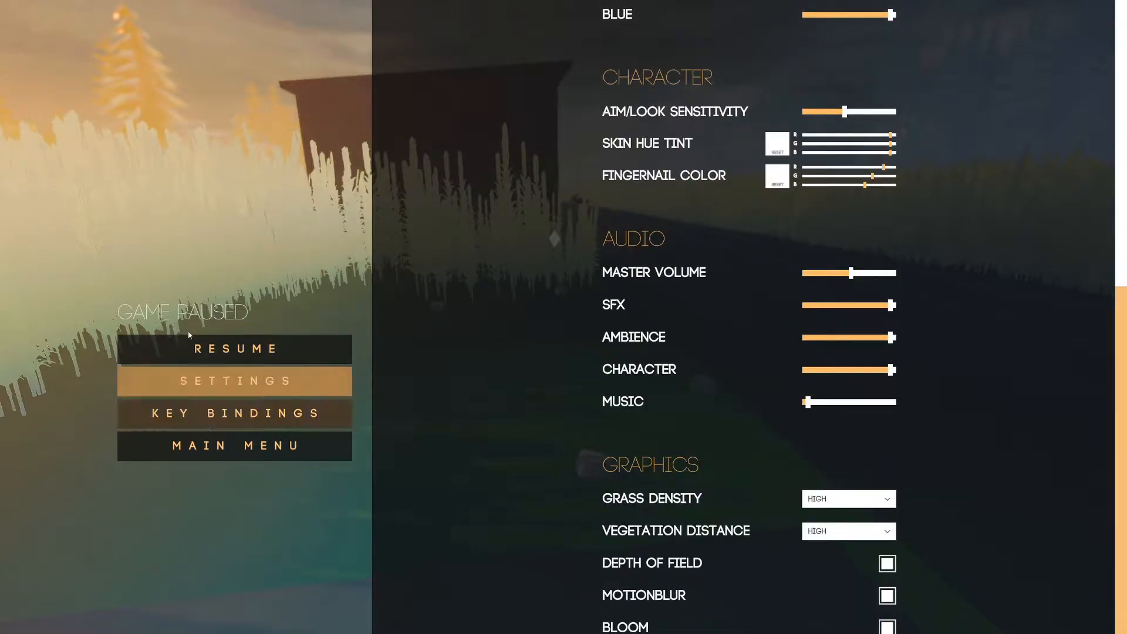
{"action": "left_click", "coordinate": [234, 349]}
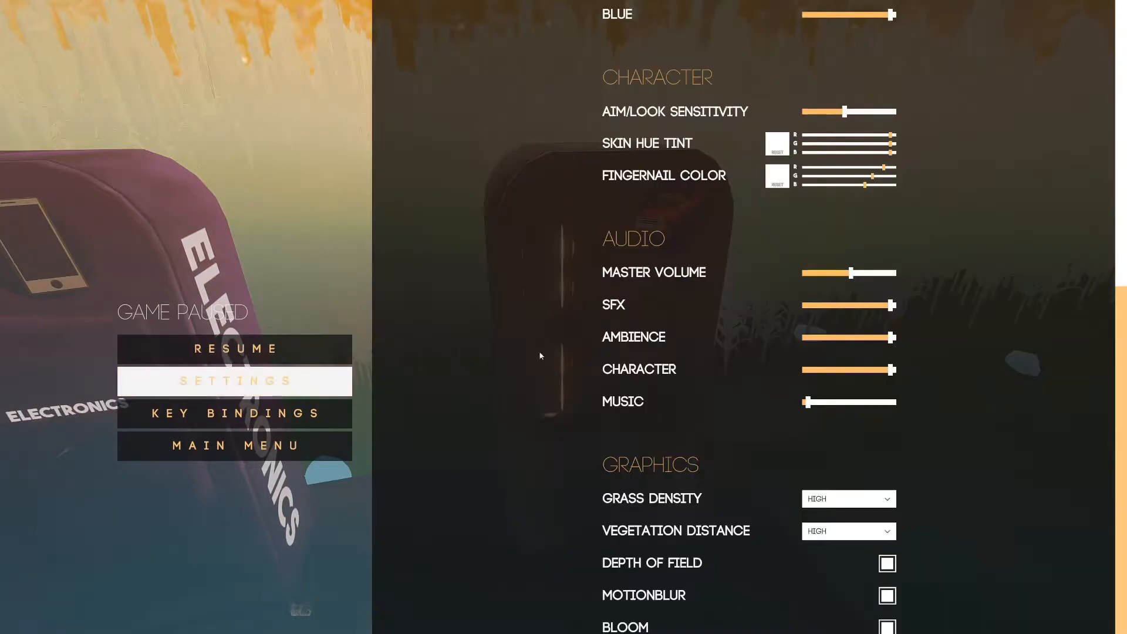
{"action": "left_click", "coordinate": [848, 499]}
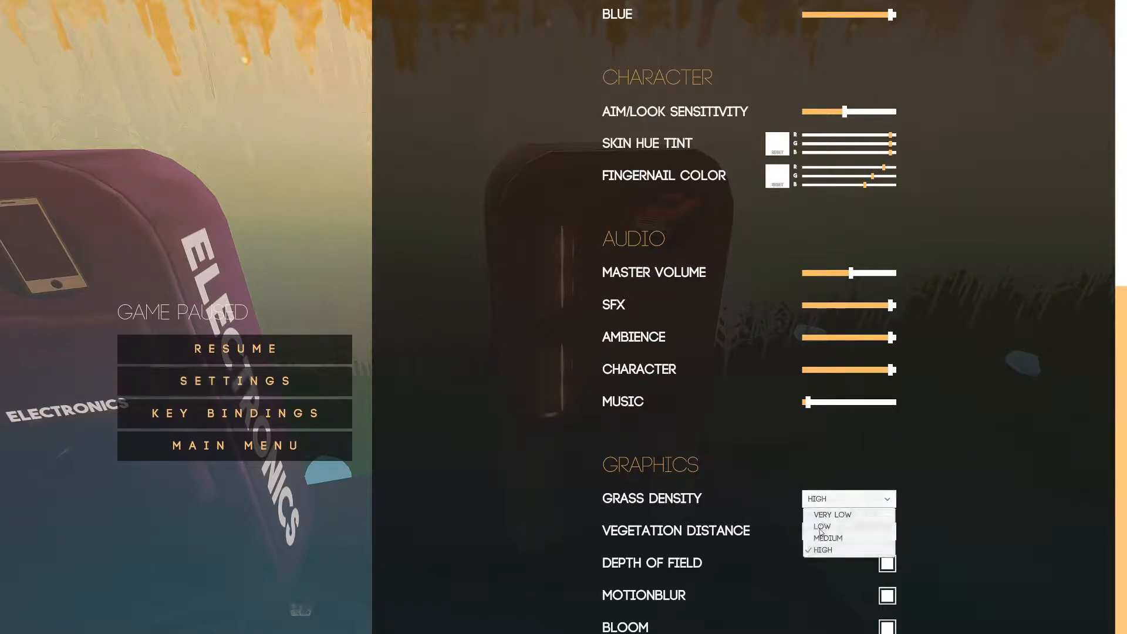
{"action": "mouse_move", "coordinate": [829, 538]}
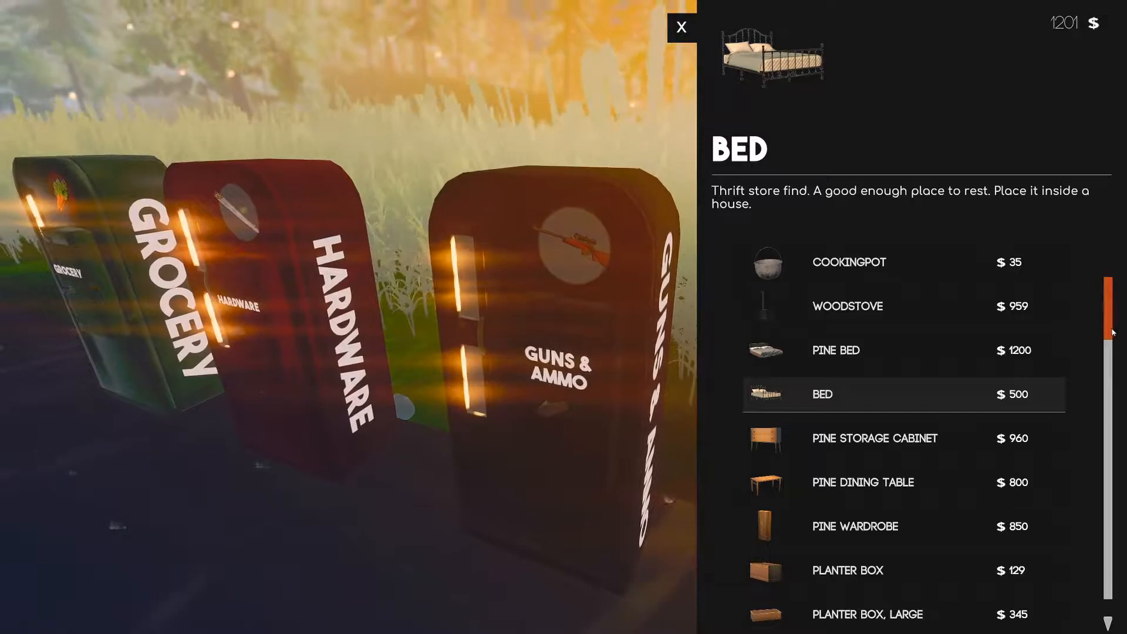
Scroll through the shop's stock list, then close the inventory
{"action": "scroll", "scroll_direction": "down", "scroll_amount": 3}
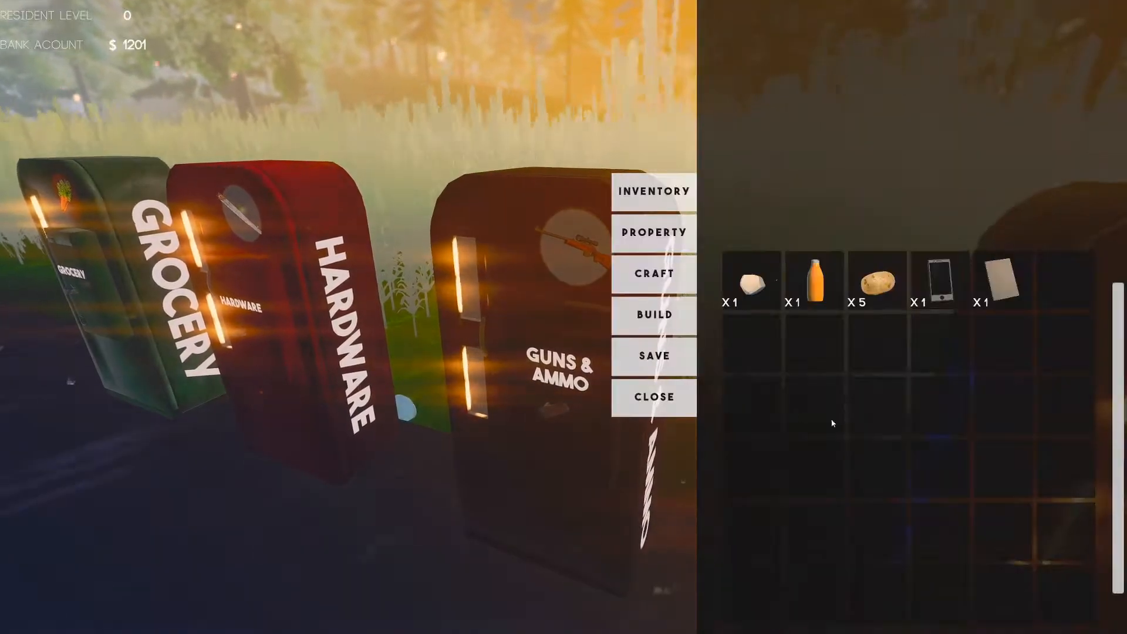
{"action": "left_click", "coordinate": [653, 397]}
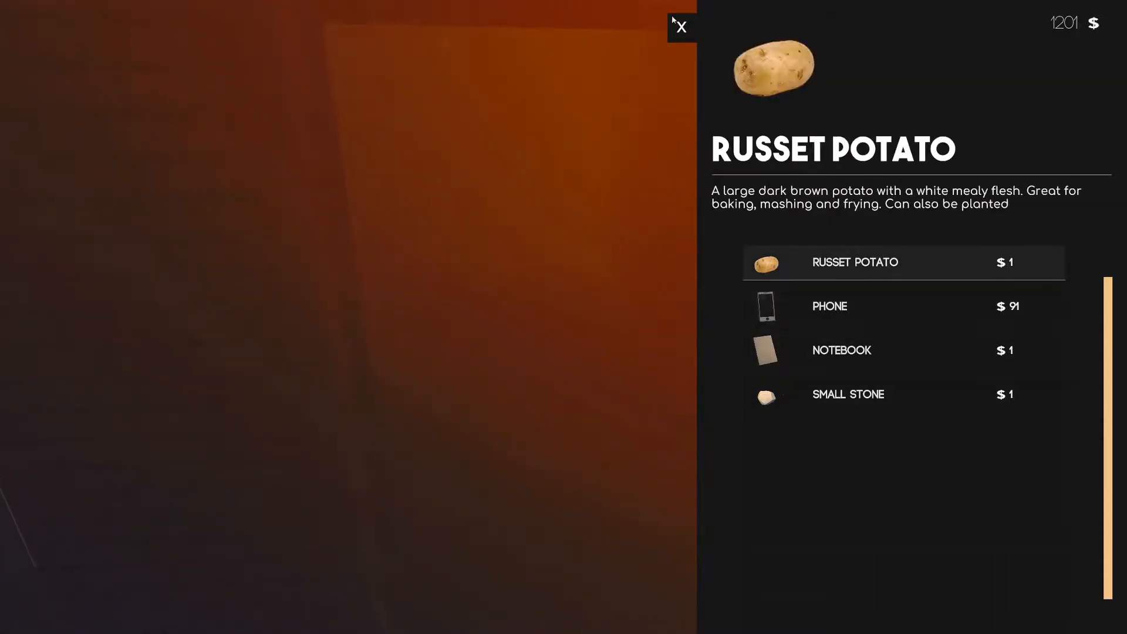
Sell the small stone and other items, raising money to $1206, then leave
{"action": "left_click", "coordinate": [680, 27]}
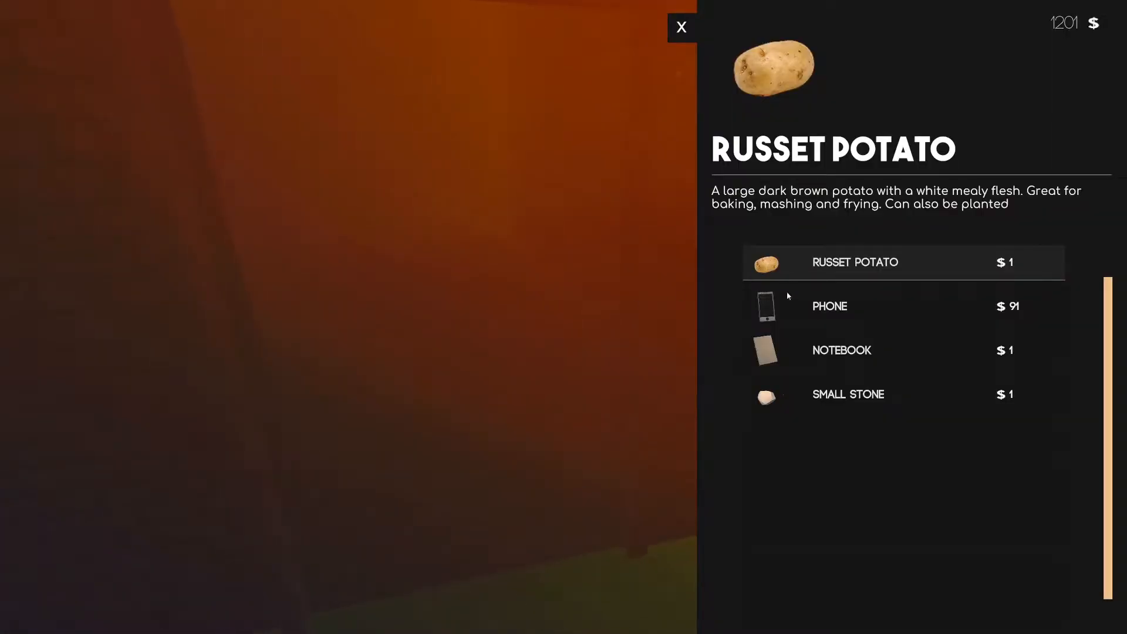
{"action": "left_click", "coordinate": [848, 394]}
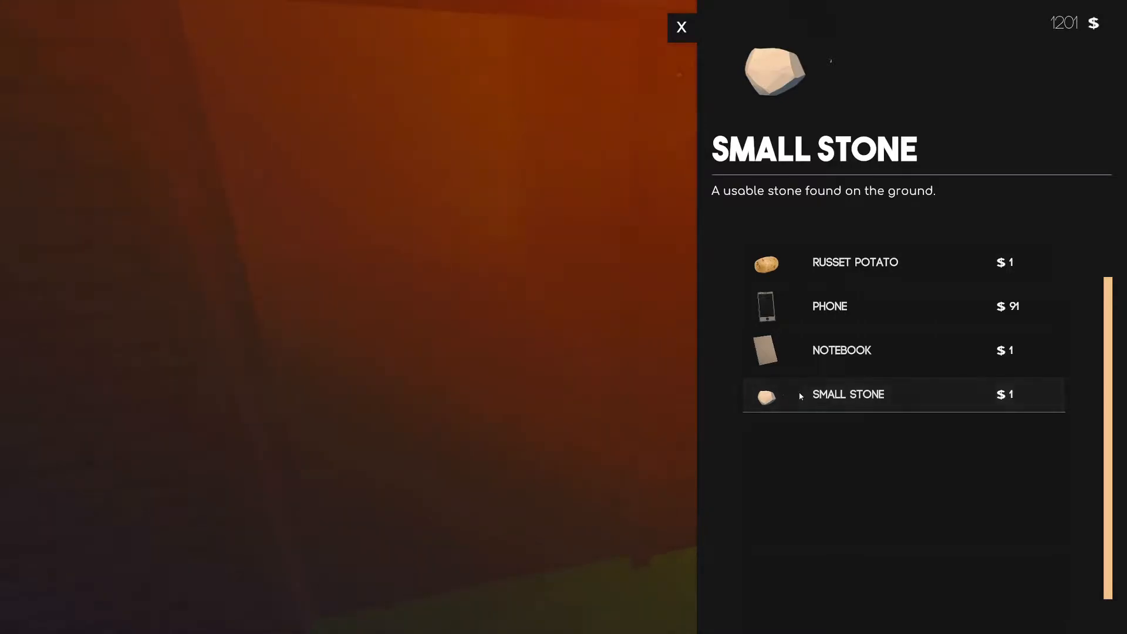
{"action": "left_click", "coordinate": [847, 394]}
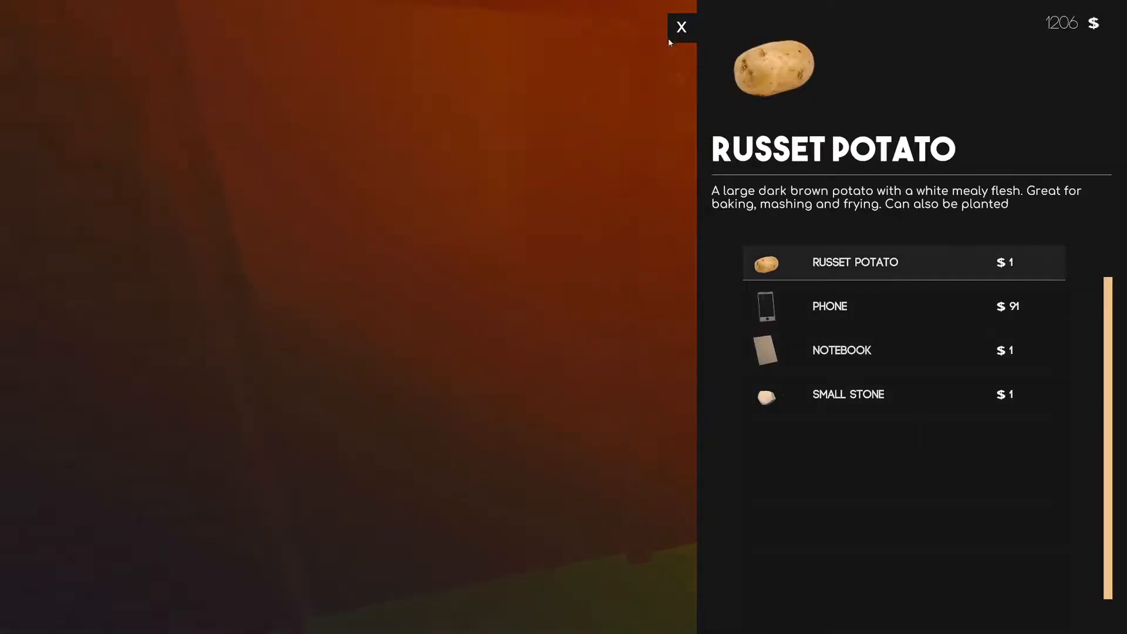
{"action": "left_click", "coordinate": [680, 26]}
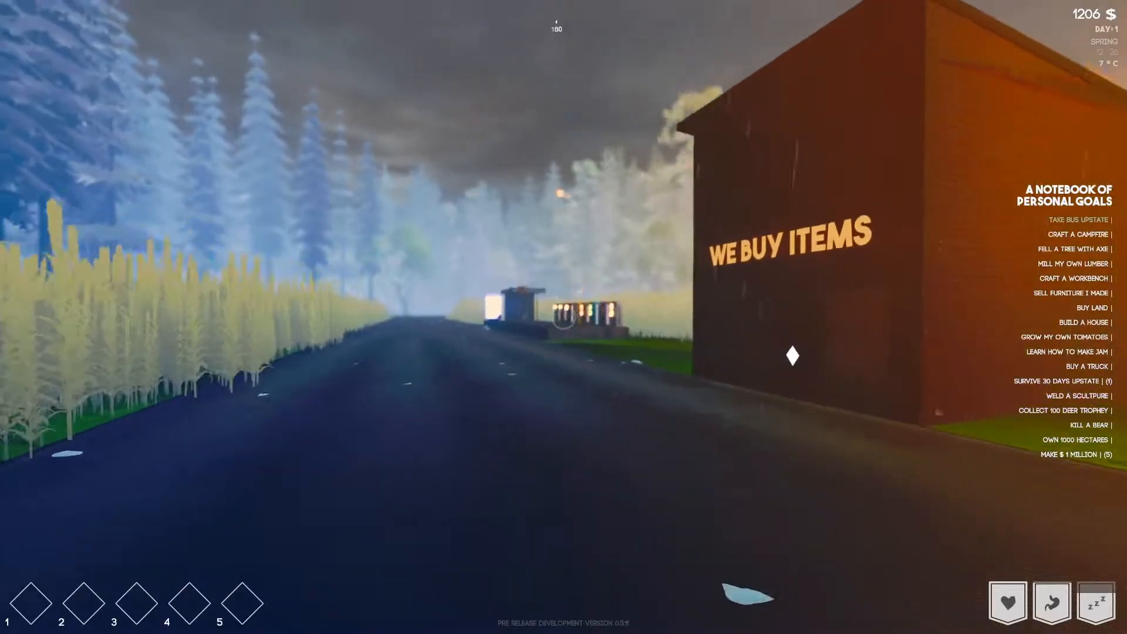
{"action": "mouse_move", "coordinate": [561, 317]}
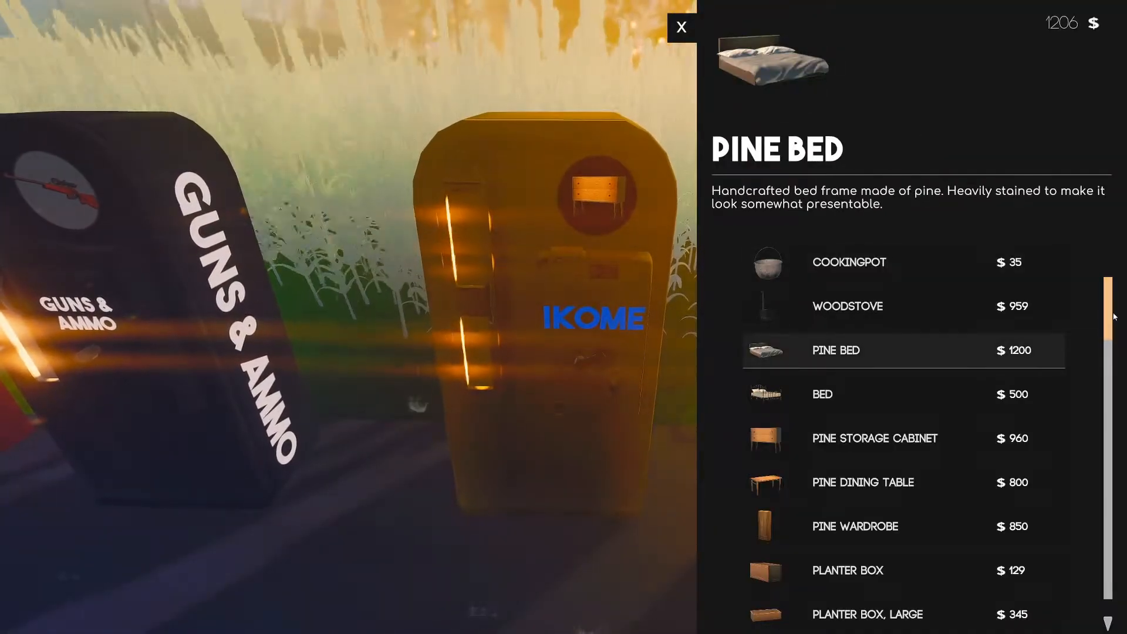
Browse the furniture and electronics shop catalogs, then pause and resume play
{"action": "scroll", "scroll_direction": "down", "scroll_amount": 3}
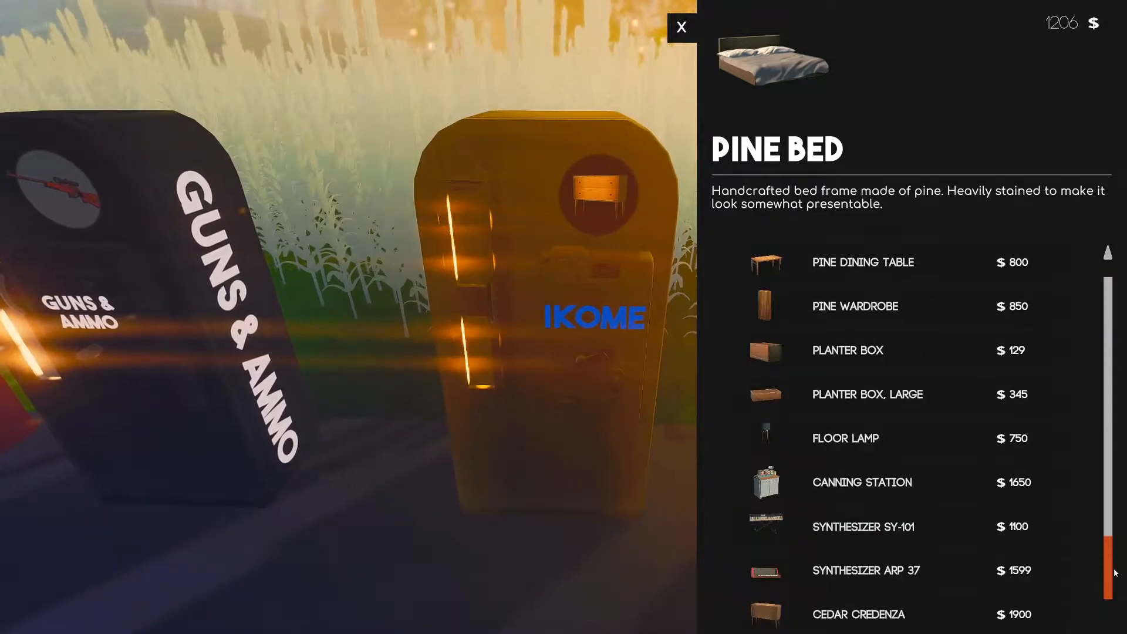
{"action": "left_click", "coordinate": [680, 27]}
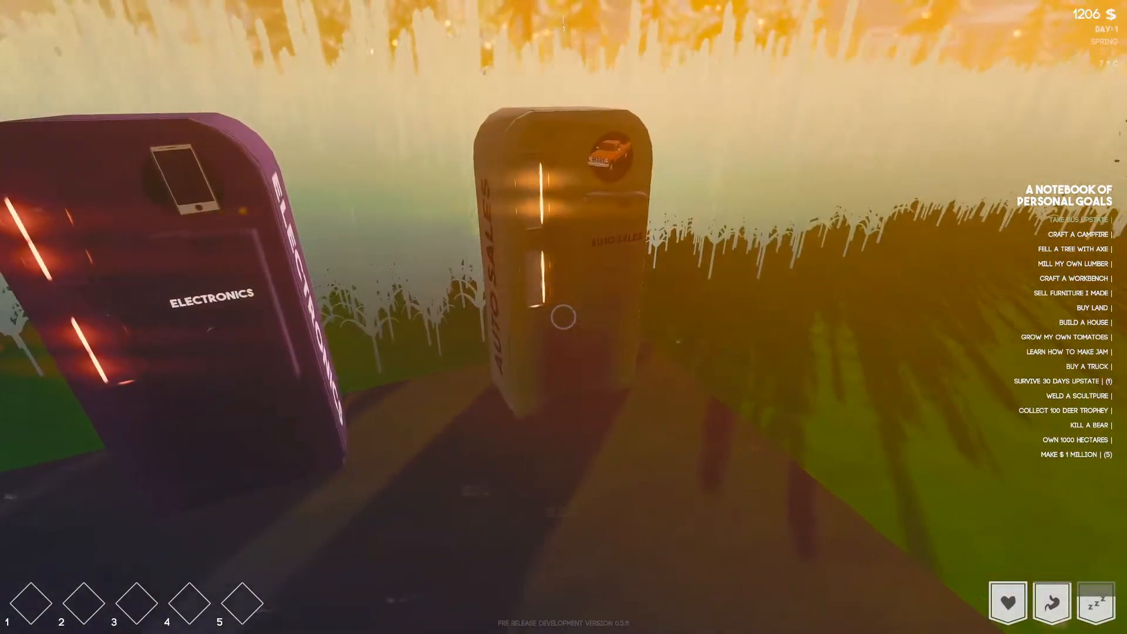
{"action": "left_click", "coordinate": [563, 314]}
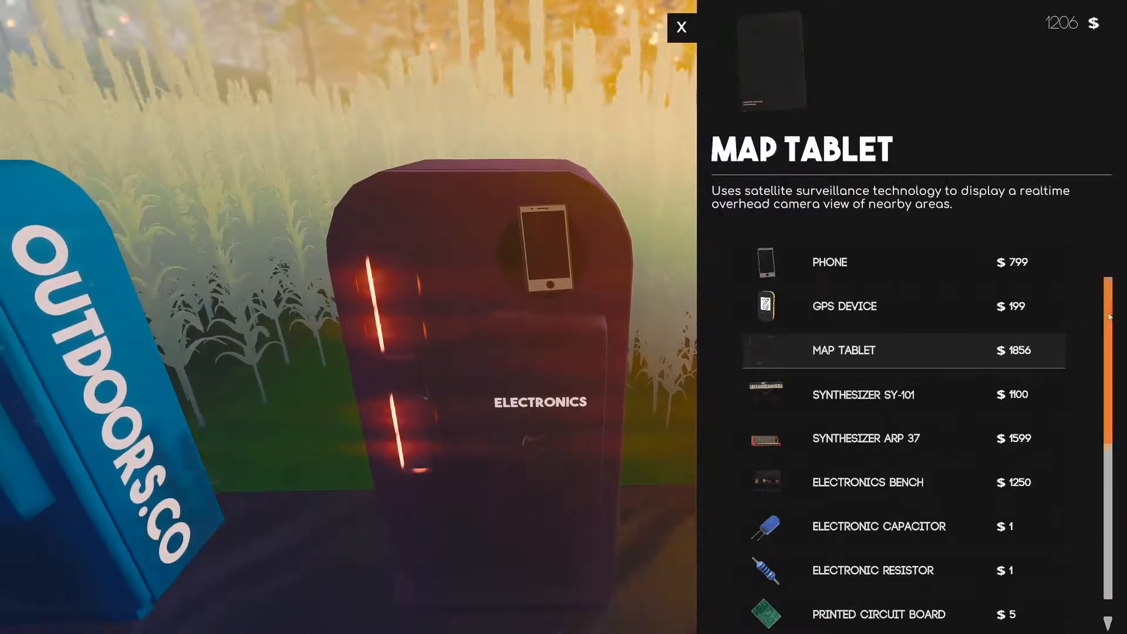
{"action": "scroll", "scroll_direction": "down", "scroll_amount": 3}
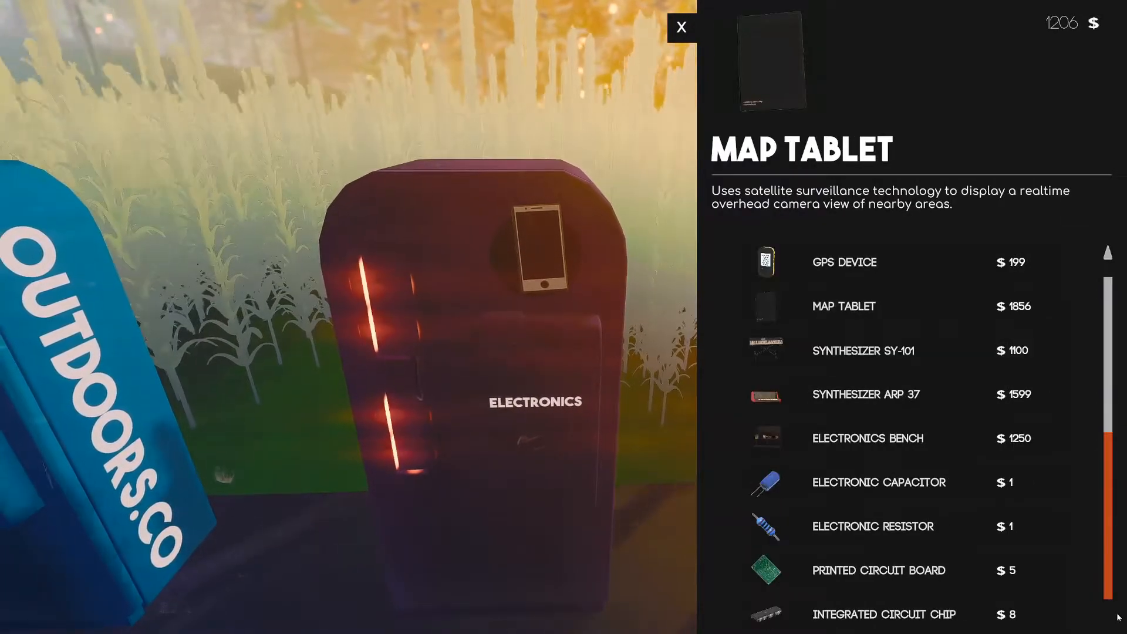
{"action": "left_click", "coordinate": [682, 27]}
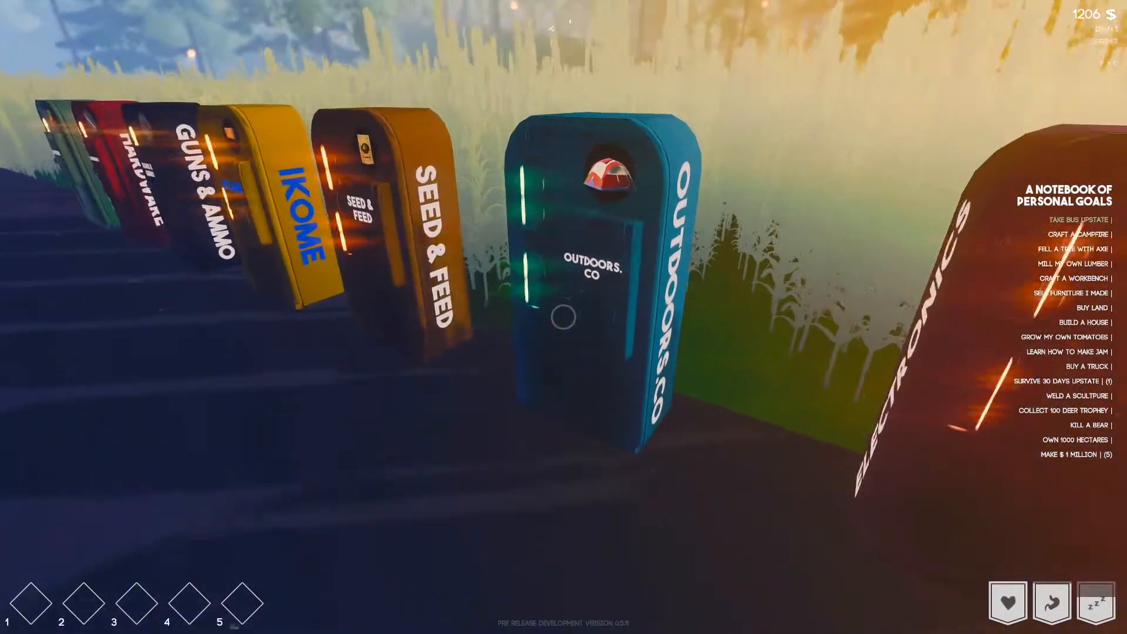
{"action": "key", "text": "Escape"}
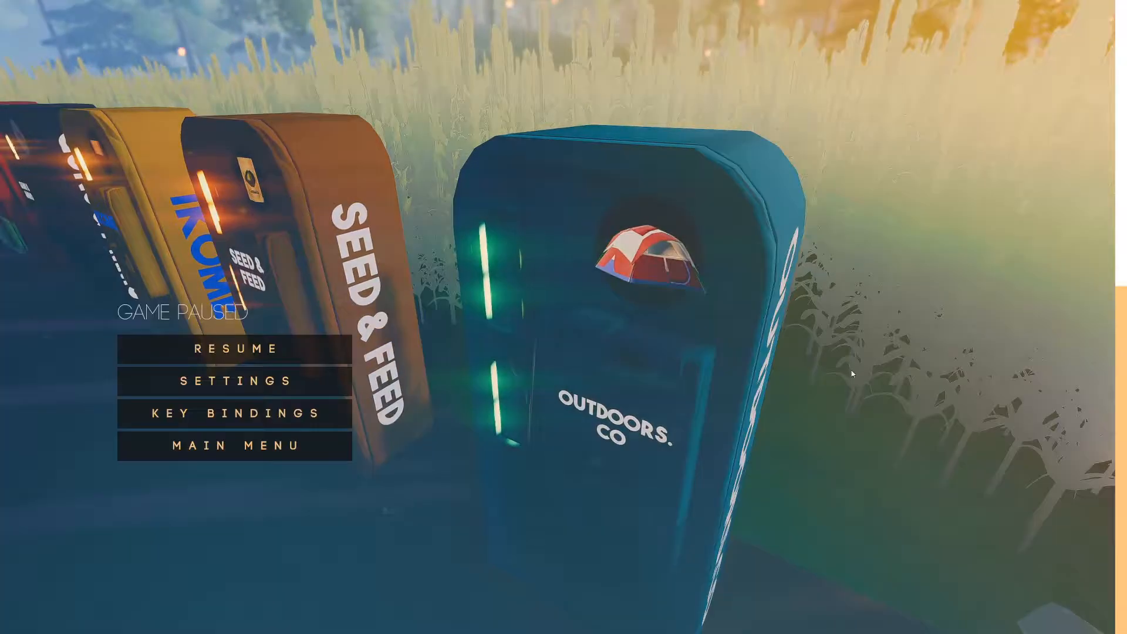
{"action": "left_click", "coordinate": [236, 350]}
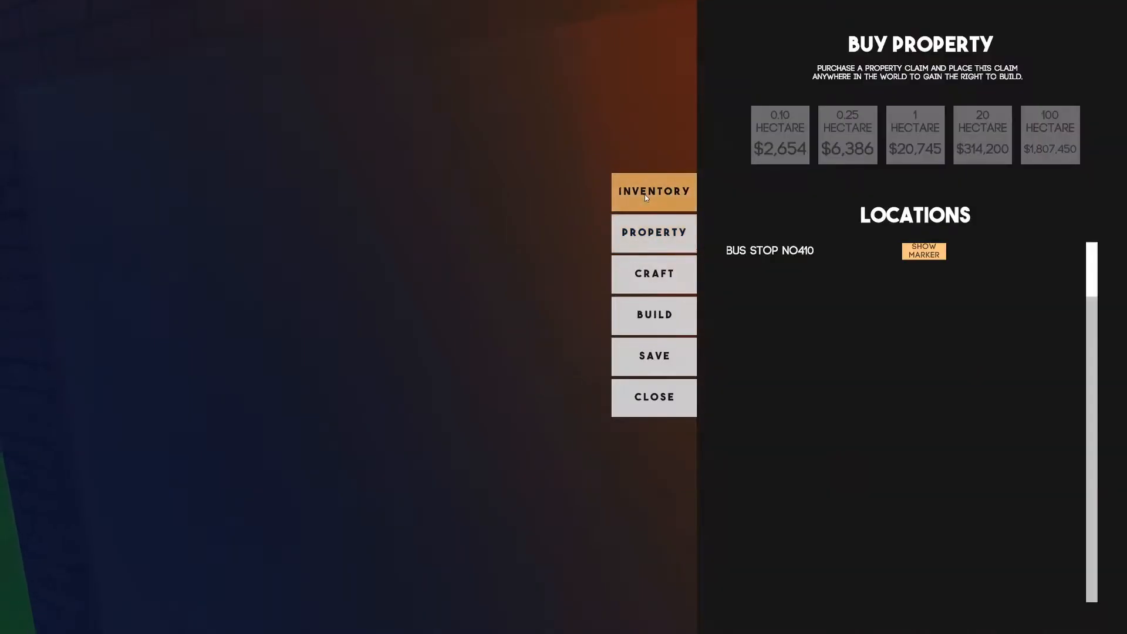
Equip the phone from the inventory, then open and close its Cloud Shopping view
{"action": "left_click", "coordinate": [654, 192]}
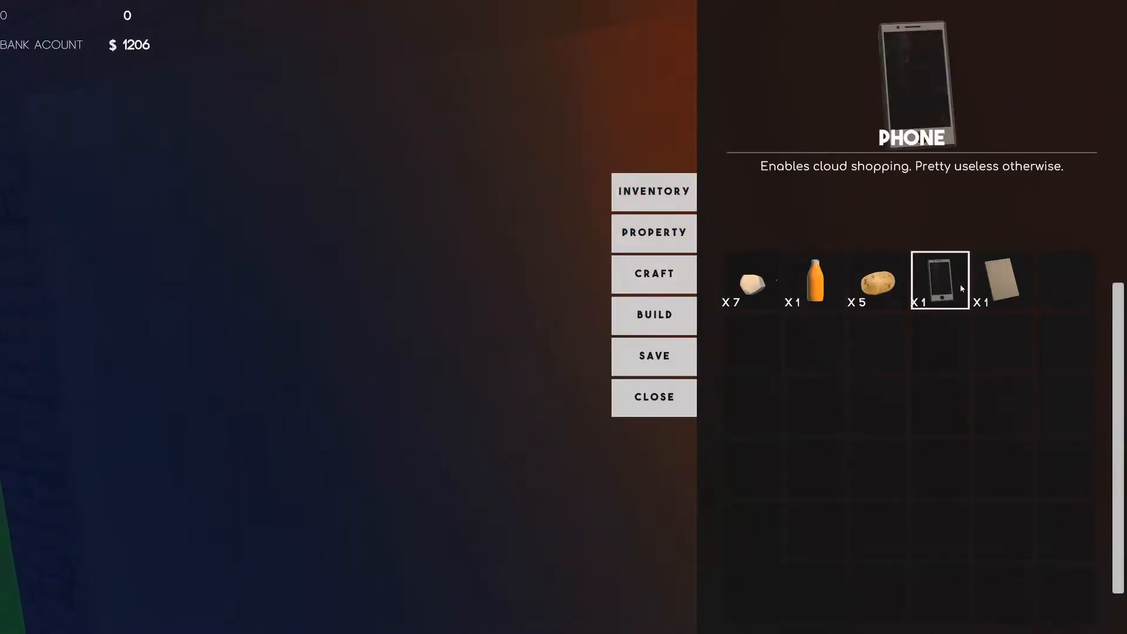
{"action": "left_click", "coordinate": [938, 281]}
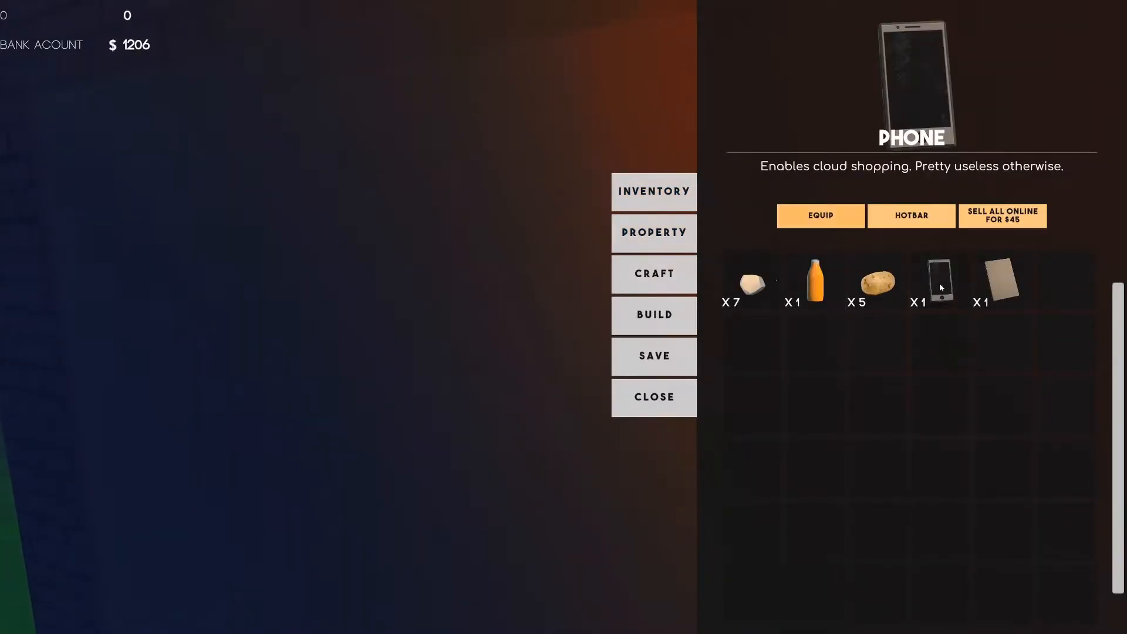
{"action": "left_click", "coordinate": [653, 397]}
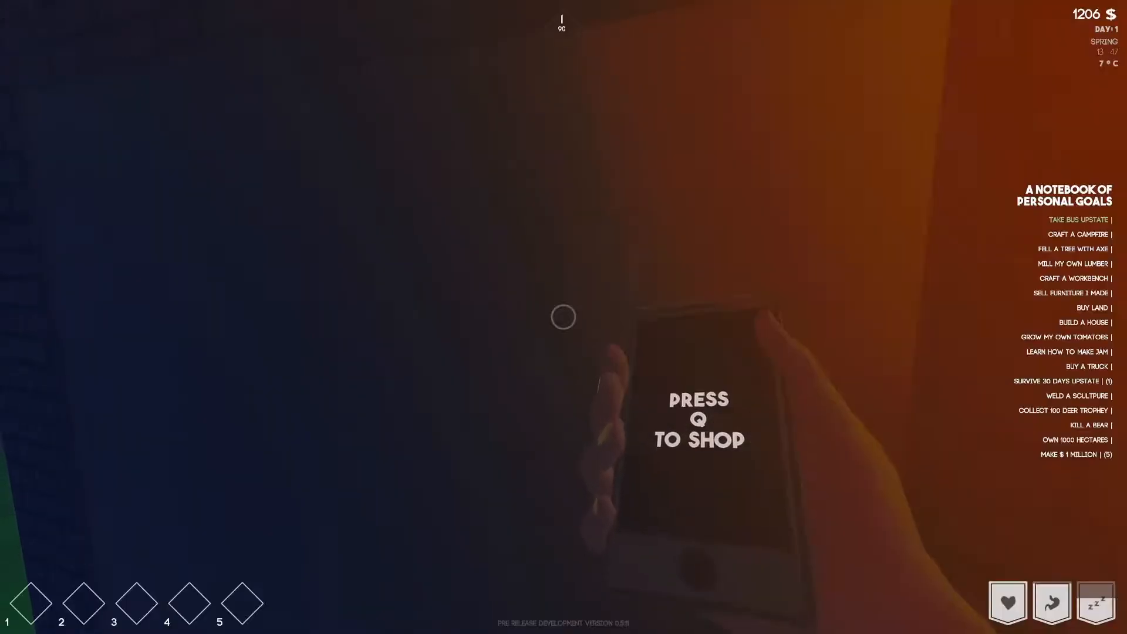
{"action": "key", "text": "q"}
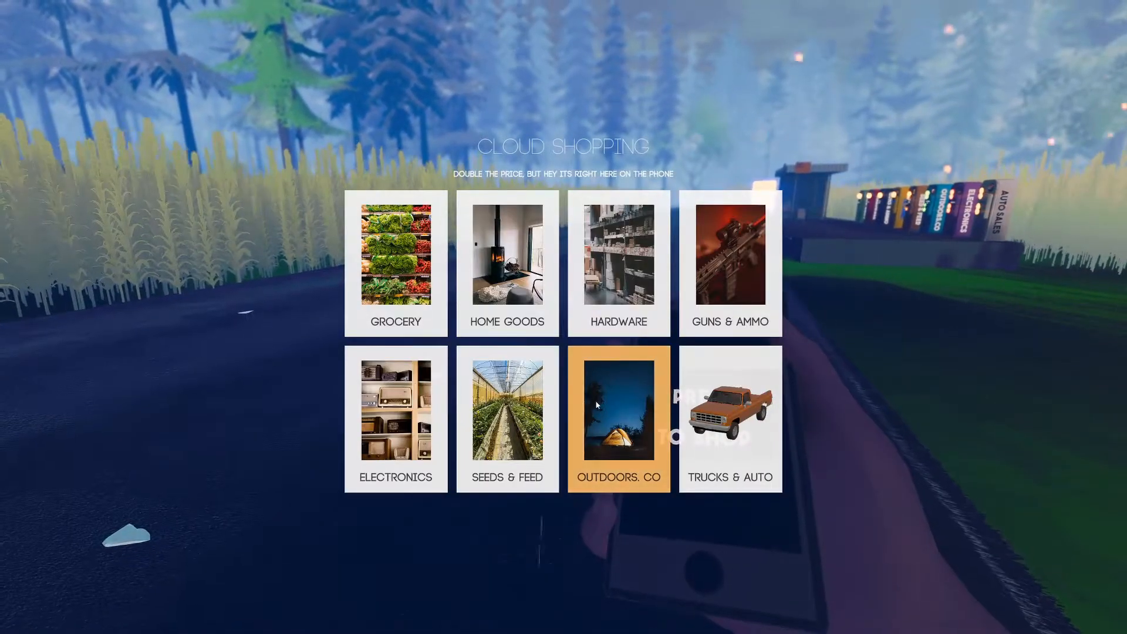
{"action": "mouse_move", "coordinate": [730, 259]}
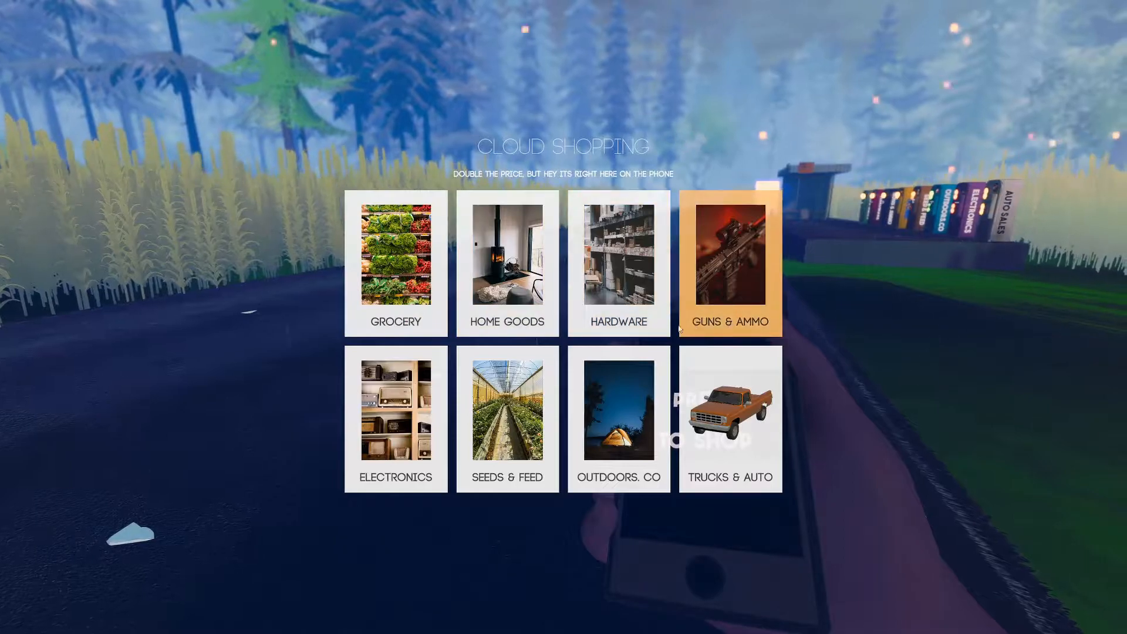
{"action": "mouse_move", "coordinate": [883, 423]}
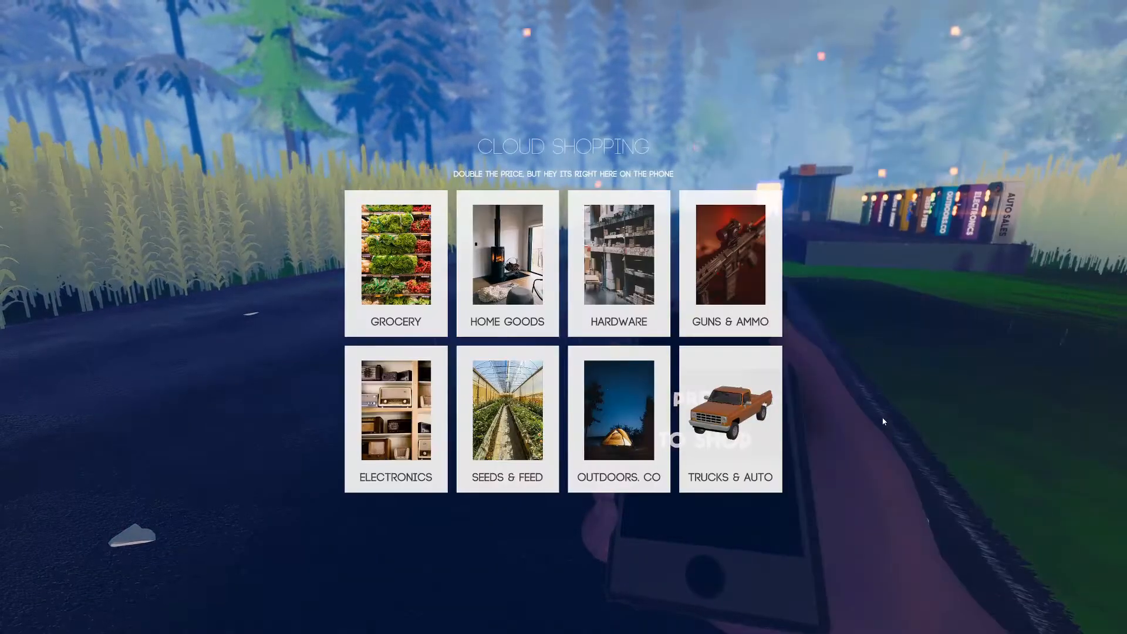
{"action": "key", "text": "q"}
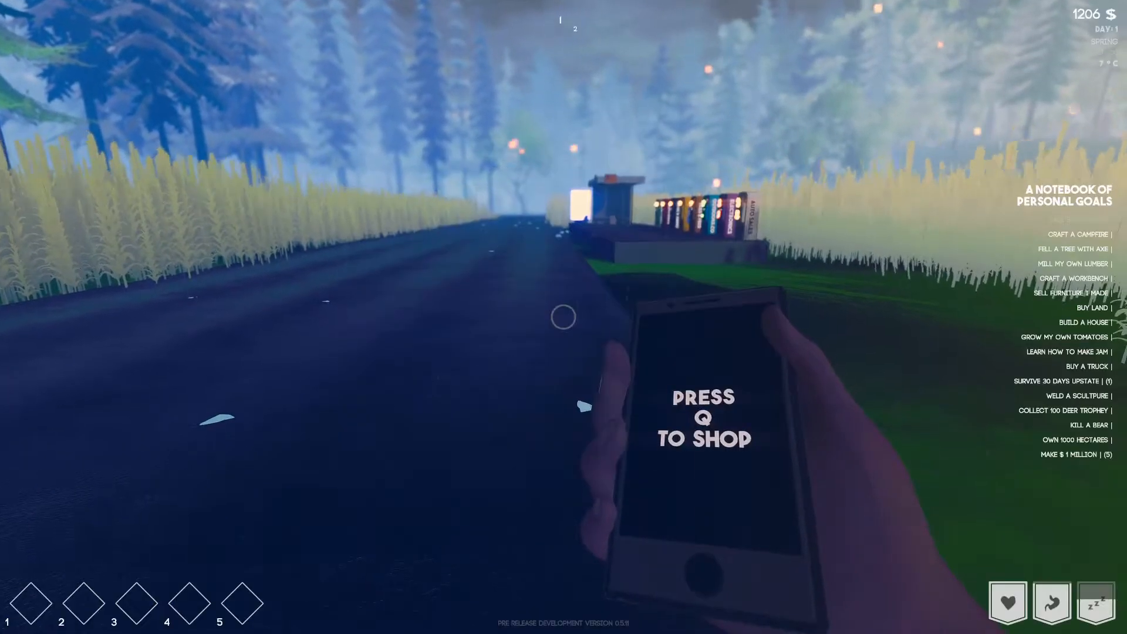
{"action": "key", "text": "q"}
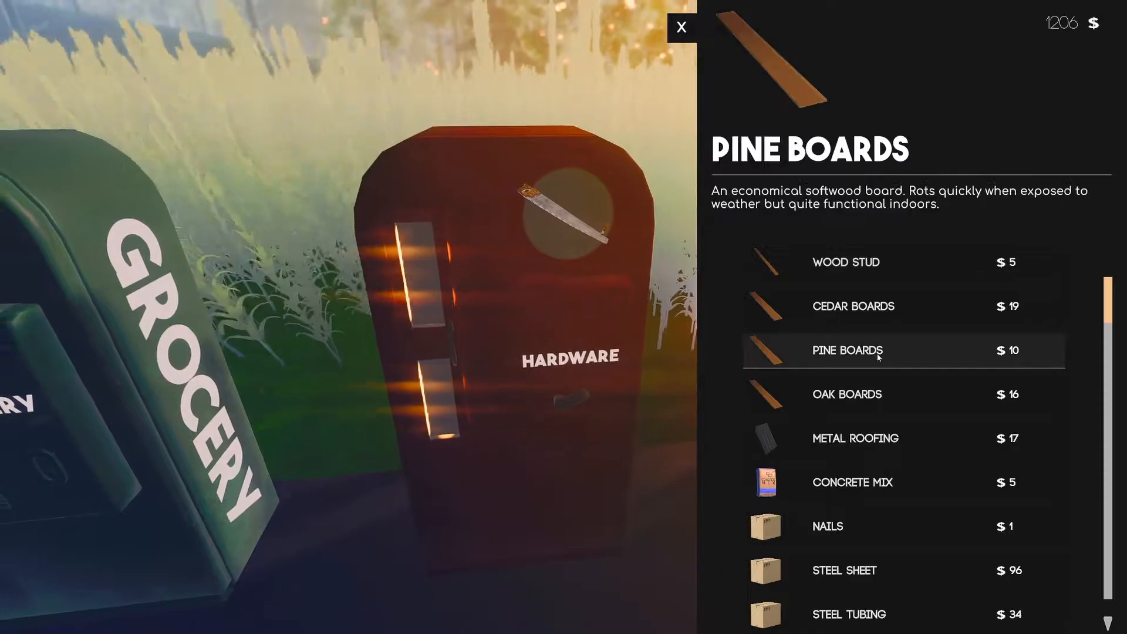
{"action": "left_click", "coordinate": [856, 439]}
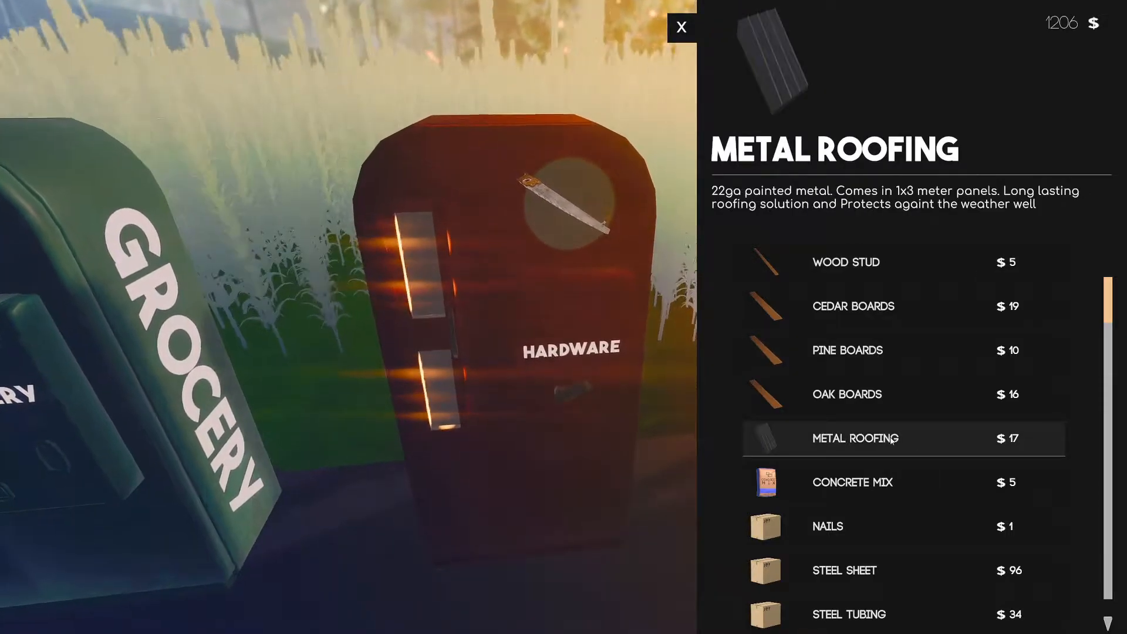
{"action": "left_click", "coordinate": [680, 28]}
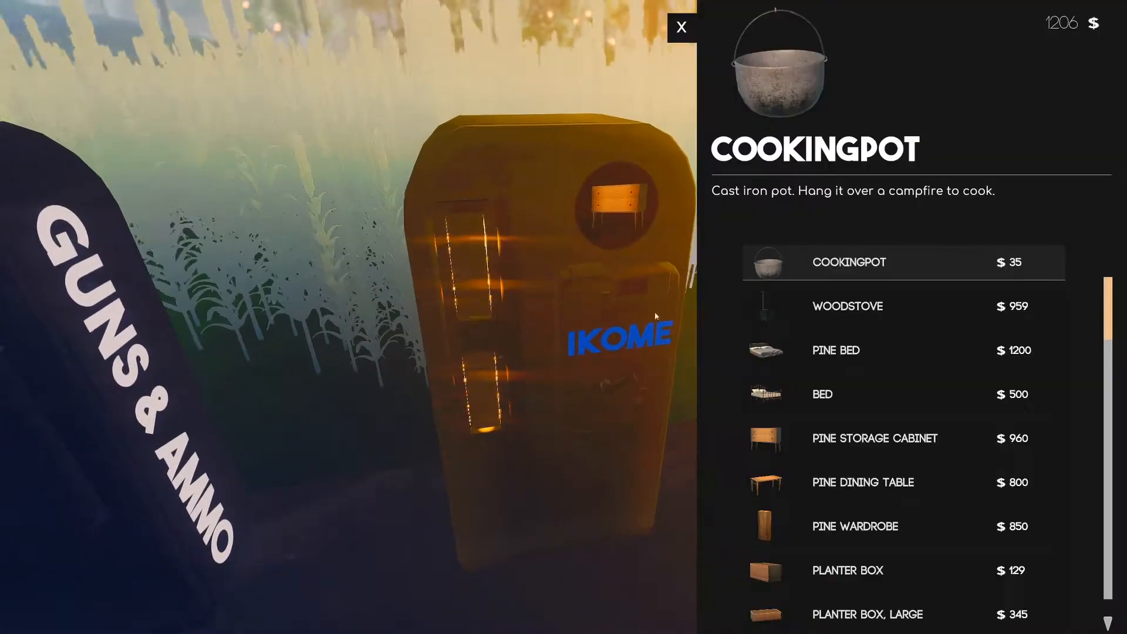
{"action": "scroll", "scroll_direction": "down", "scroll_amount": 3}
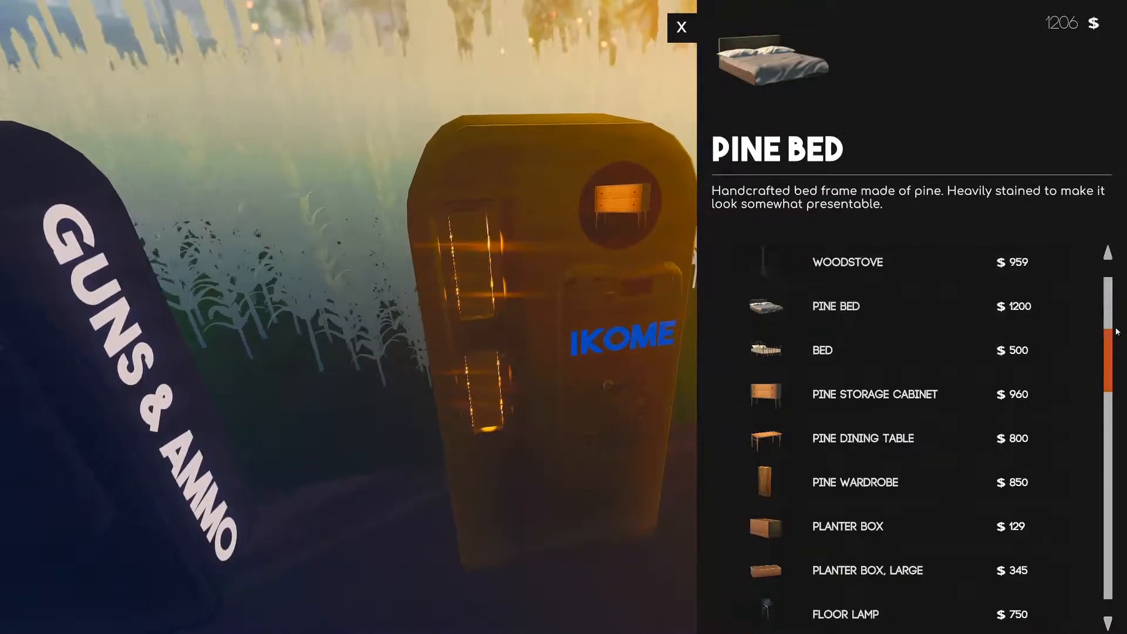
{"action": "scroll", "scroll_direction": "down", "scroll_amount": 3}
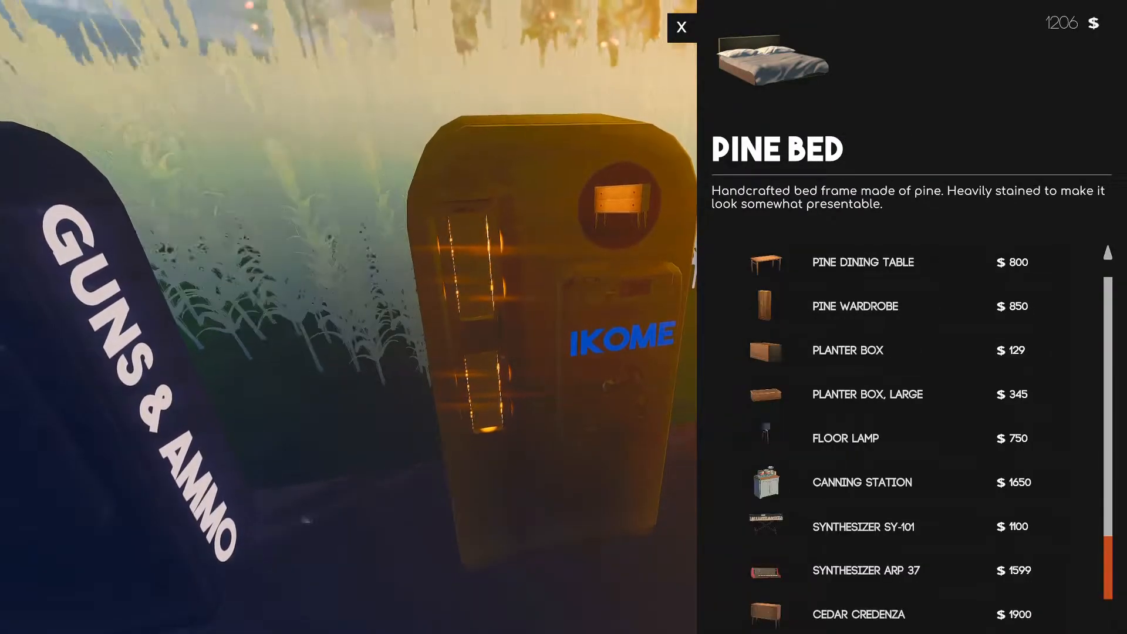
{"action": "left_click", "coordinate": [680, 26]}
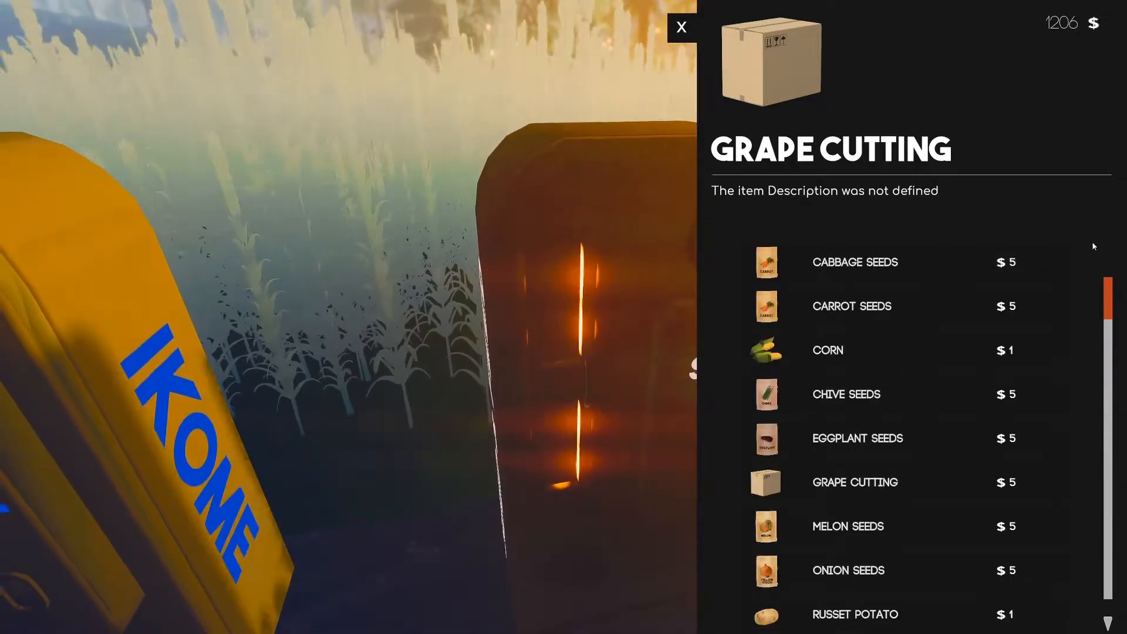
{"action": "left_click", "coordinate": [681, 26]}
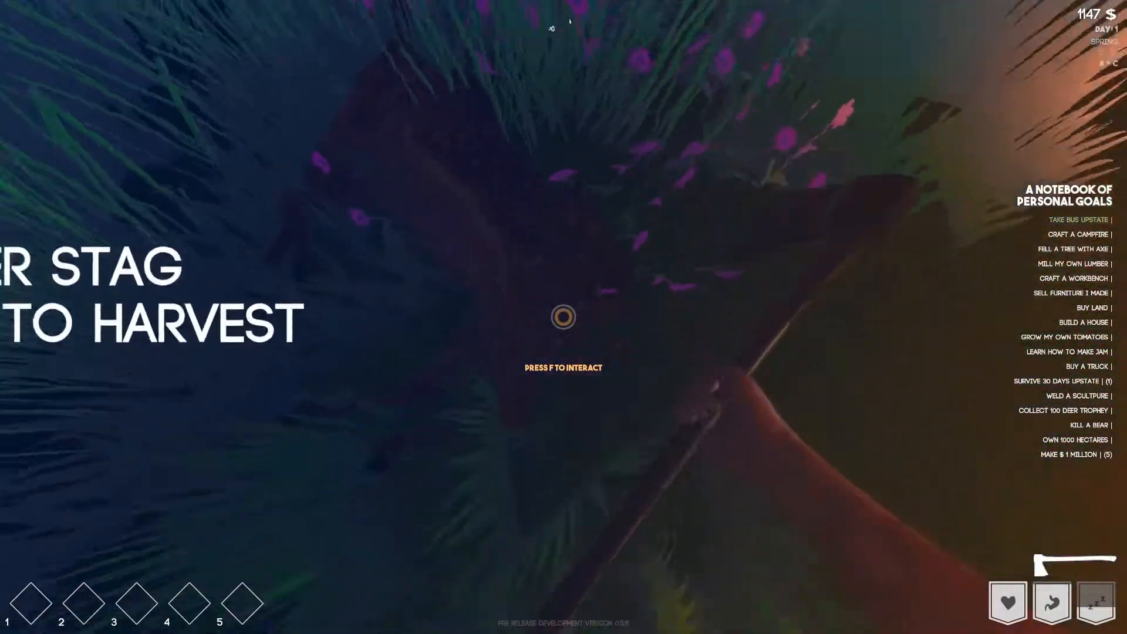
Harvest the downed stag and confirm the deer trophy and two meat in the inventory
{"action": "key", "text": "f"}
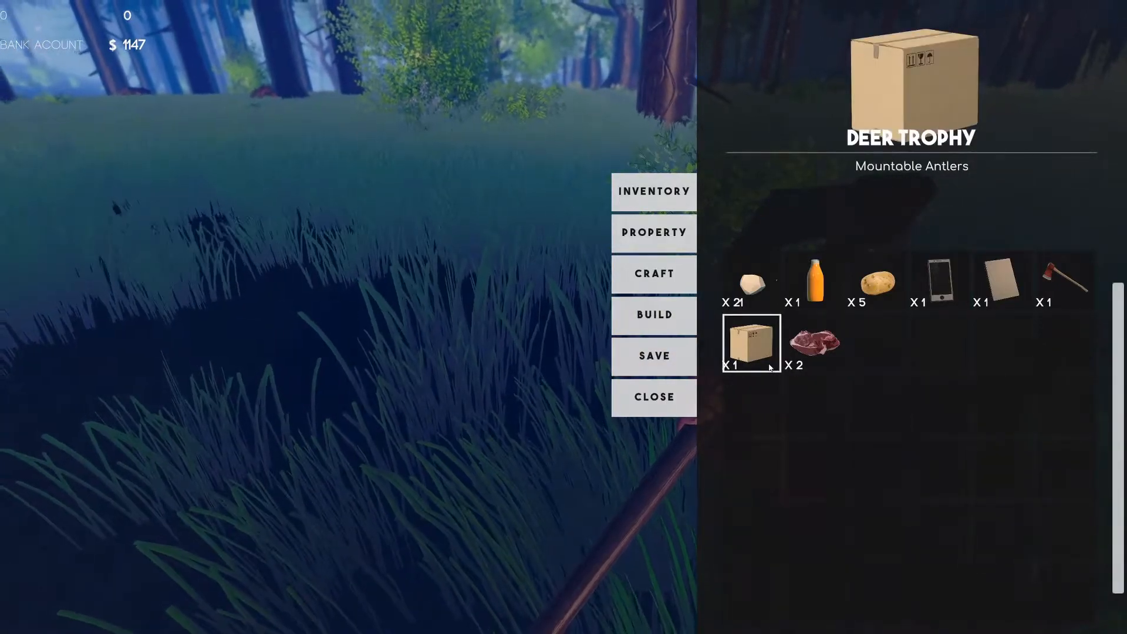
{"action": "left_click", "coordinate": [653, 397]}
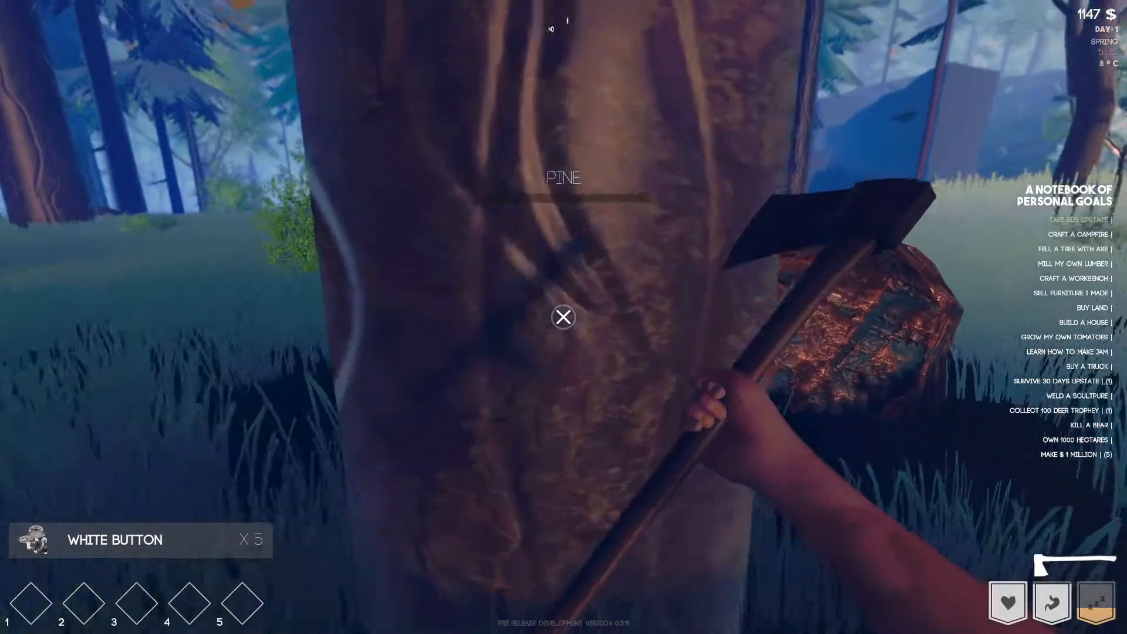
Chop down the pine with the axe and split its log into firewood
{"action": "left_click", "coordinate": [564, 317]}
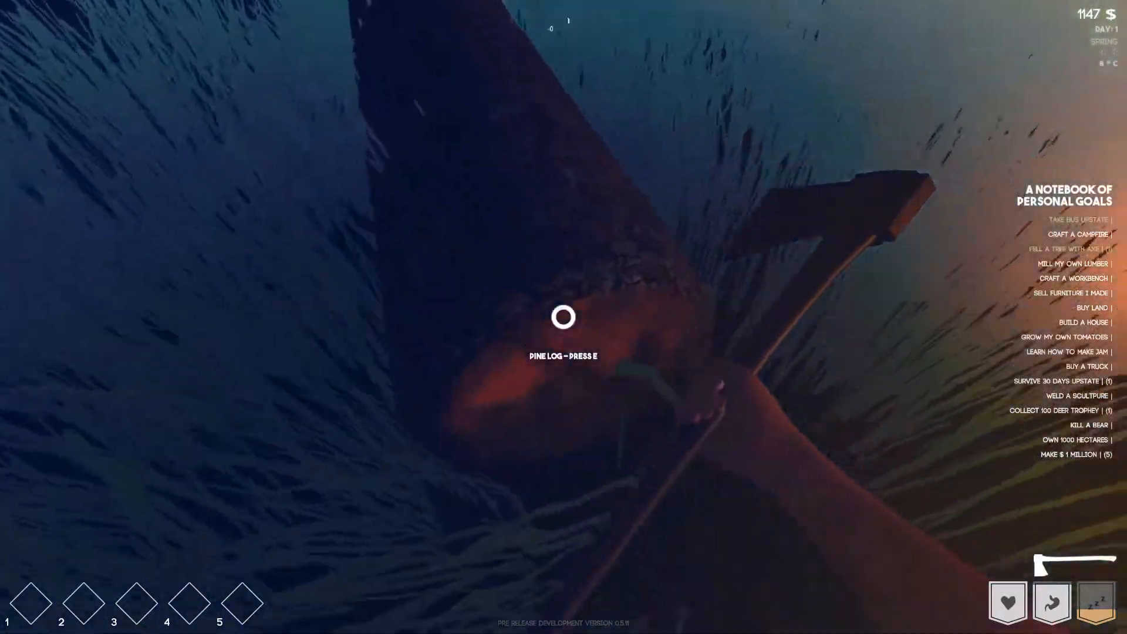
{"action": "key", "text": "e"}
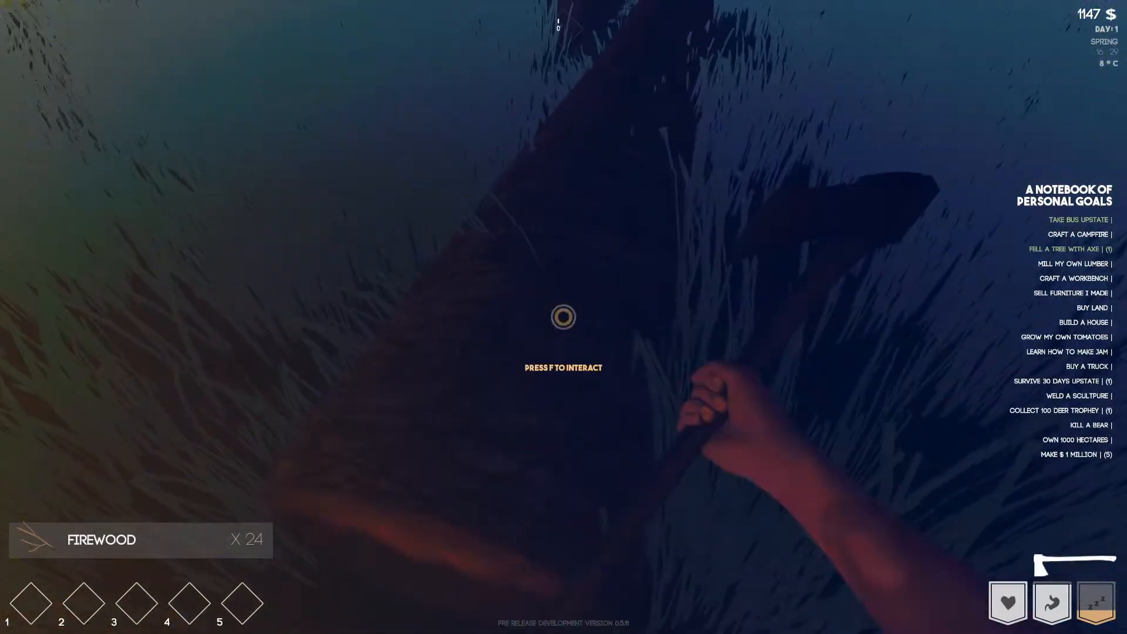
{"action": "key", "text": "f"}
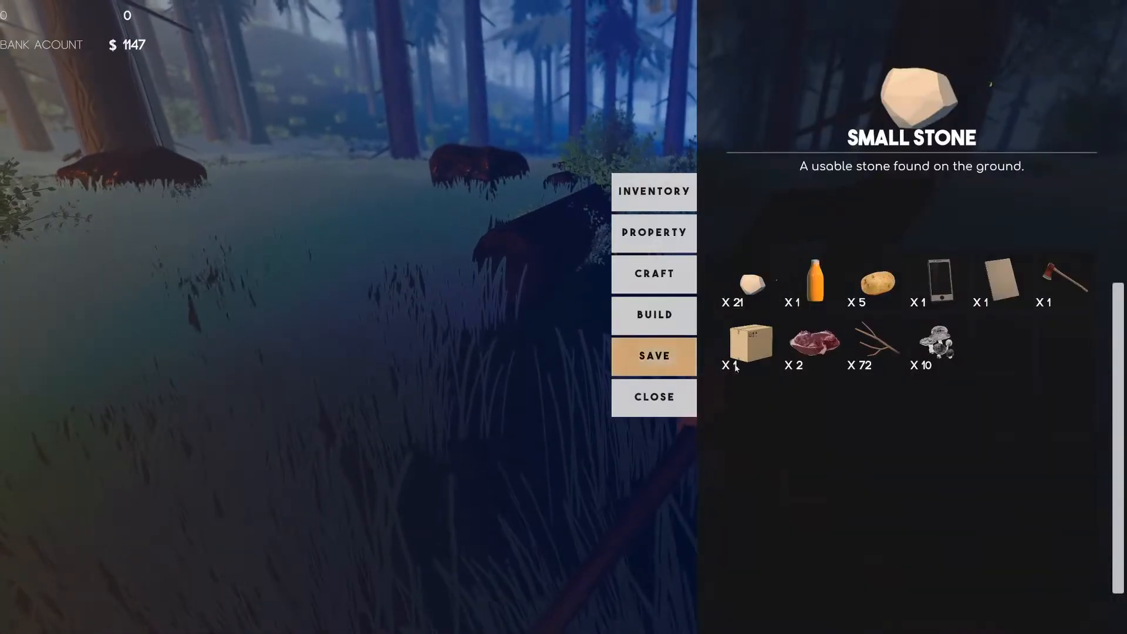
Craft a Campfire from Basic Craft Recipes and build it on the ground
{"action": "left_click", "coordinate": [939, 343]}
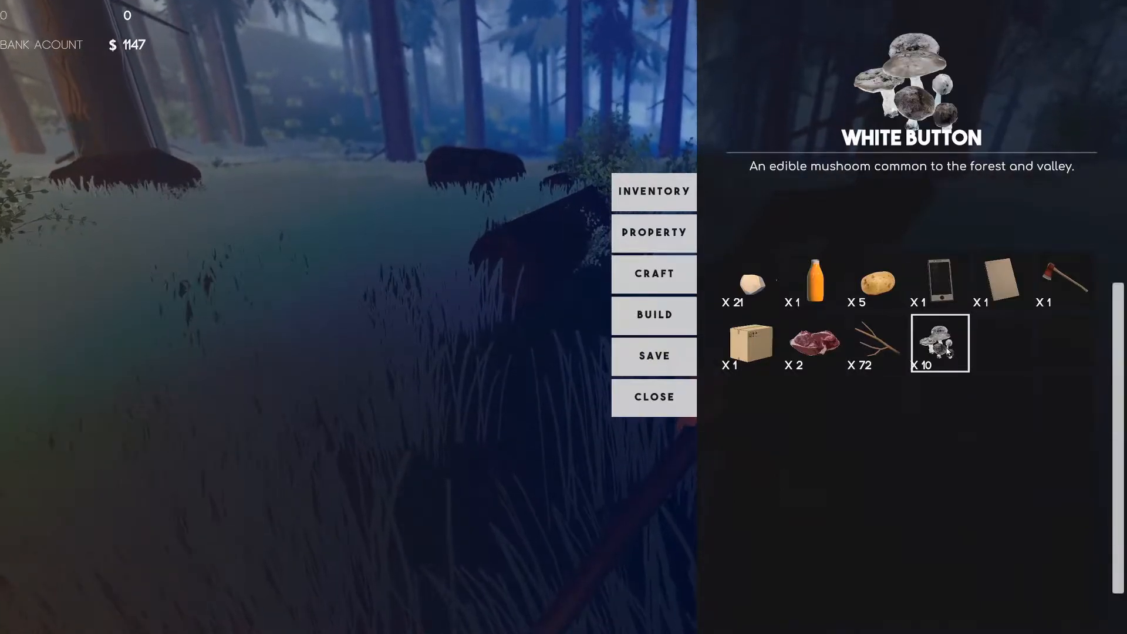
{"action": "left_click", "coordinate": [653, 274]}
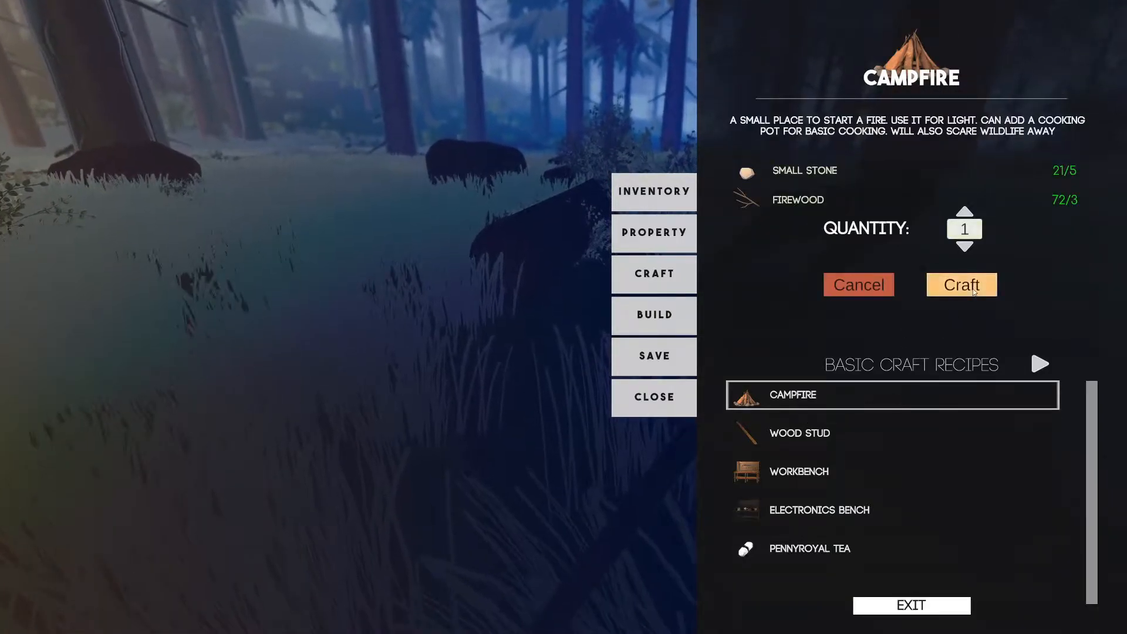
{"action": "left_click", "coordinate": [961, 285]}
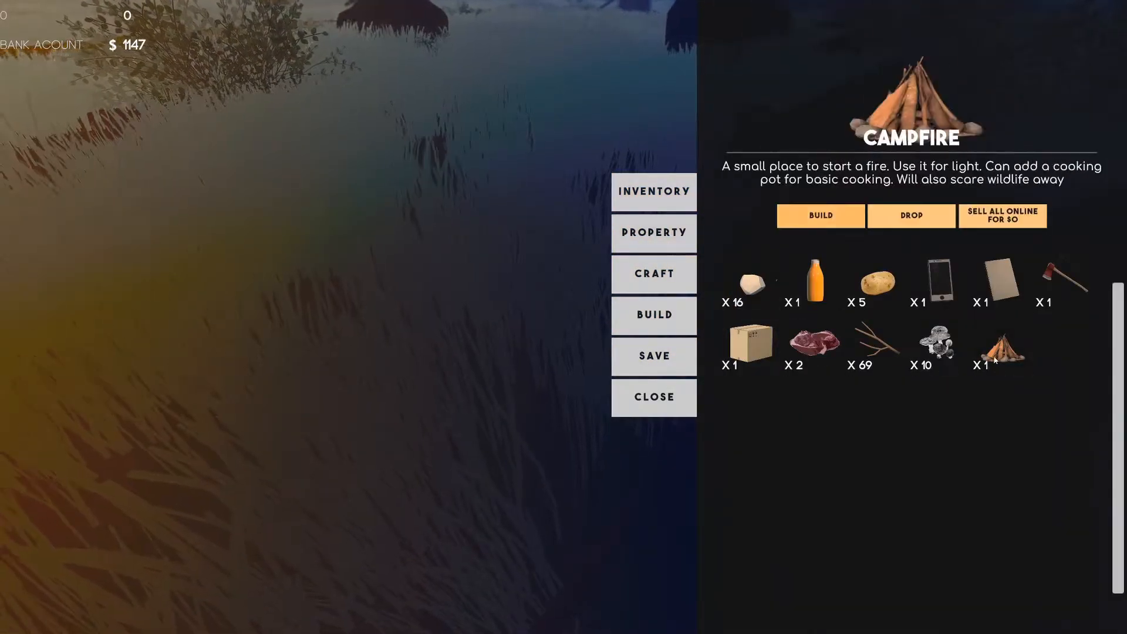
{"action": "left_click", "coordinate": [653, 397]}
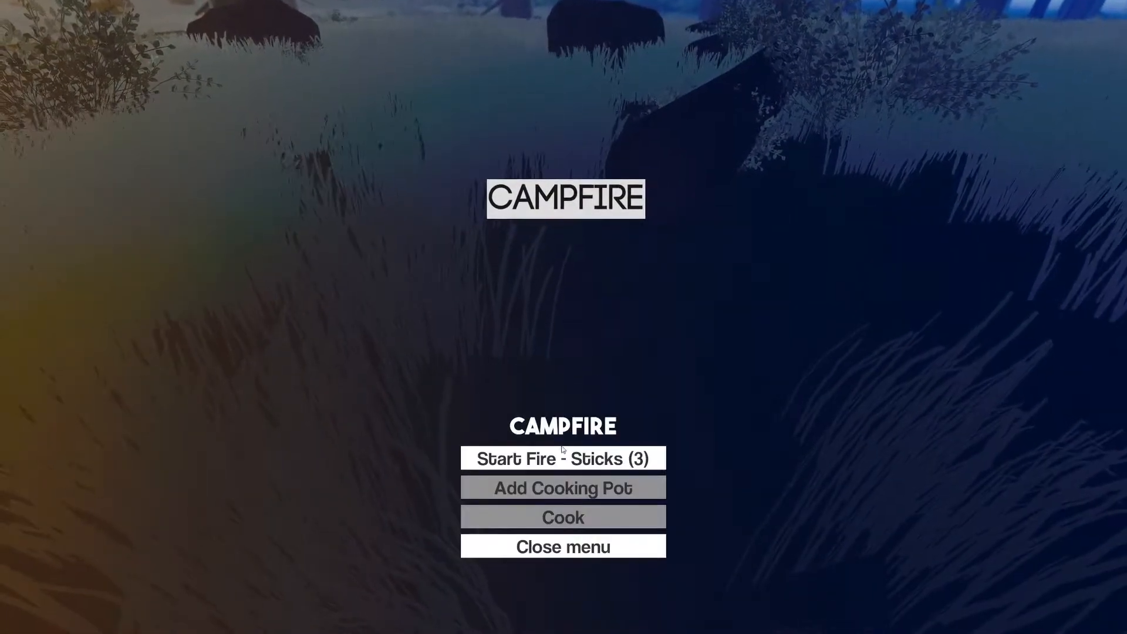
Light the campfire with sticks, then walk into the forest and collect a pine log
{"action": "left_click", "coordinate": [563, 458]}
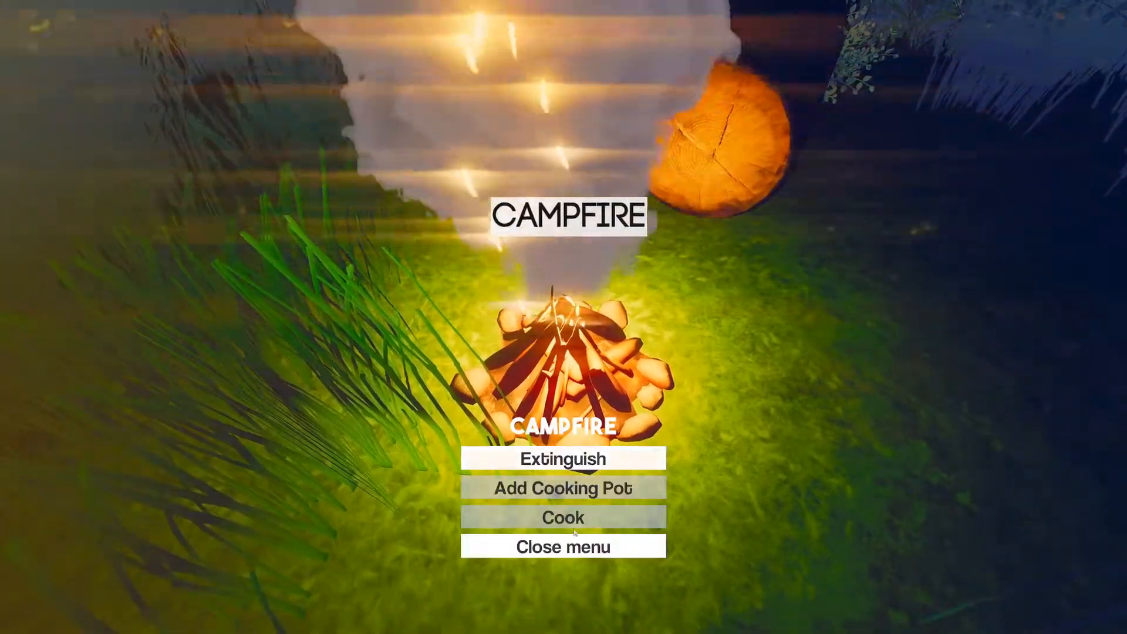
{"action": "left_click", "coordinate": [563, 547]}
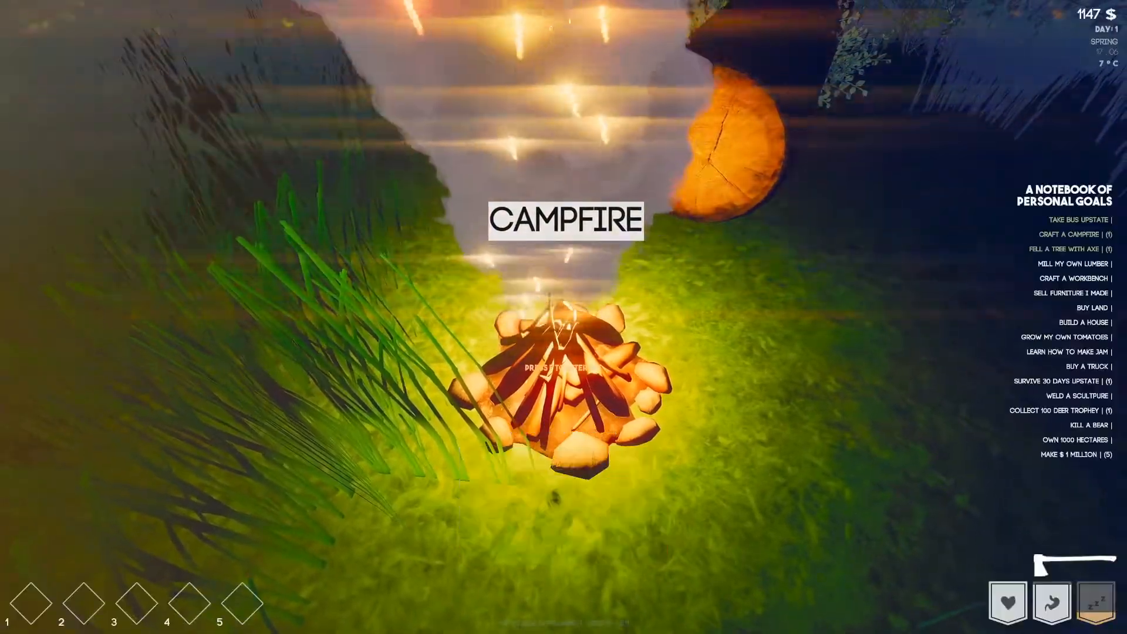
{"action": "left_click", "coordinate": [563, 365]}
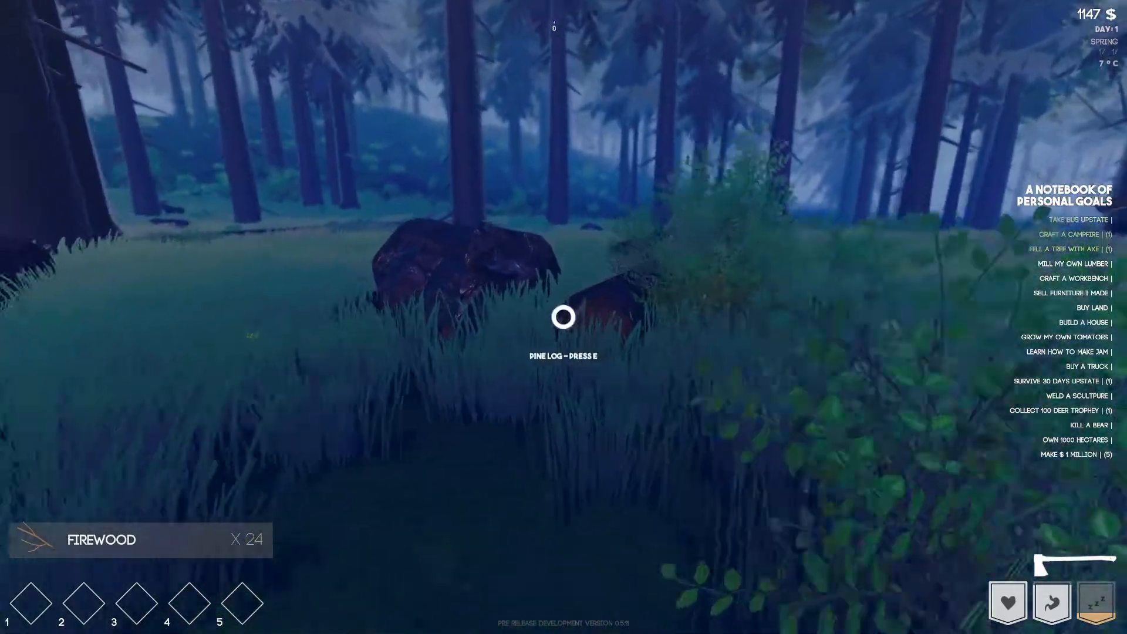
{"action": "key", "text": "e"}
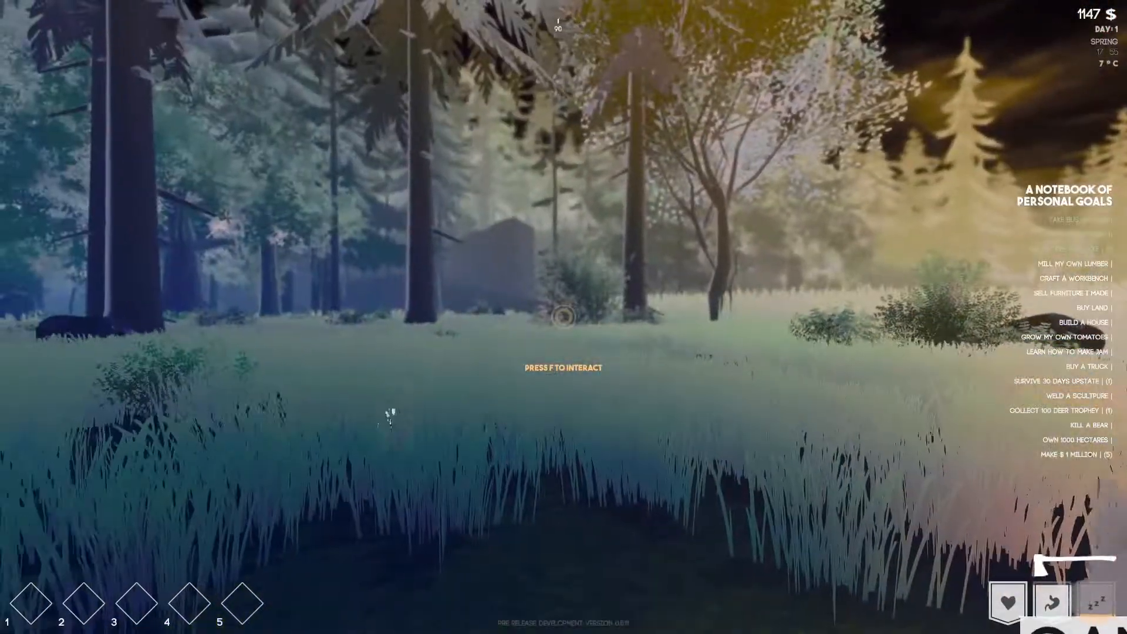
{"action": "key", "text": "Escape"}
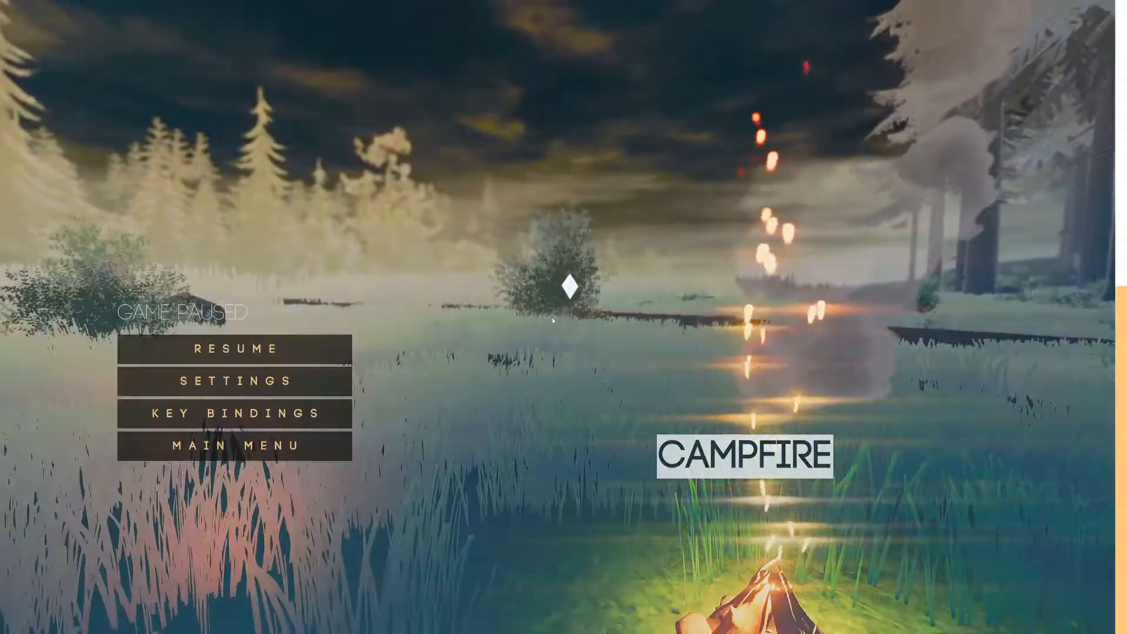
{"action": "left_click", "coordinate": [233, 381]}
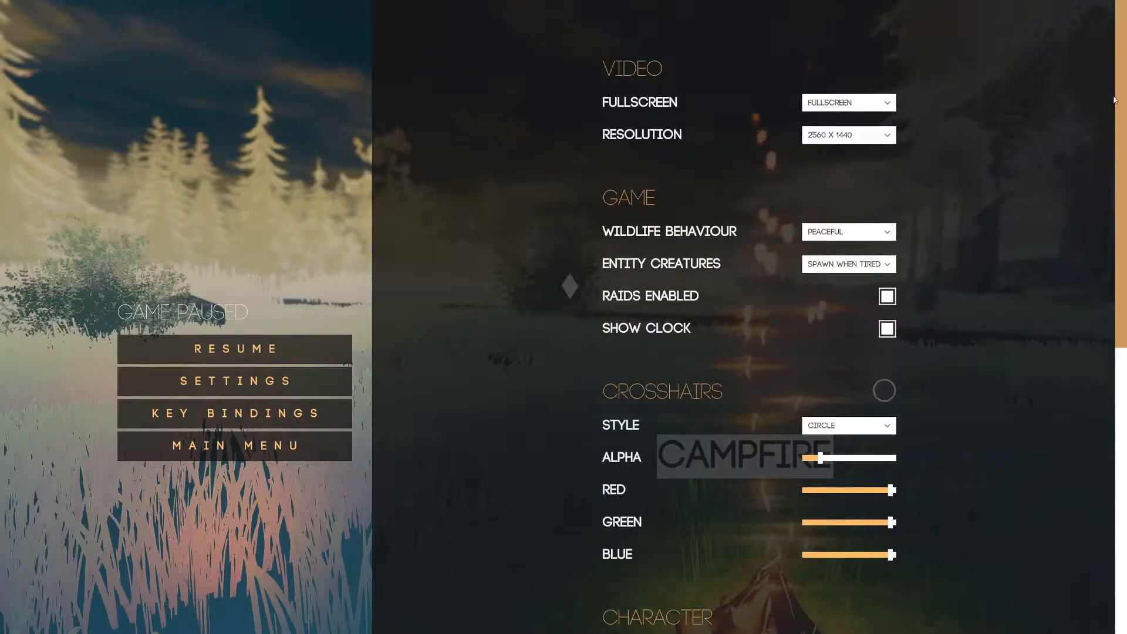
{"action": "scroll", "scroll_direction": "down", "scroll_amount": 3}
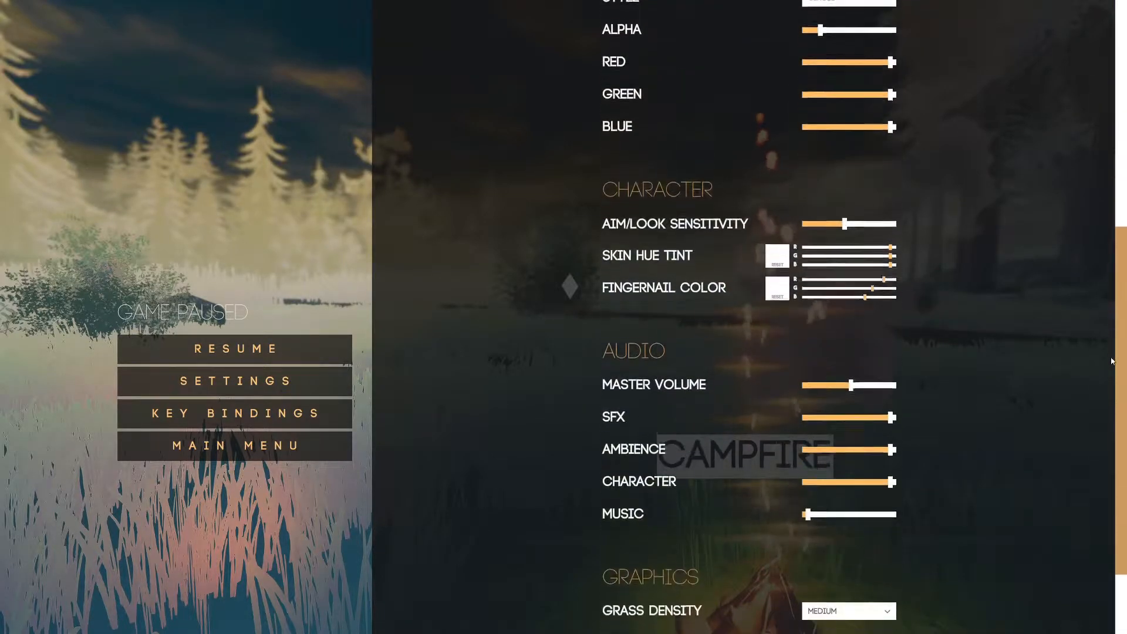
{"action": "scroll", "scroll_direction": "down", "scroll_amount": 3}
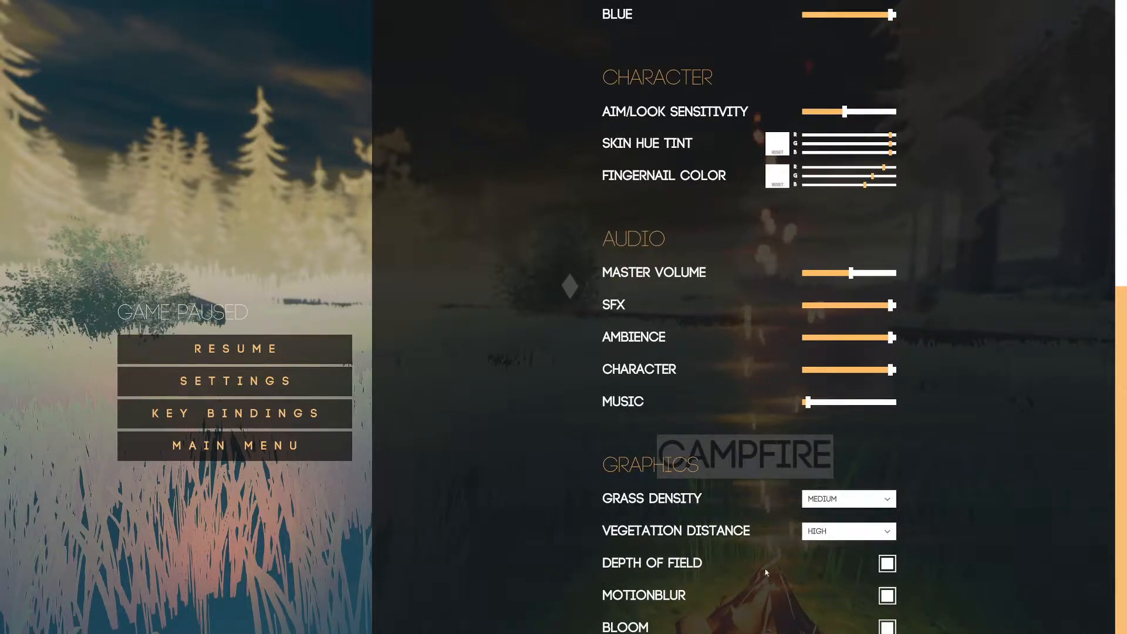
{"action": "left_click", "coordinate": [234, 348]}
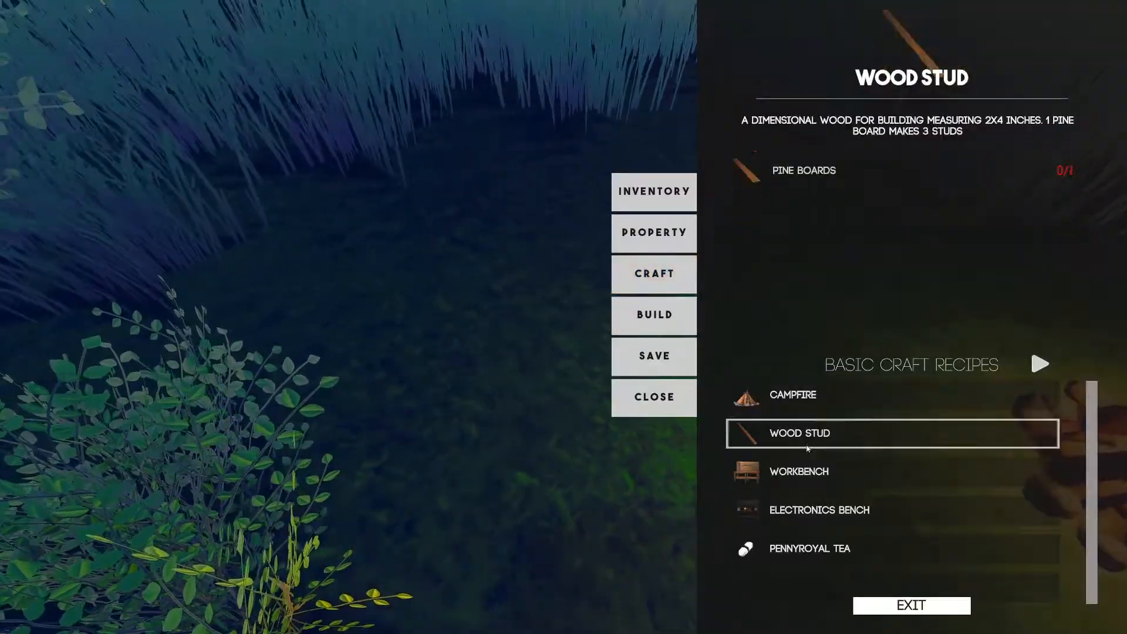
{"action": "left_click", "coordinate": [798, 472]}
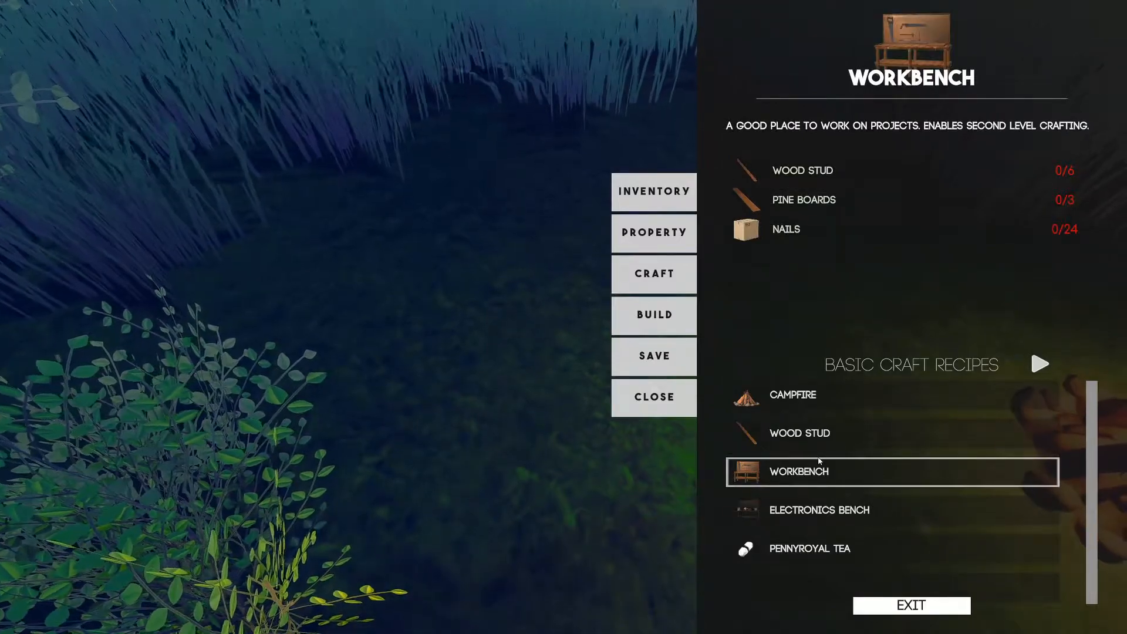
{"action": "left_click", "coordinate": [800, 433]}
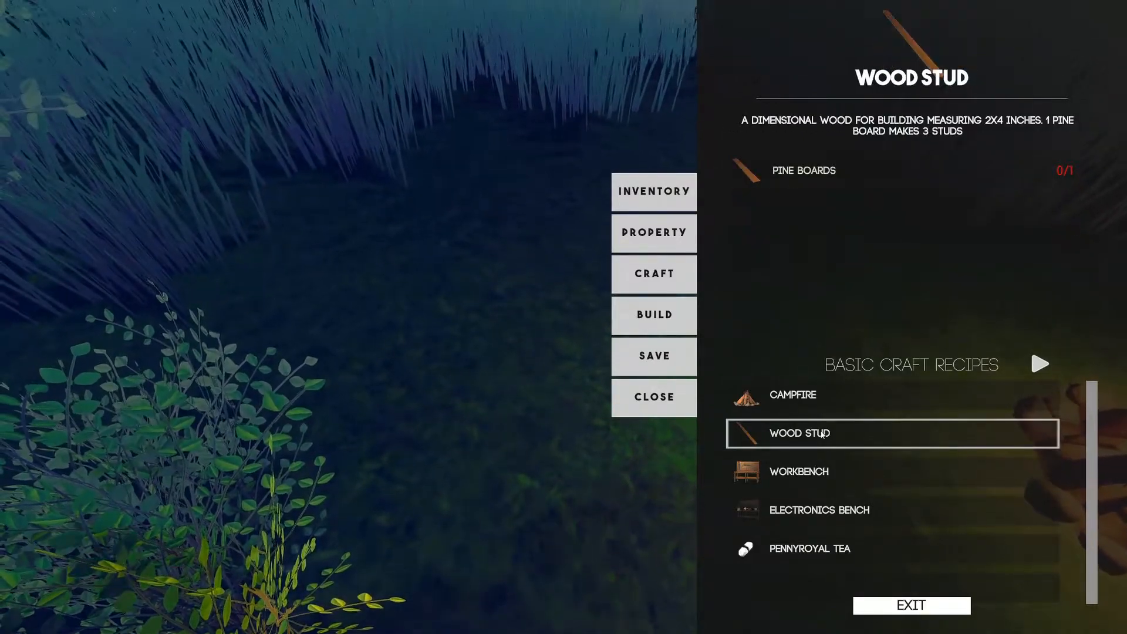
{"action": "left_click", "coordinate": [792, 395]}
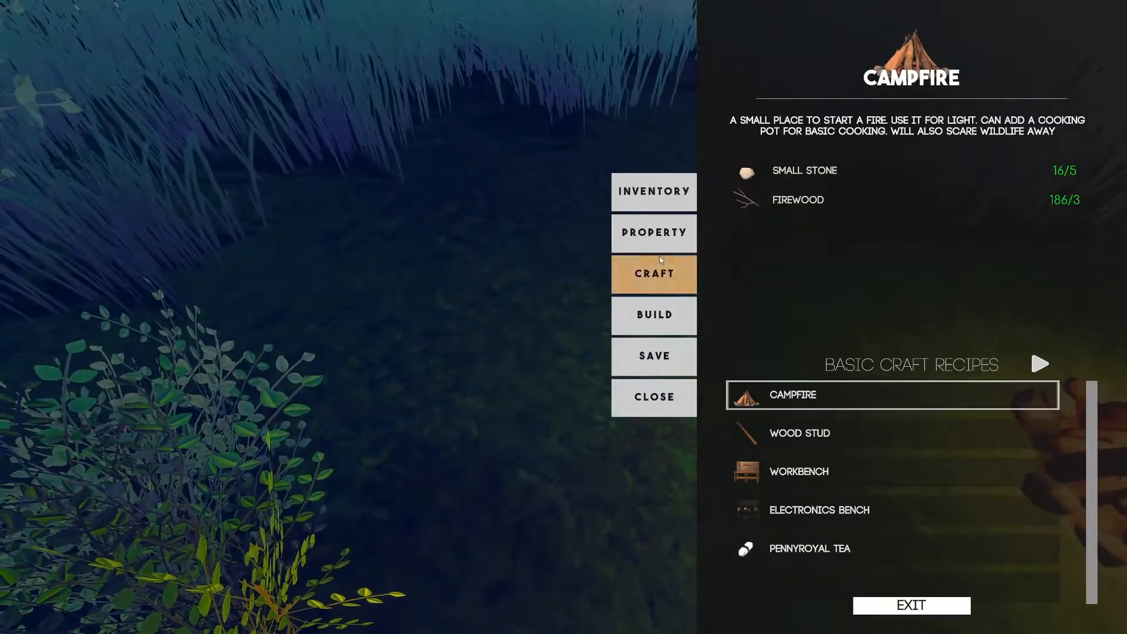
{"action": "left_click", "coordinate": [653, 315]}
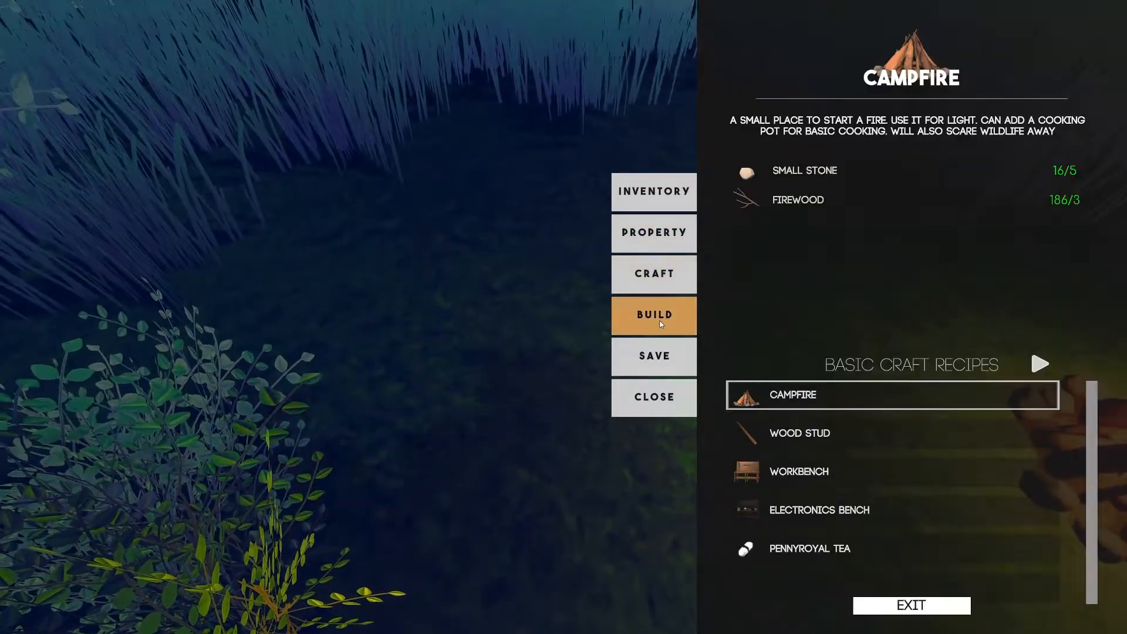
{"action": "left_click", "coordinate": [653, 315]}
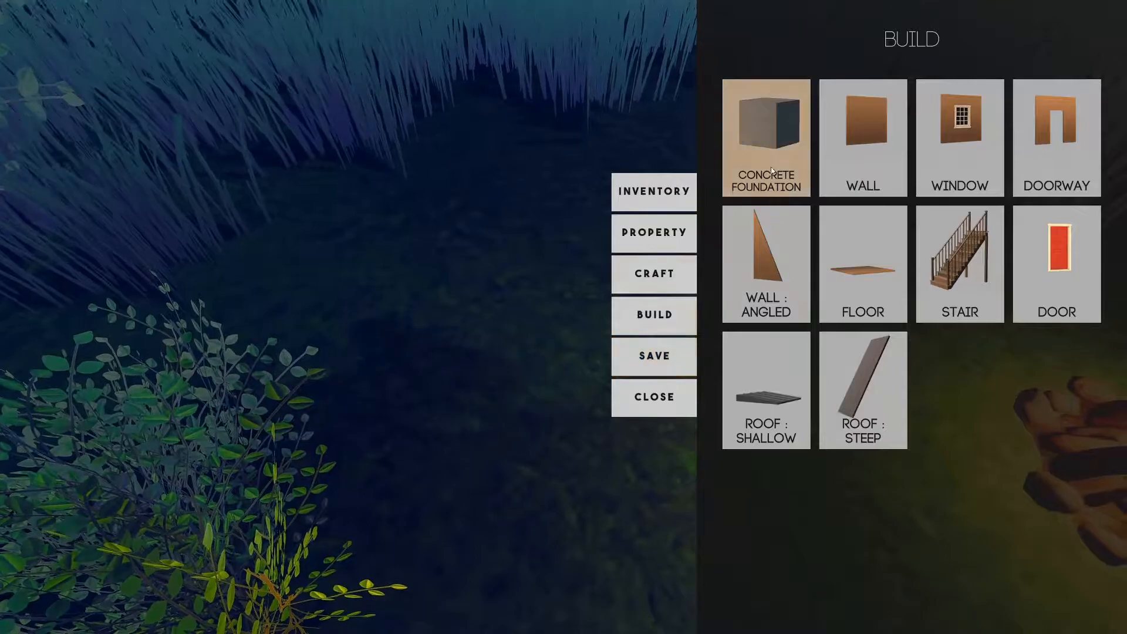
{"action": "mouse_move", "coordinate": [863, 392]}
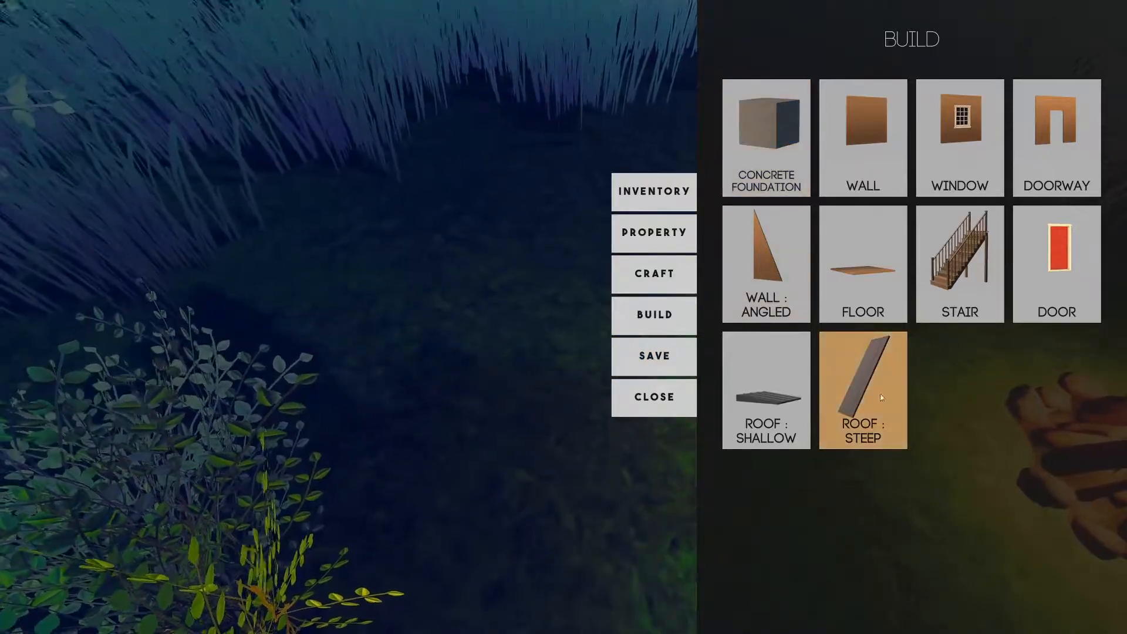
{"action": "left_click", "coordinate": [654, 397]}
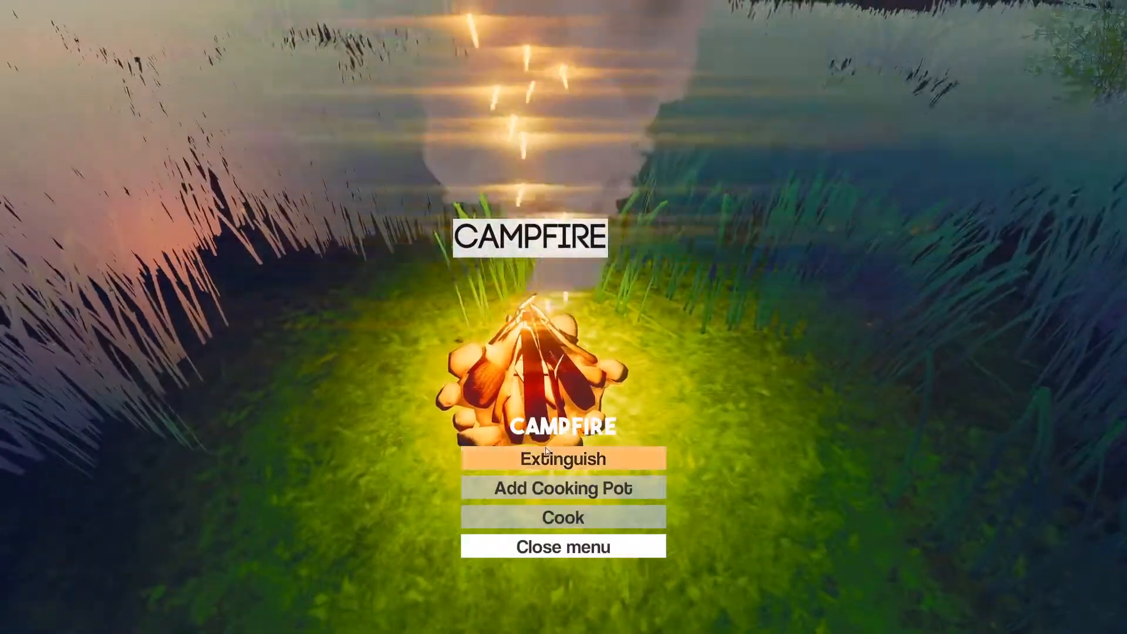
{"action": "mouse_move", "coordinate": [387, 303]}
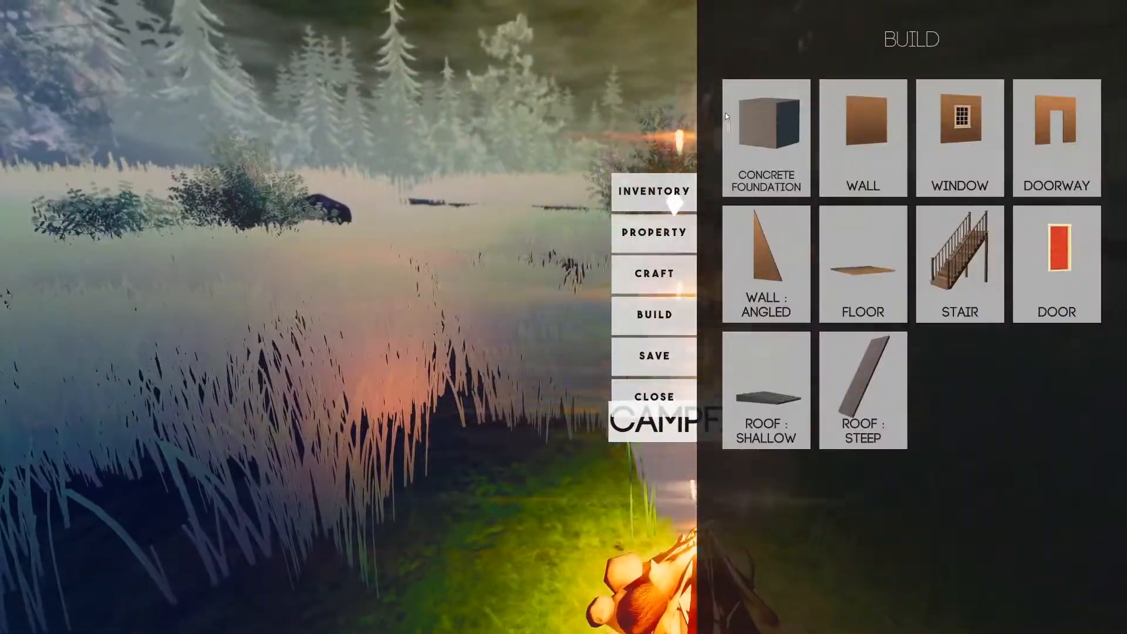
{"action": "left_click", "coordinate": [654, 233]}
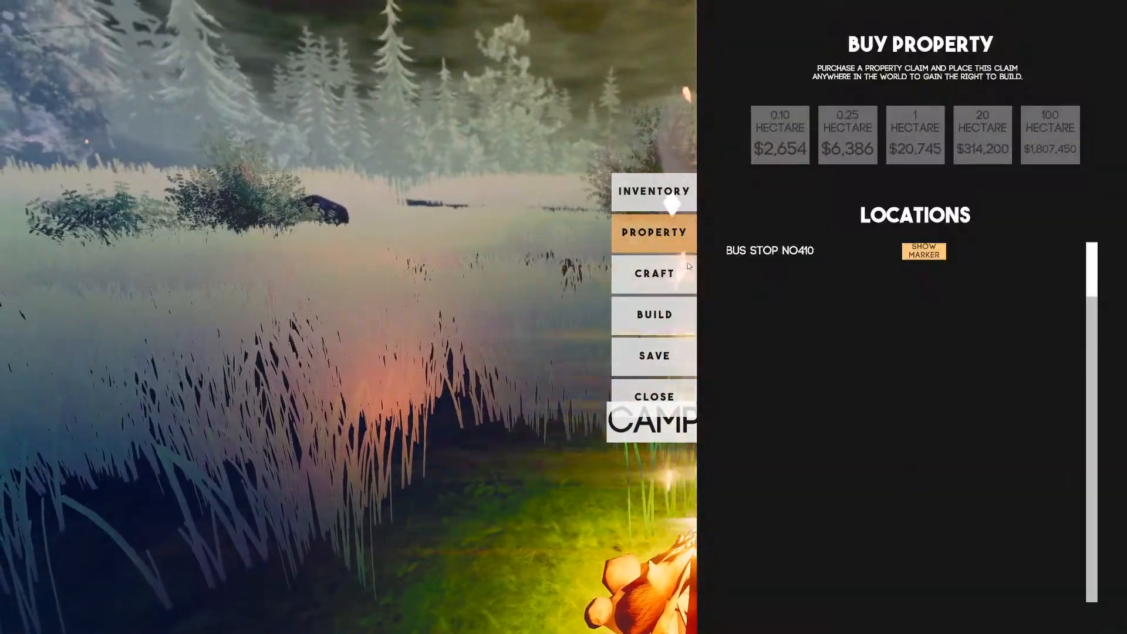
{"action": "left_click", "coordinate": [654, 274]}
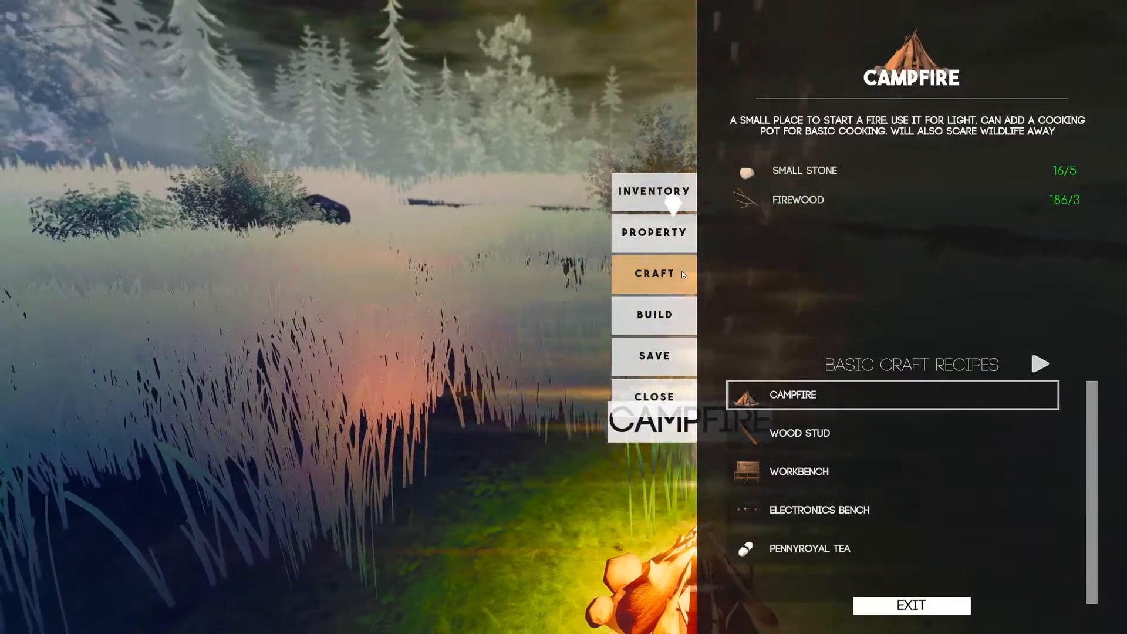
{"action": "left_click", "coordinate": [798, 433]}
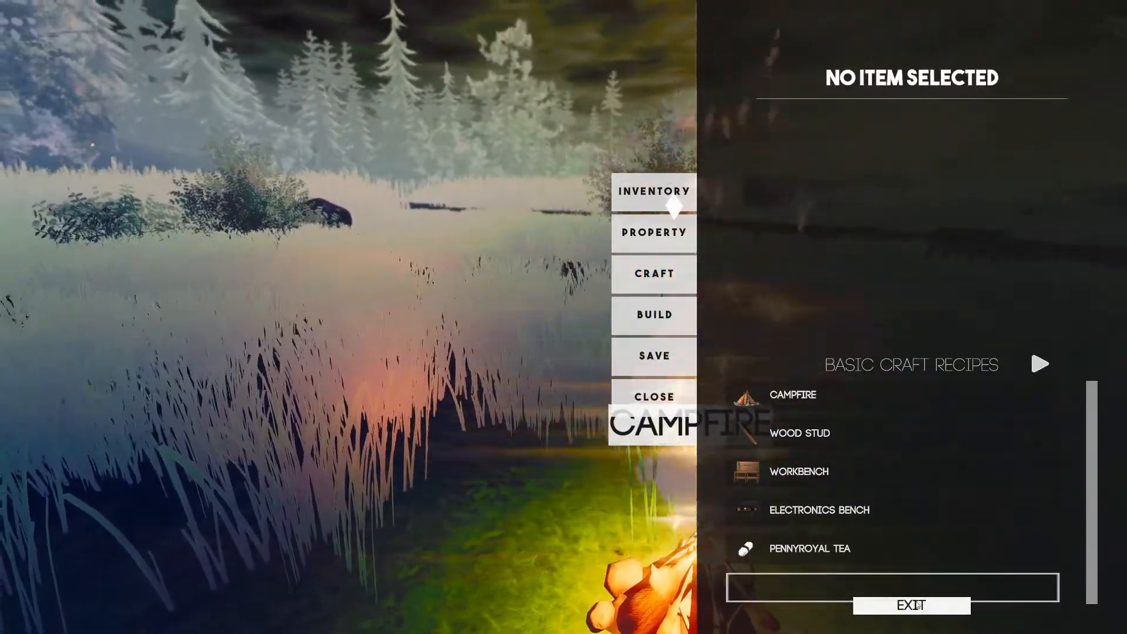
{"action": "left_click", "coordinate": [653, 396]}
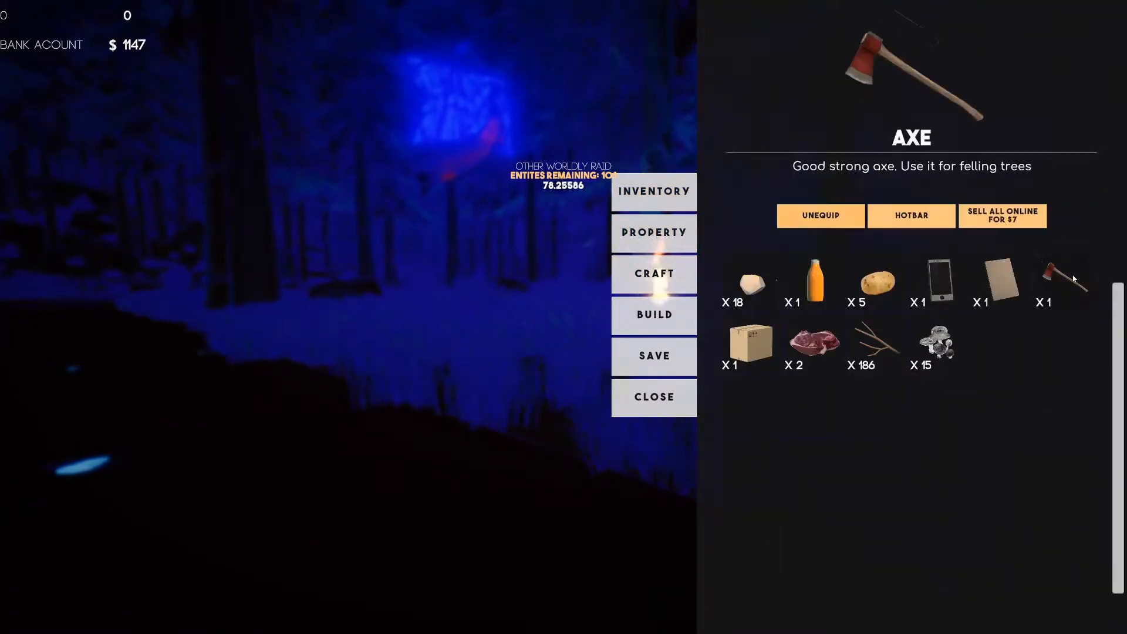
{"action": "left_click", "coordinate": [750, 281]}
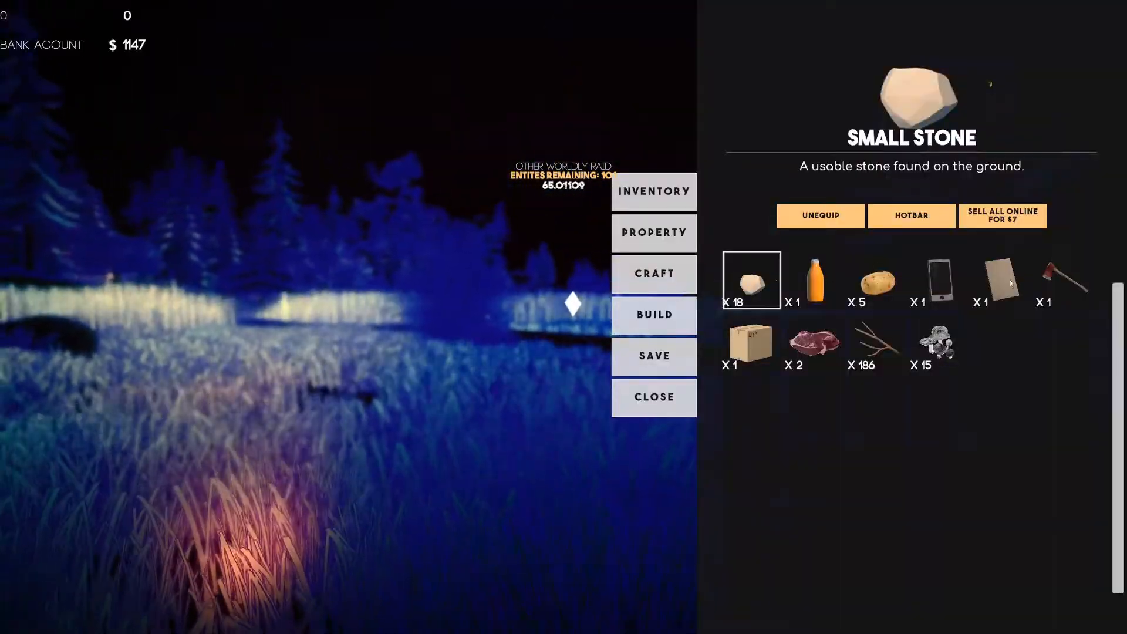
{"action": "left_click", "coordinate": [1043, 281]}
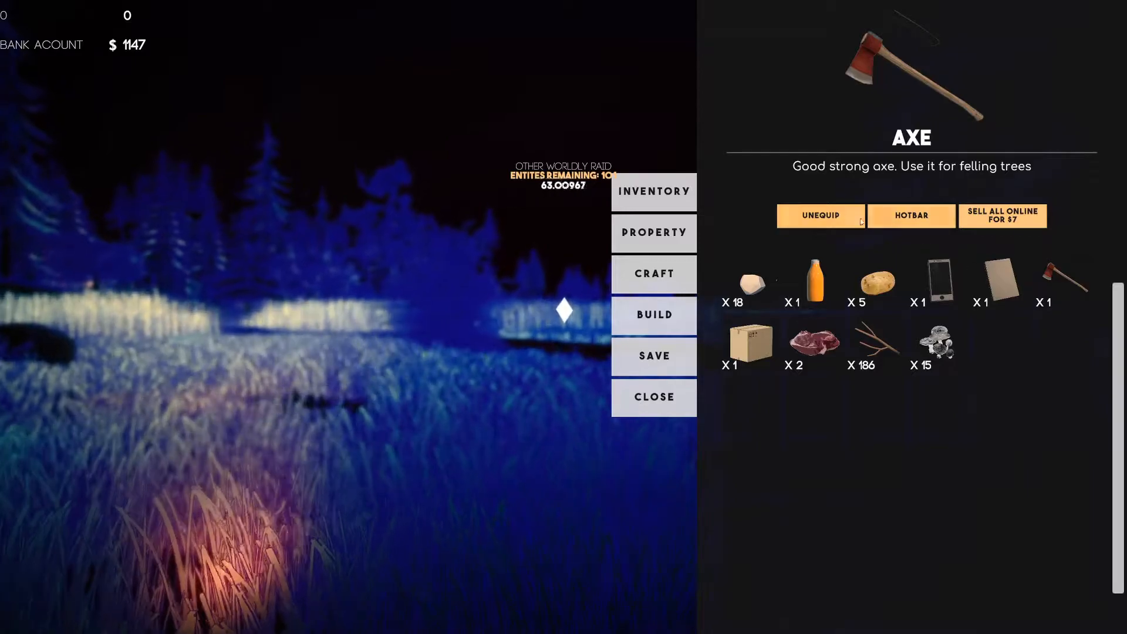
{"action": "left_click", "coordinate": [820, 215]}
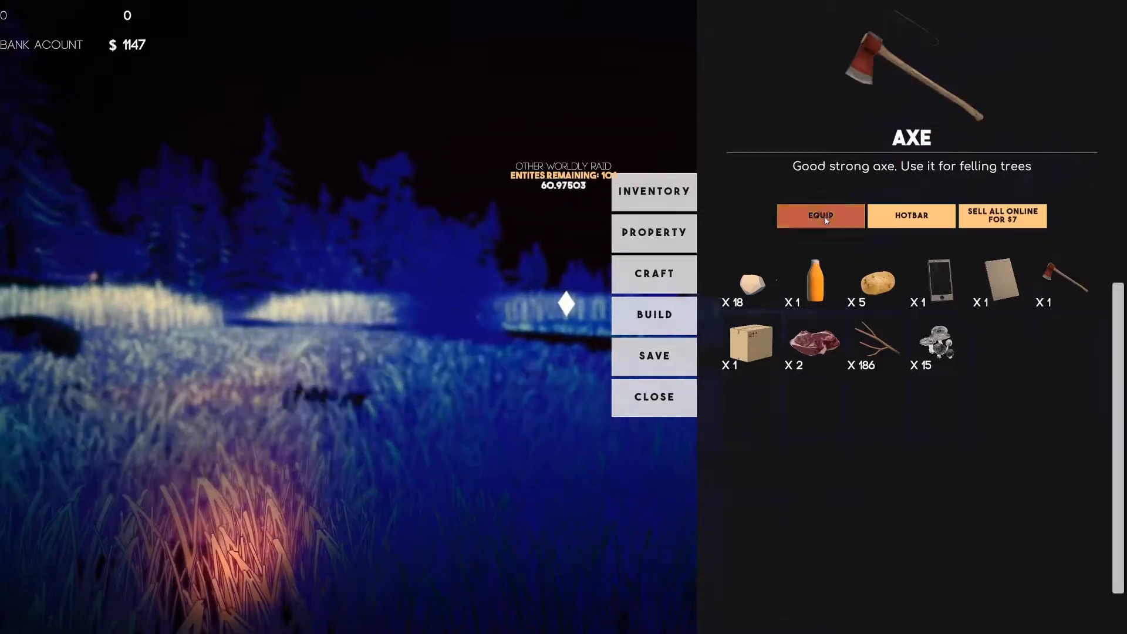
{"action": "left_click", "coordinate": [820, 216]}
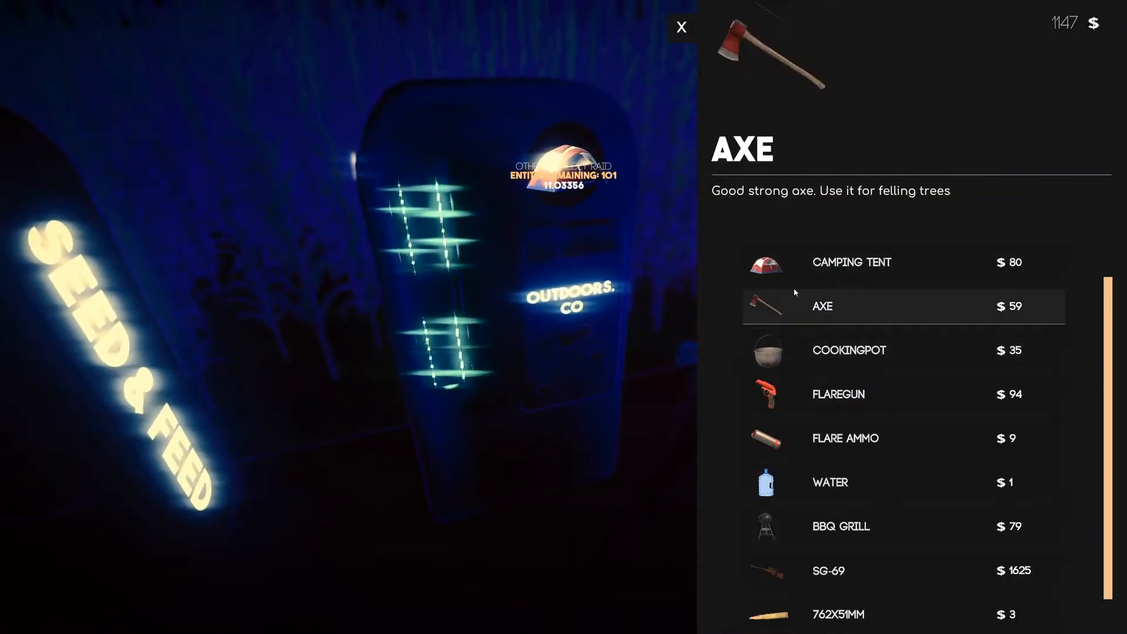
Select the $80 Camping Tent in the Outdoors Co list and purchase it
{"action": "left_click", "coordinate": [852, 262]}
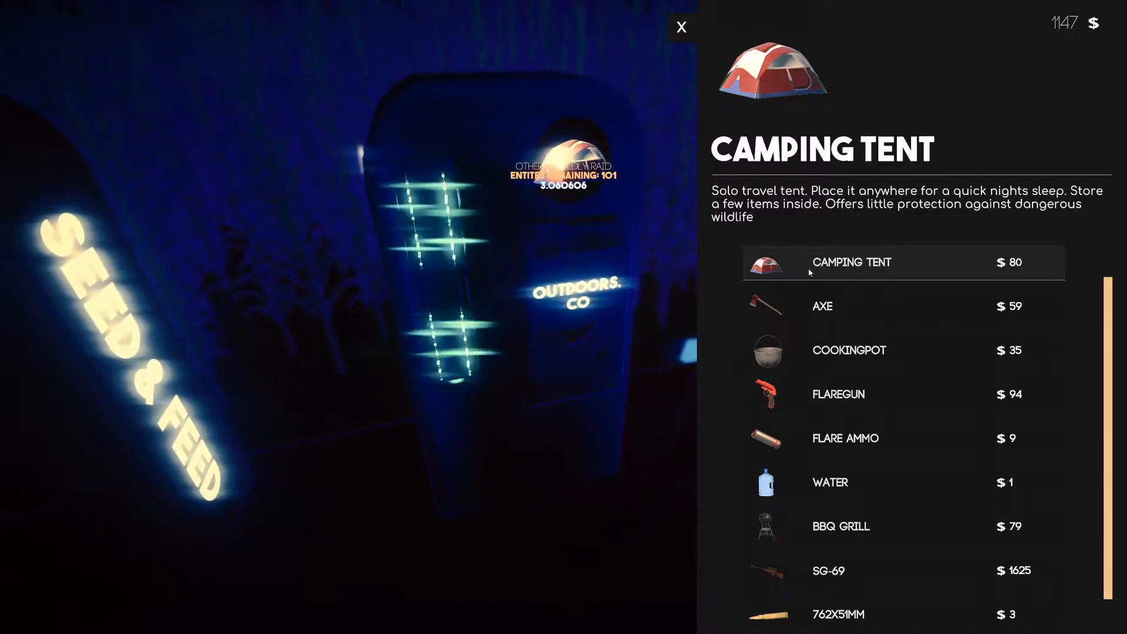
{"action": "left_click", "coordinate": [852, 262]}
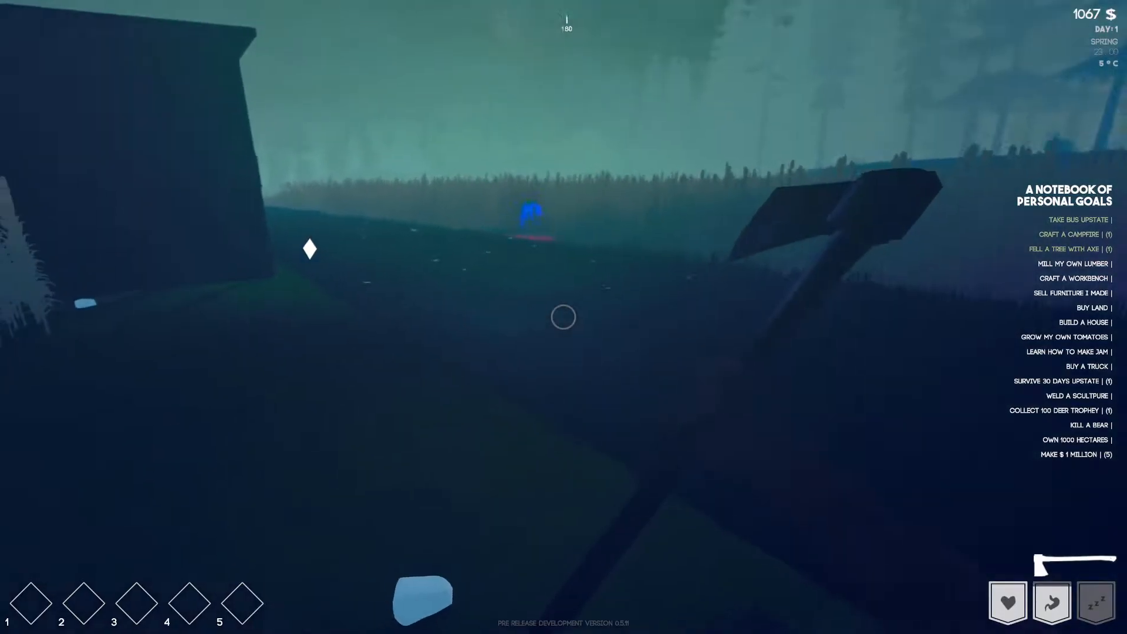
{"action": "key", "text": "Escape"}
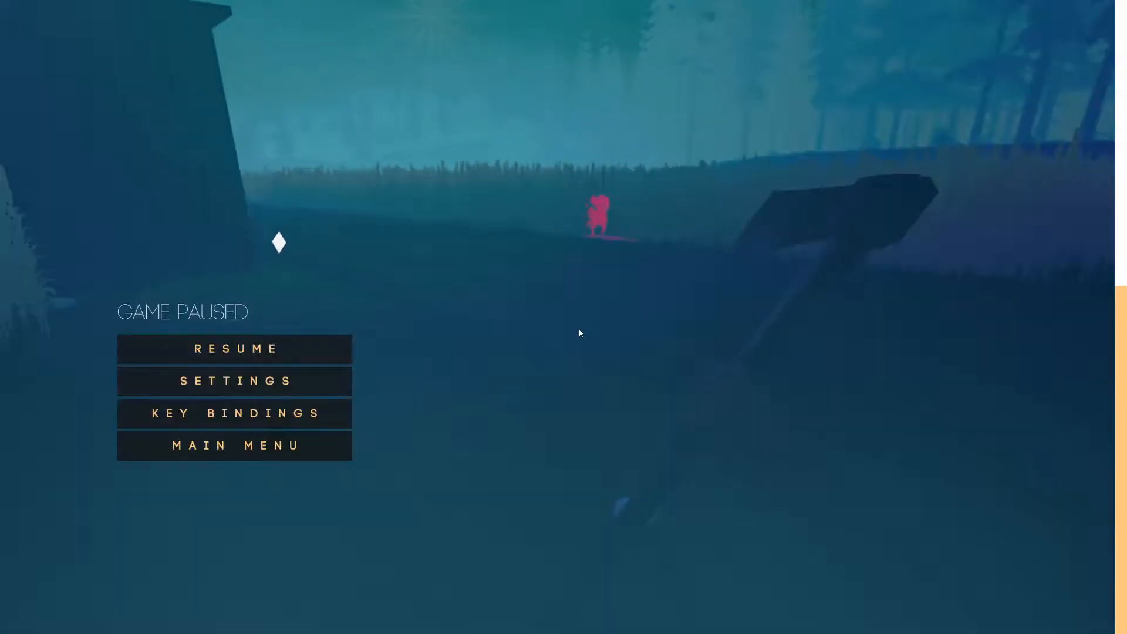
{"action": "left_click", "coordinate": [237, 349]}
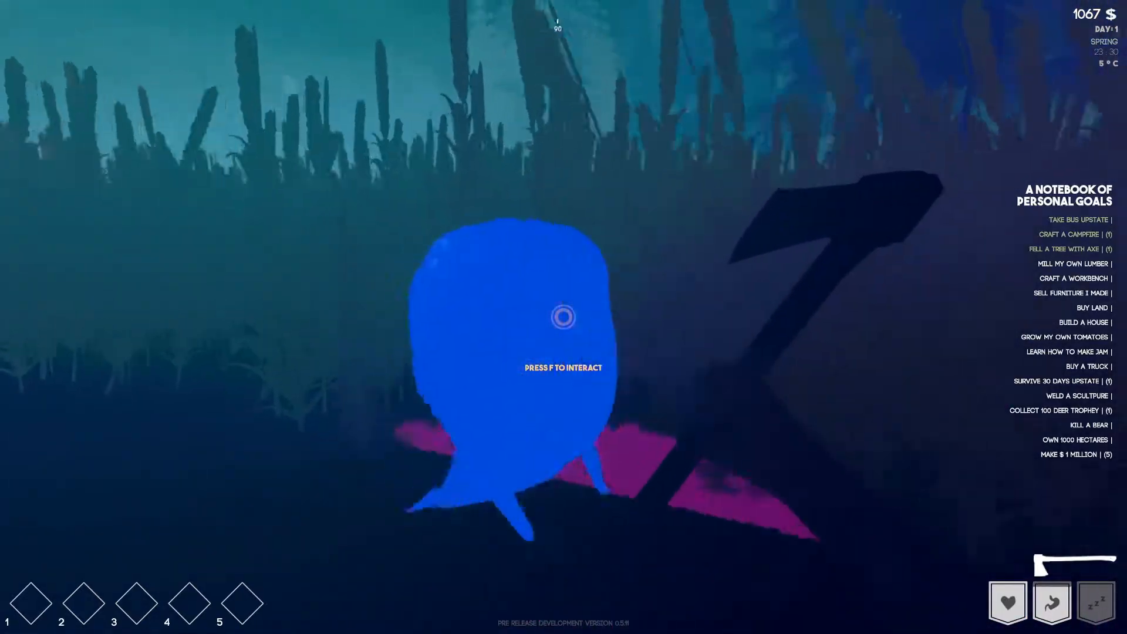
{"action": "key", "text": "f"}
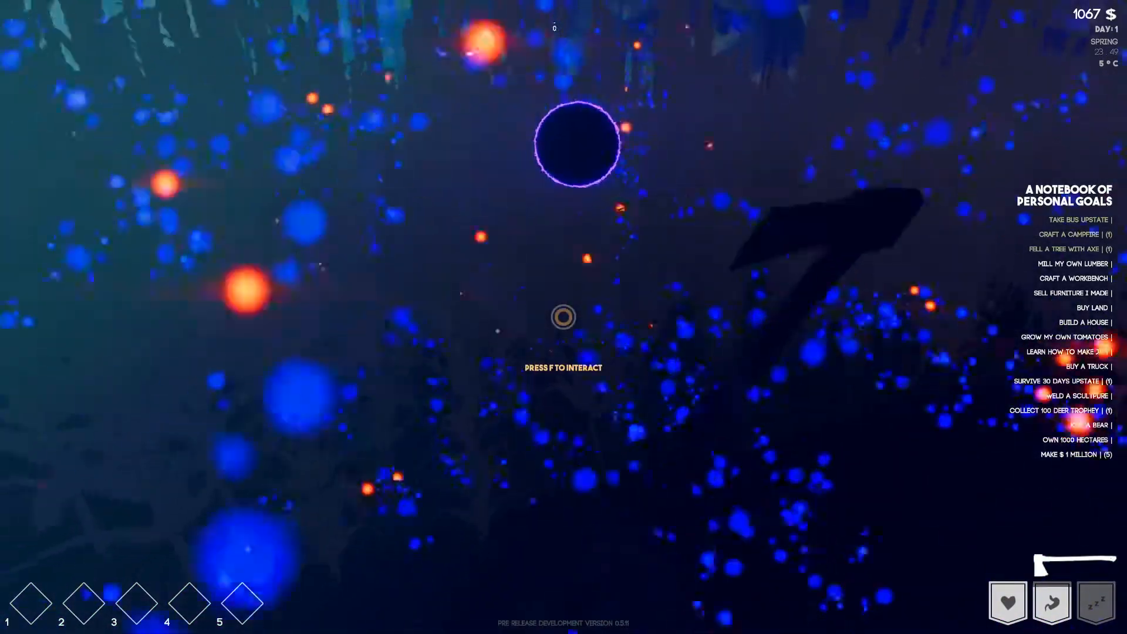
{"action": "key", "text": "f"}
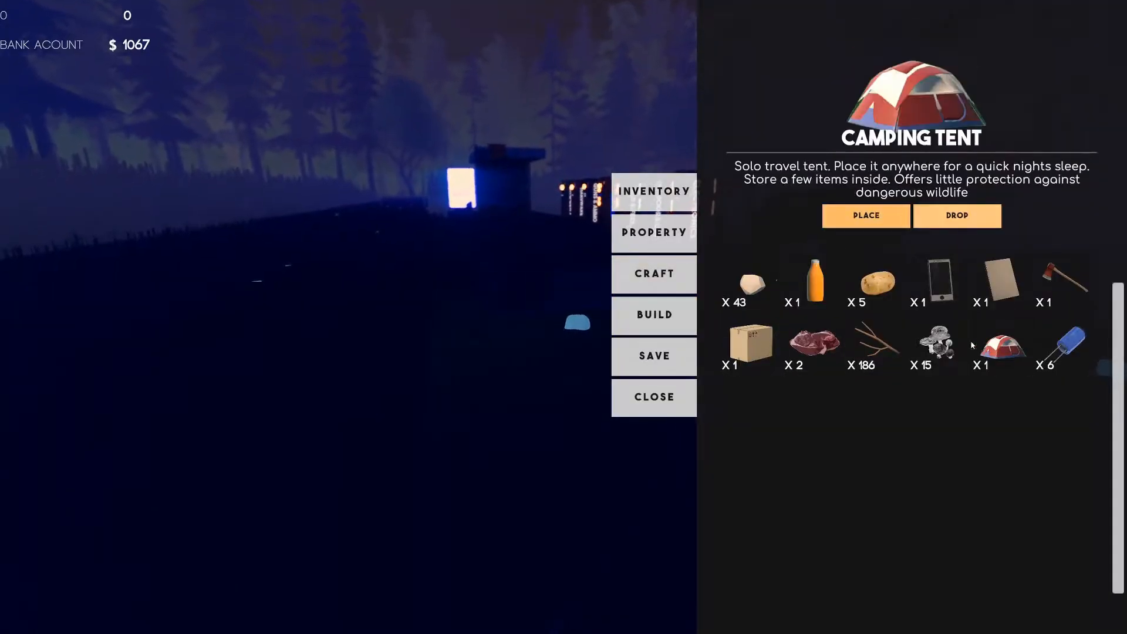
Place the camping tent, sleep until morning of day 2, and pack the tent up
{"action": "left_click", "coordinate": [653, 397]}
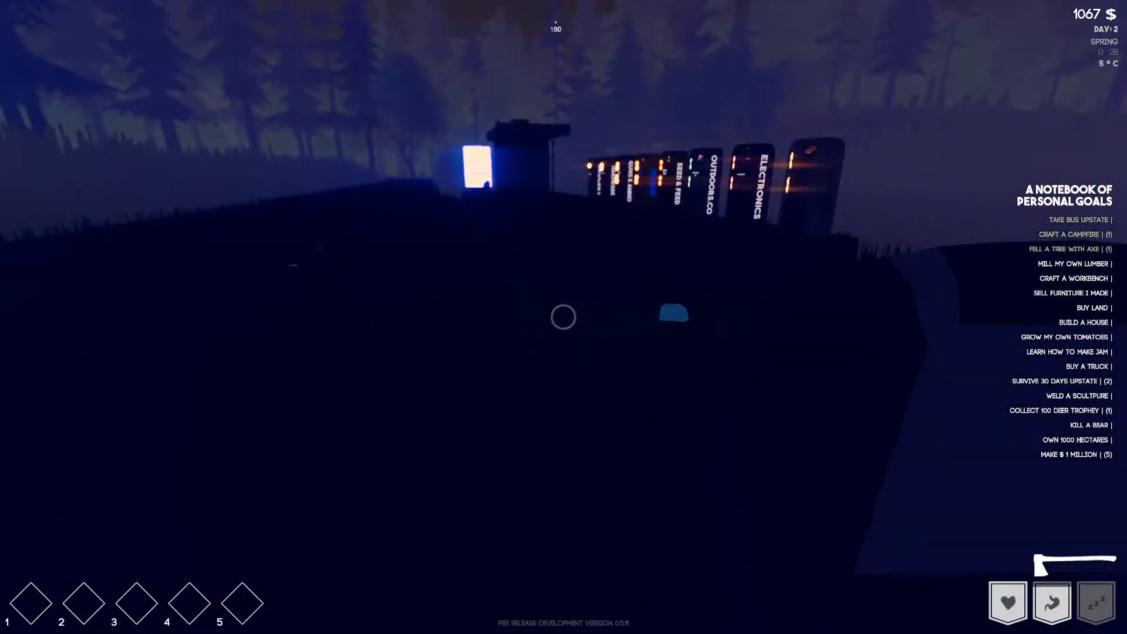
{"action": "mouse_move", "coordinate": [564, 317]}
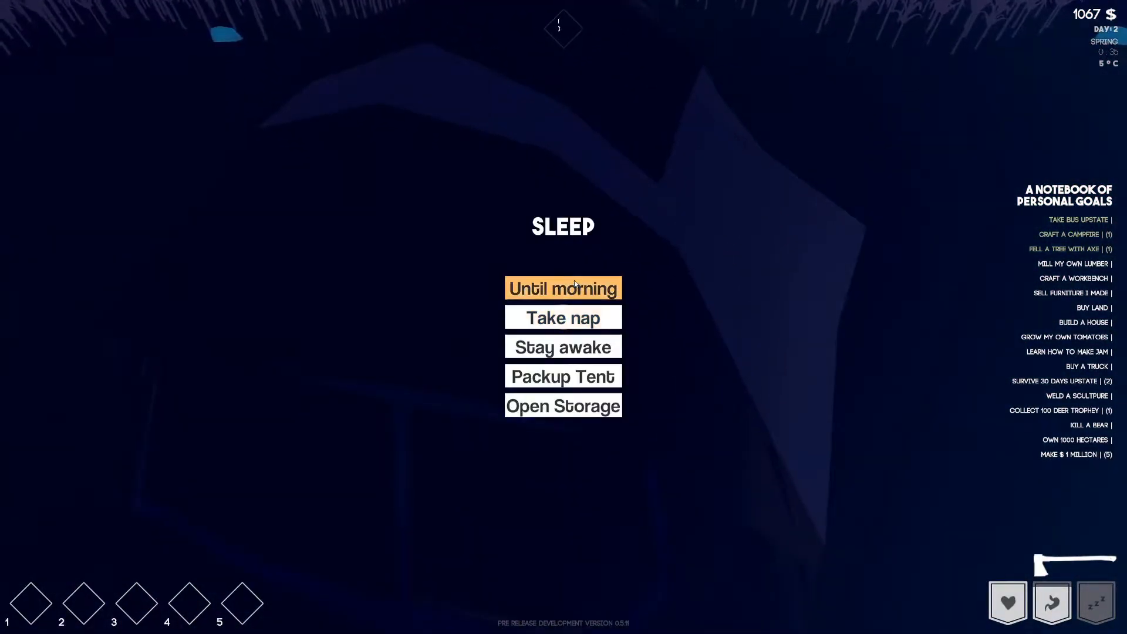
{"action": "mouse_move", "coordinate": [563, 346]}
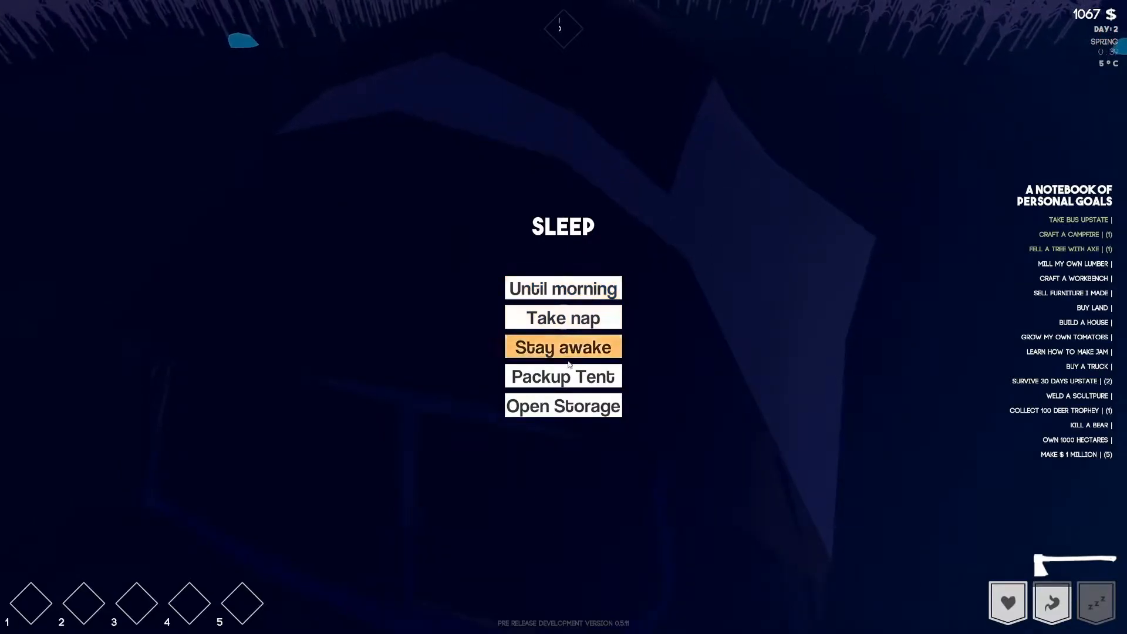
{"action": "left_click", "coordinate": [563, 346]}
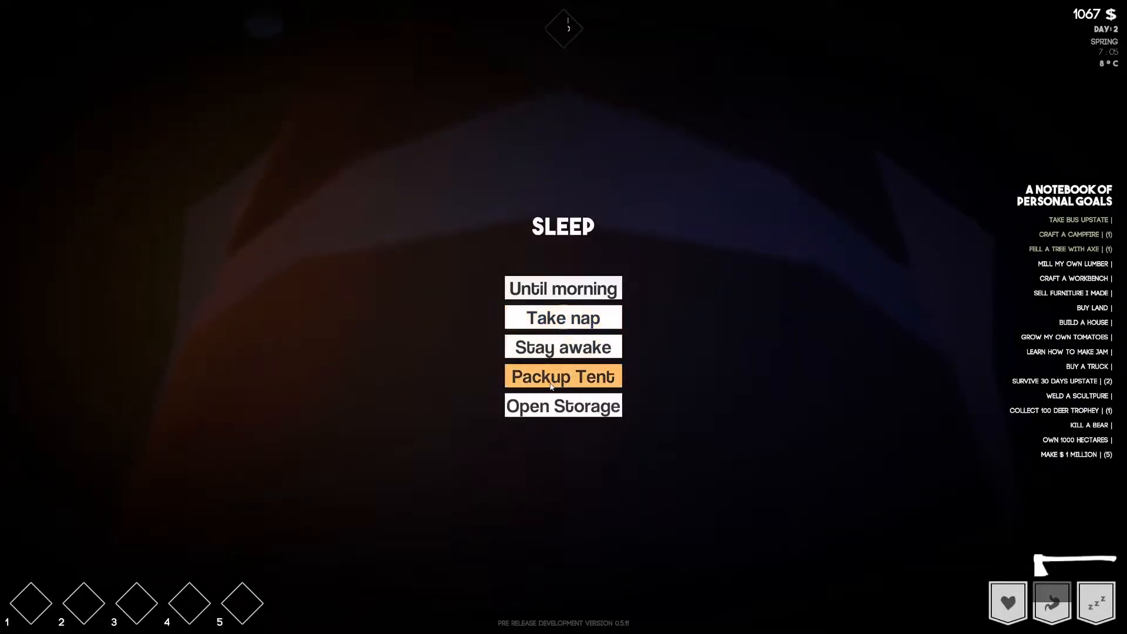
{"action": "left_click", "coordinate": [563, 375]}
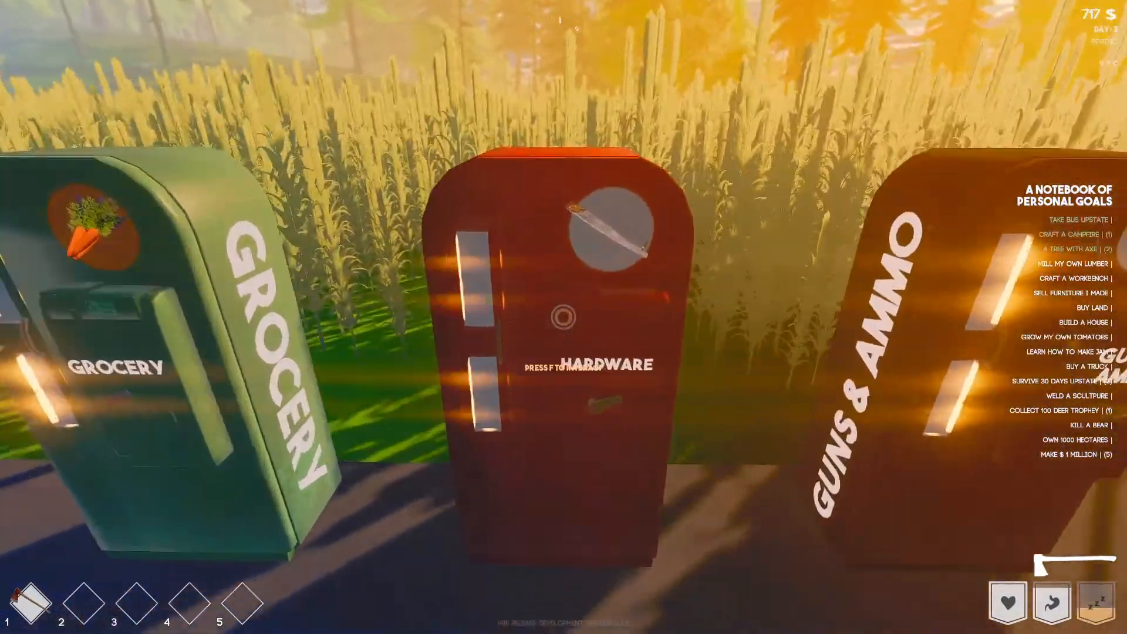
Buy the ripping saw and pickaxe, then view the 12 GAUGE ammo and RENING 880 shotgun details
{"action": "key", "text": "f"}
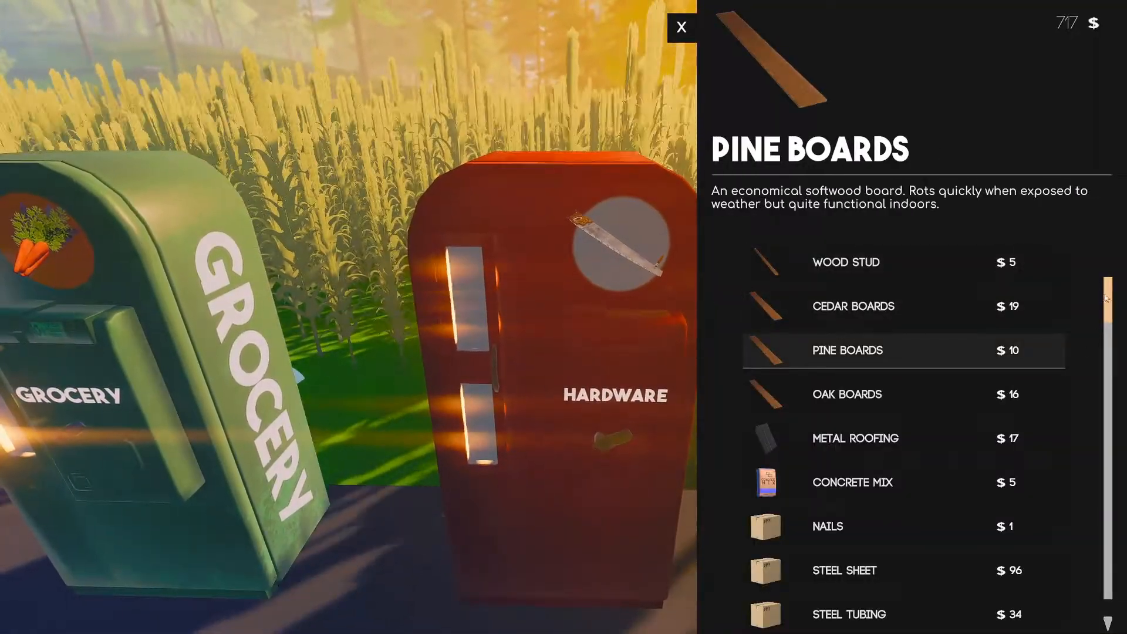
{"action": "scroll", "scroll_direction": "down", "scroll_amount": 3}
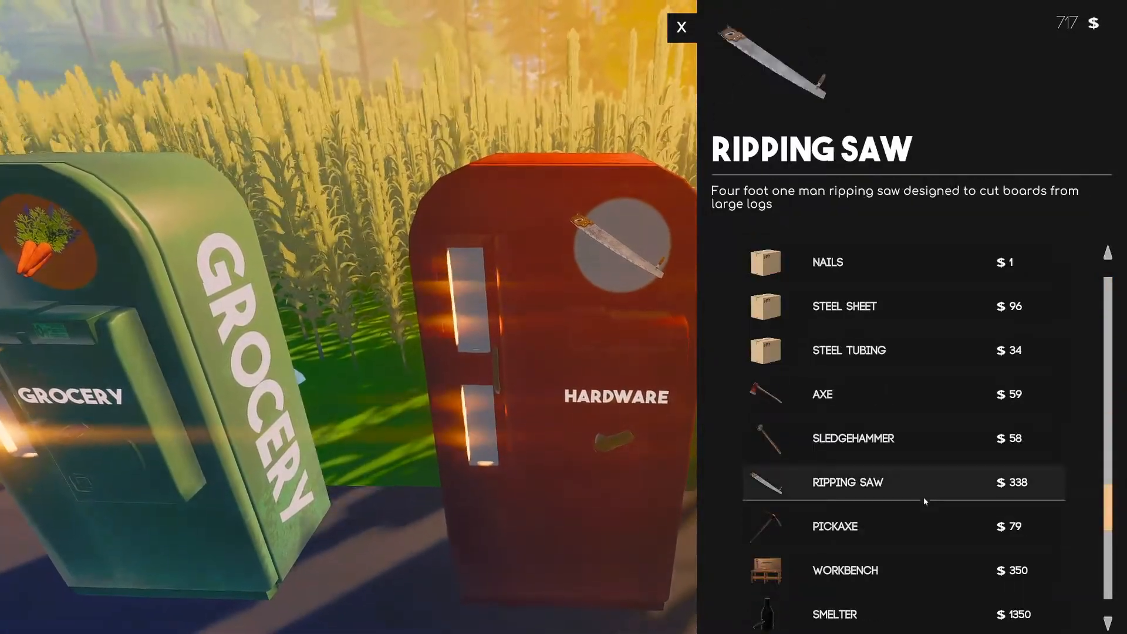
{"action": "left_click", "coordinate": [903, 482]}
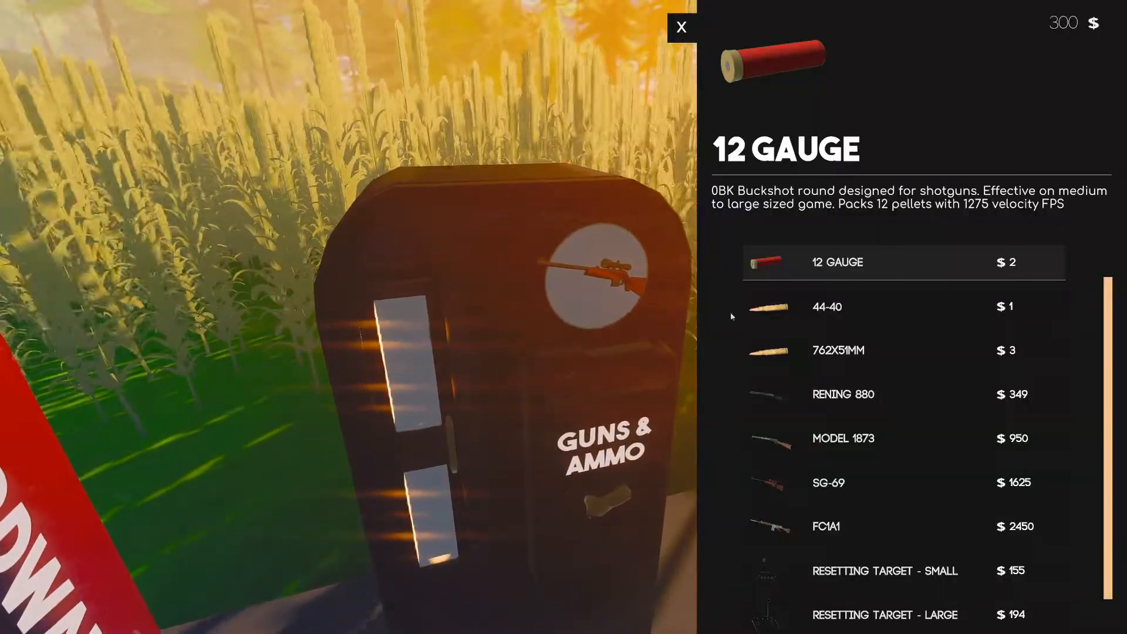
{"action": "left_click", "coordinate": [843, 394]}
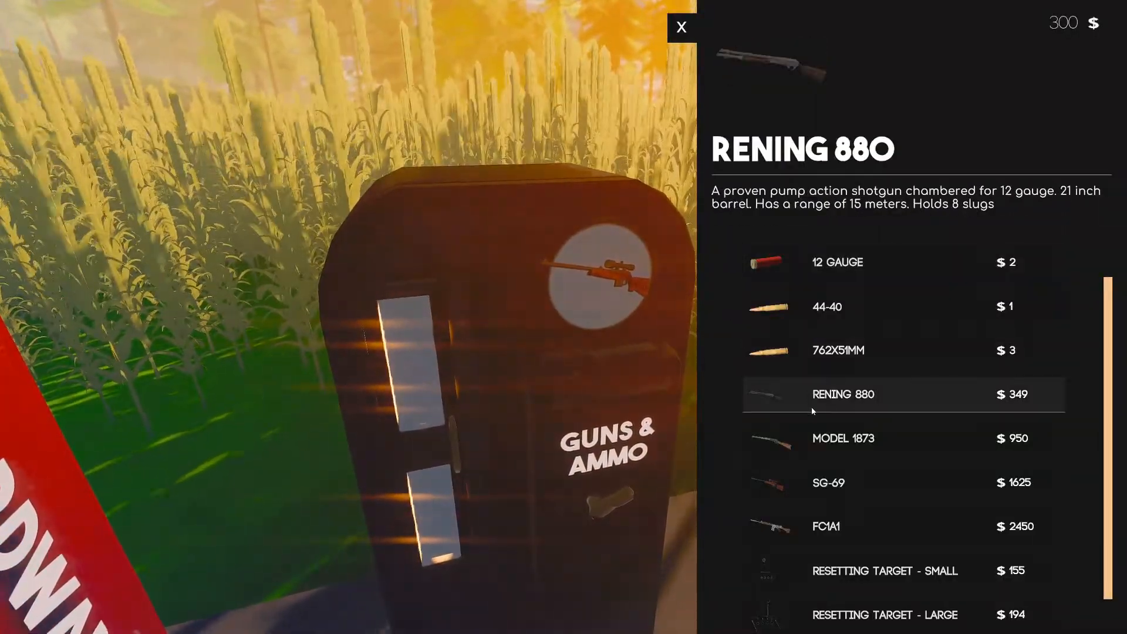
{"action": "left_click", "coordinate": [681, 28]}
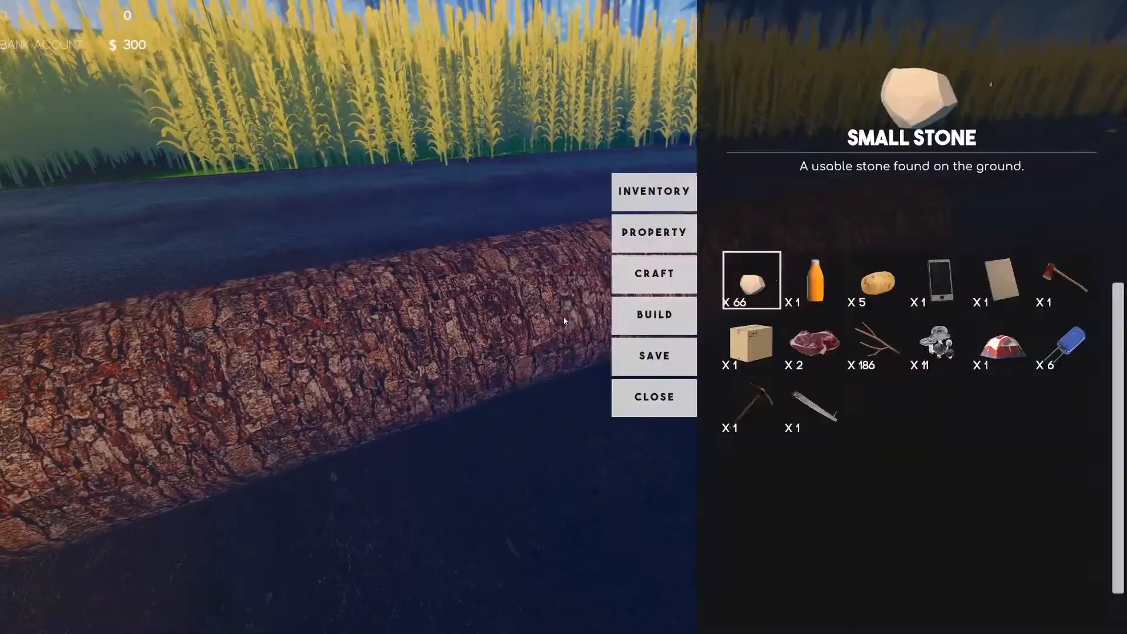
Assign the ripping saw from the inventory to quick slot 2
{"action": "left_click", "coordinate": [750, 407]}
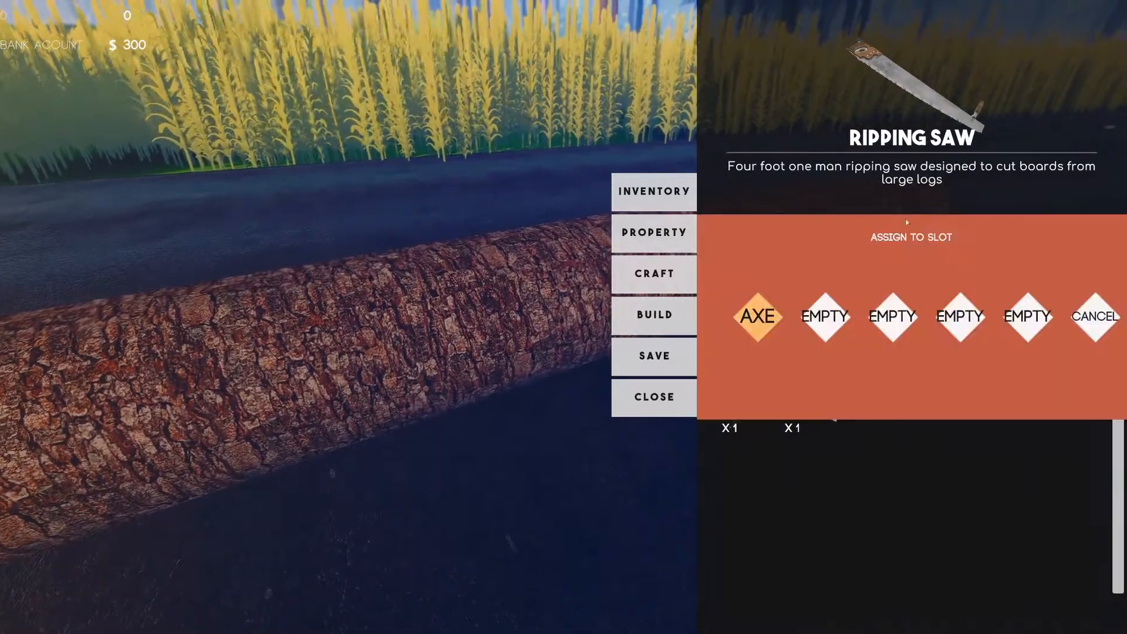
{"action": "left_click", "coordinate": [824, 316]}
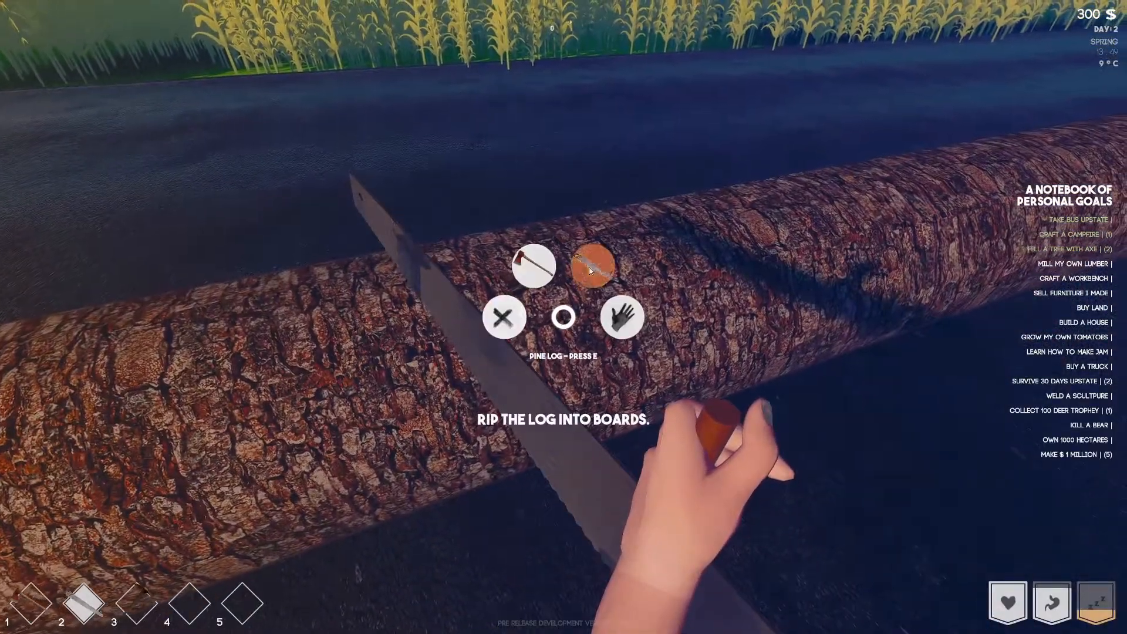
Choose the saw action on the pine log and cut all 12 pine boards
{"action": "left_click", "coordinate": [592, 267]}
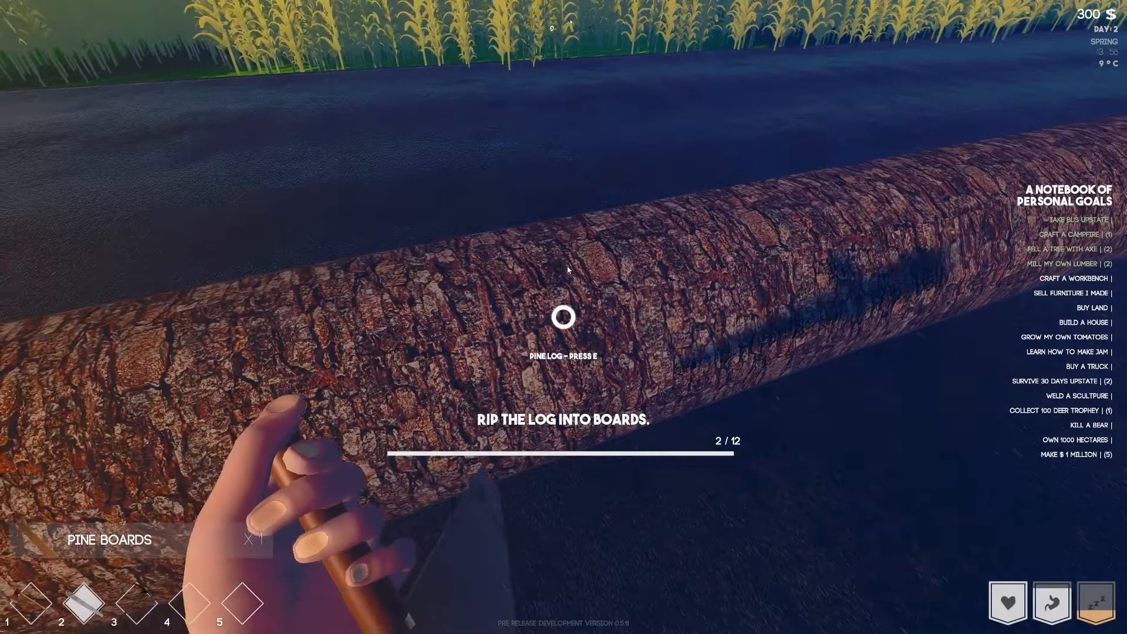
{"action": "key", "text": "e"}
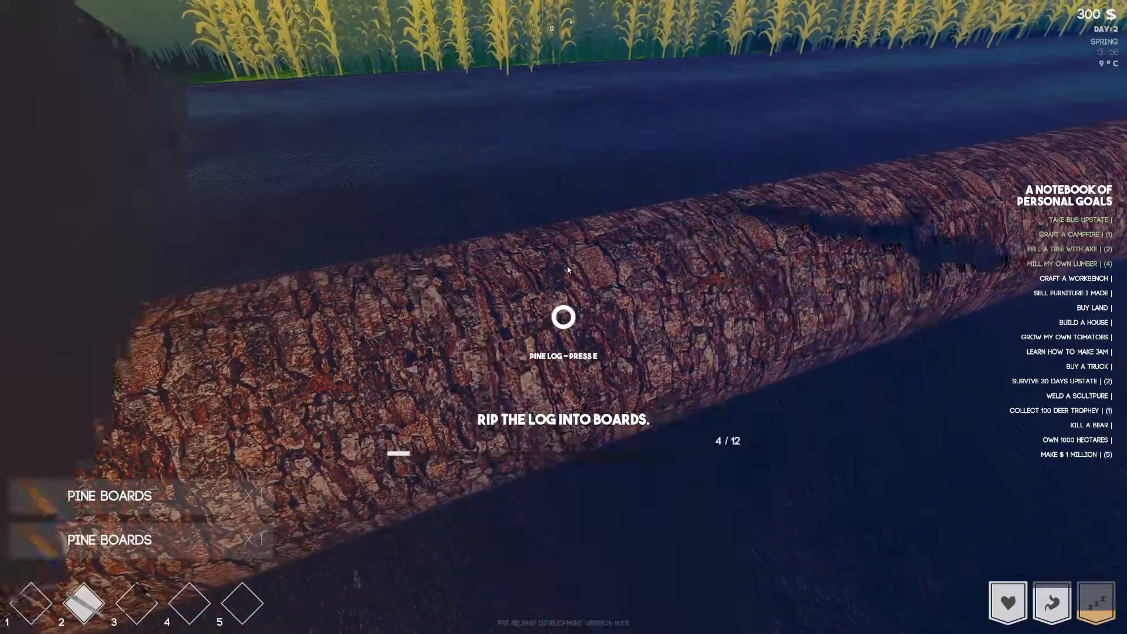
{"action": "key", "text": "e"}
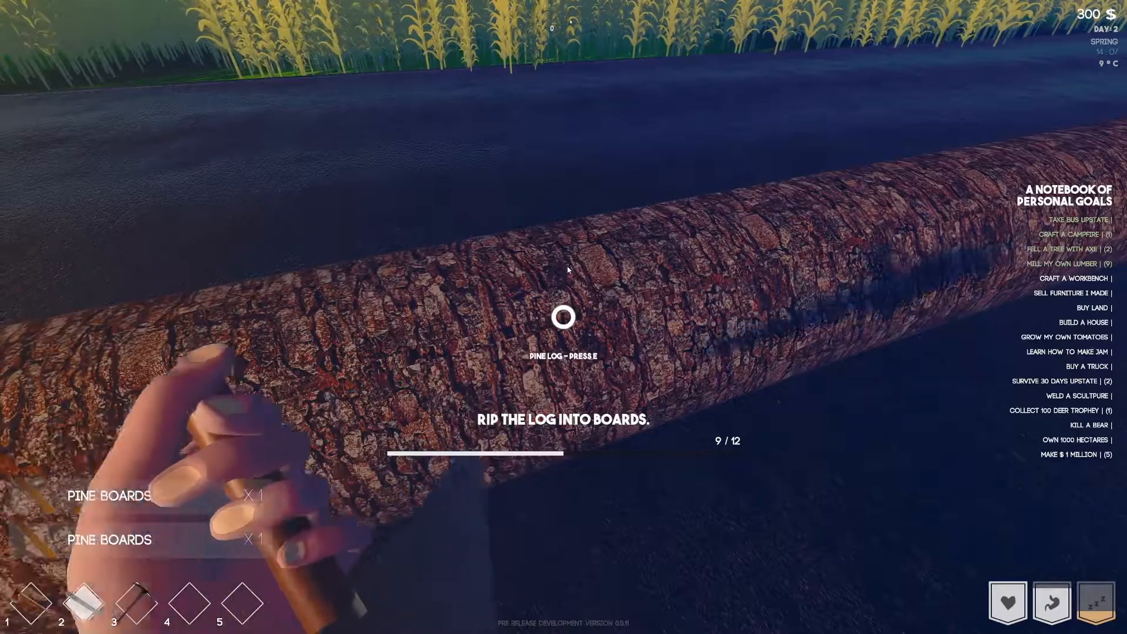
{"action": "key", "text": "e"}
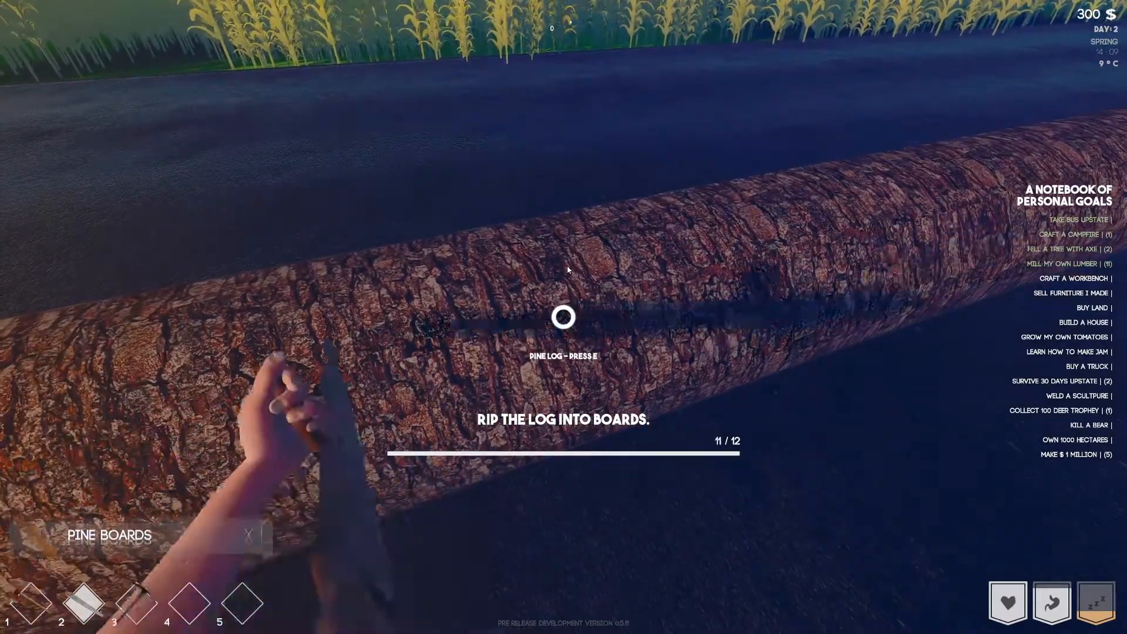
{"action": "key", "text": "e"}
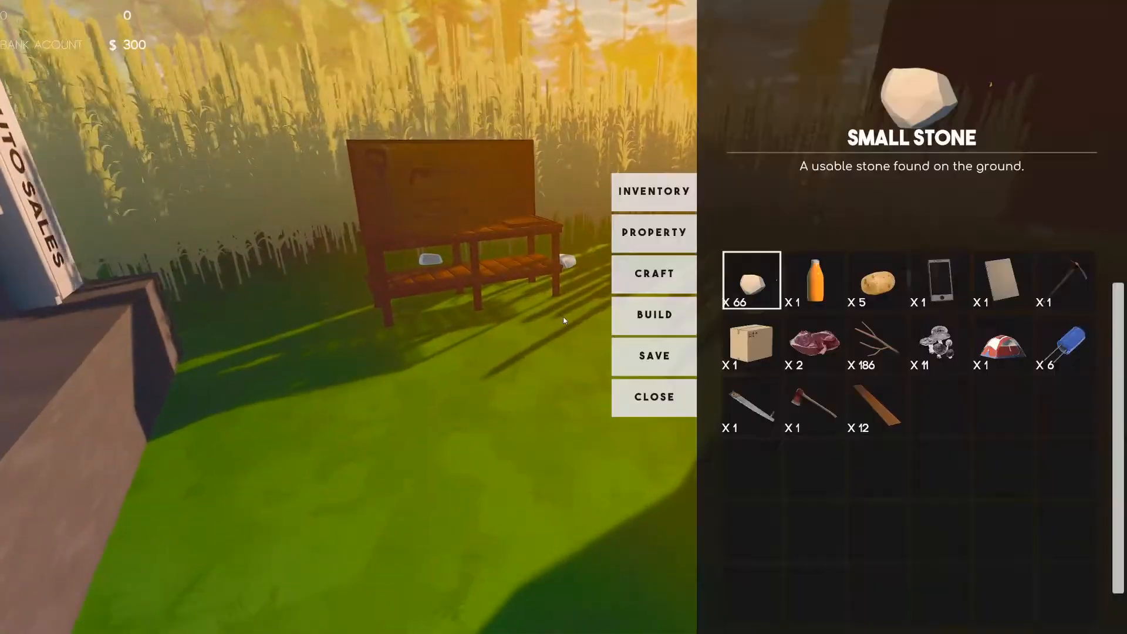
Check the Workbench craft requirements, then cancel the craft and leave the crafting screen
{"action": "left_click", "coordinate": [653, 233]}
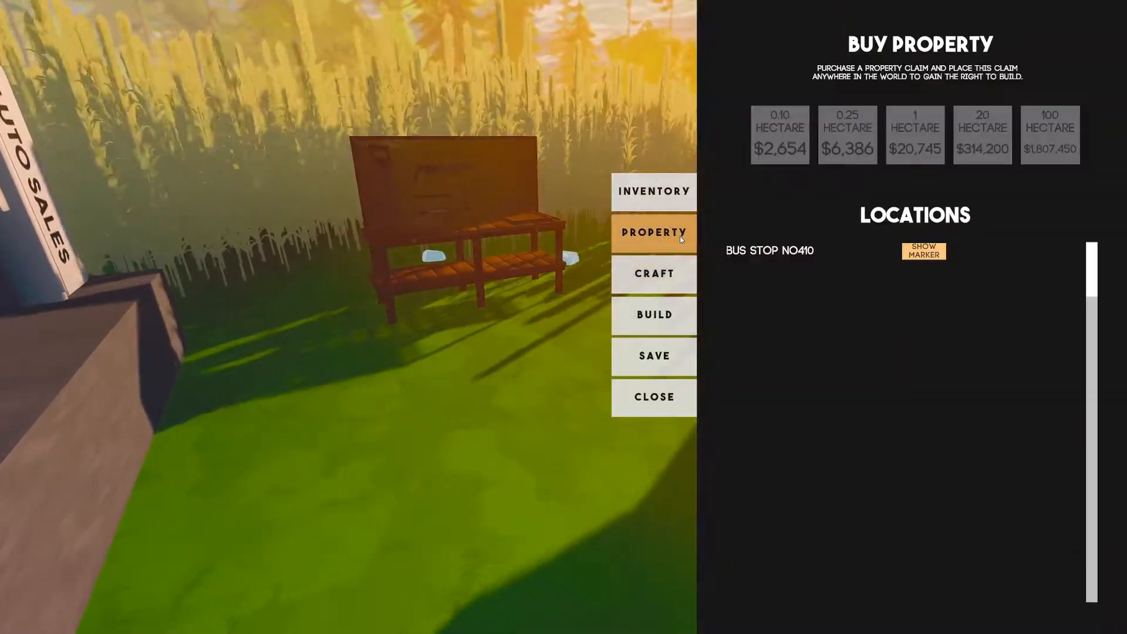
{"action": "left_click", "coordinate": [653, 274]}
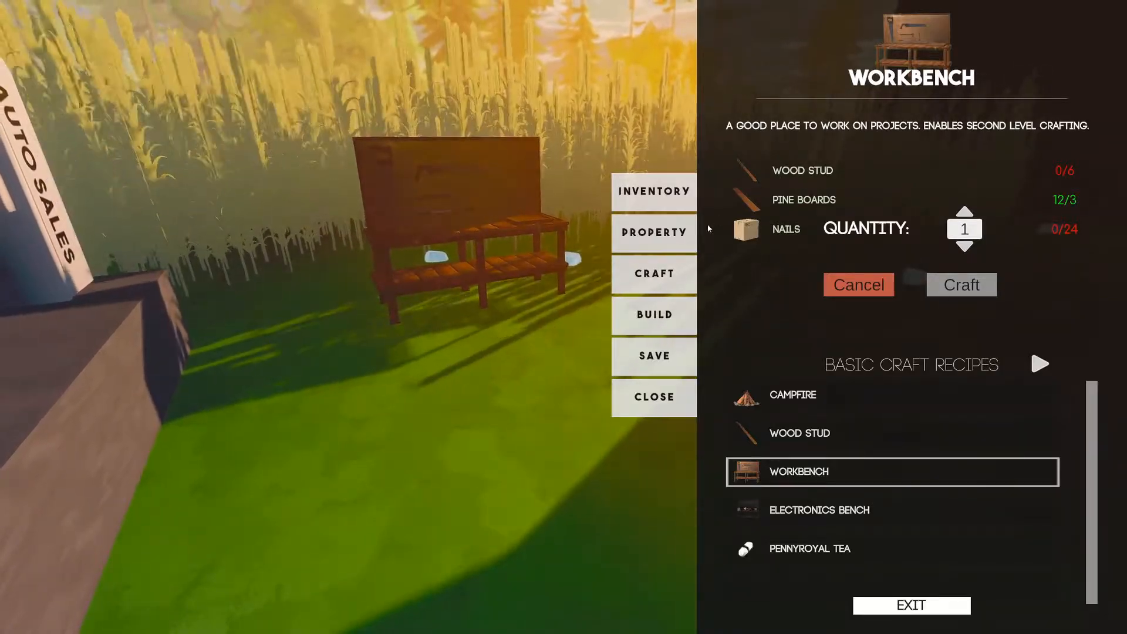
{"action": "left_click", "coordinate": [653, 233]}
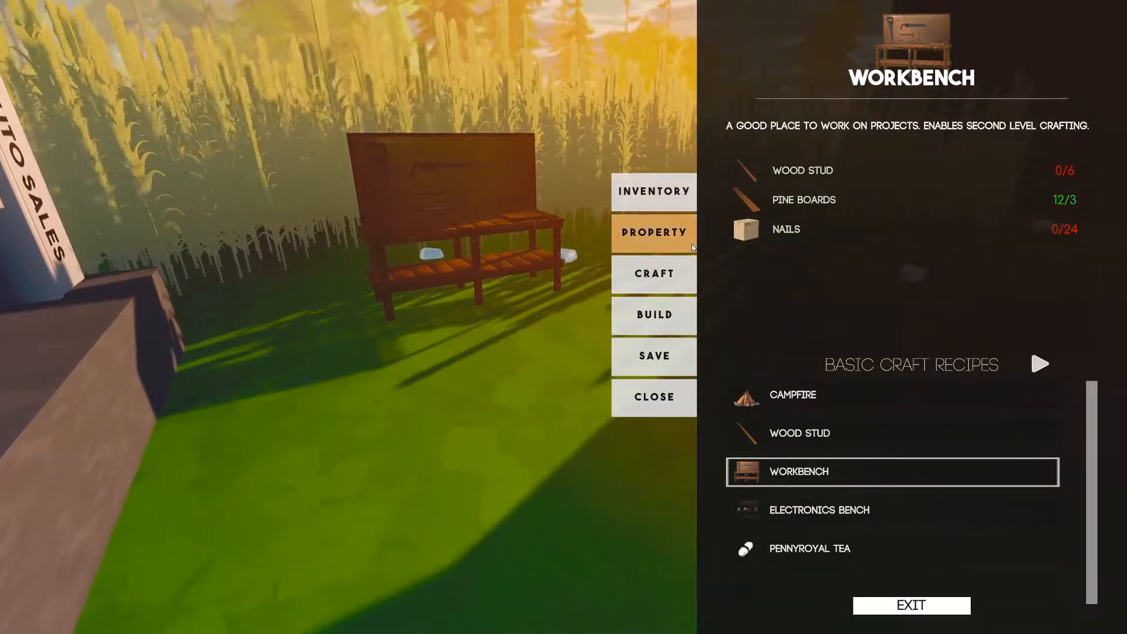
{"action": "left_click", "coordinate": [653, 397]}
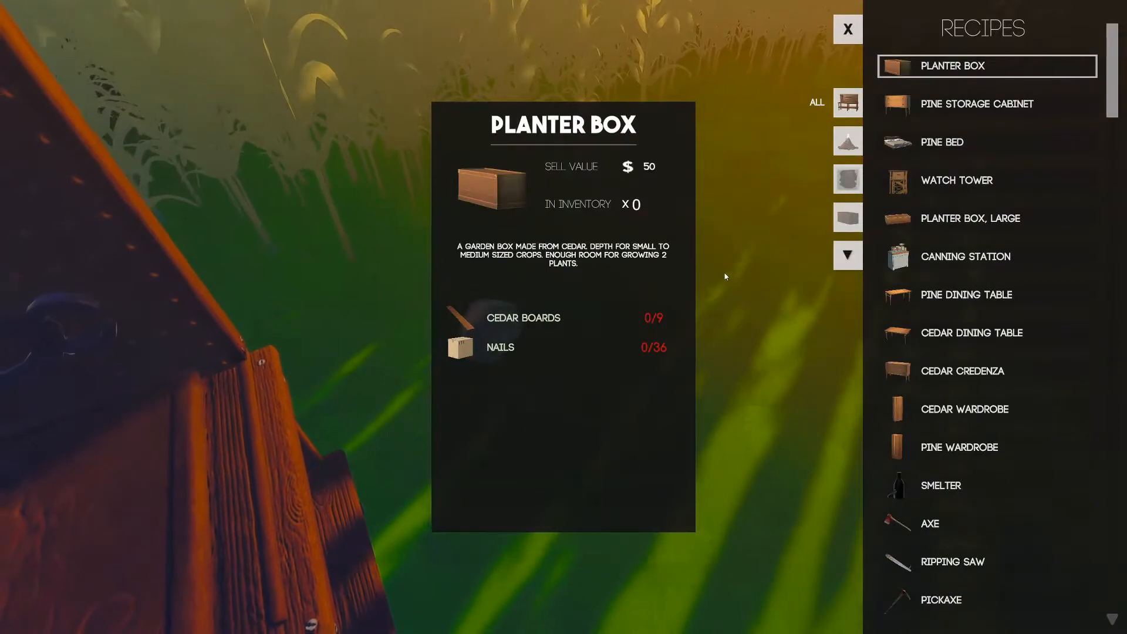
Review the pine bed and pine and cedar dining table recipes, then open the Nails purchase screen
{"action": "left_click", "coordinate": [848, 29]}
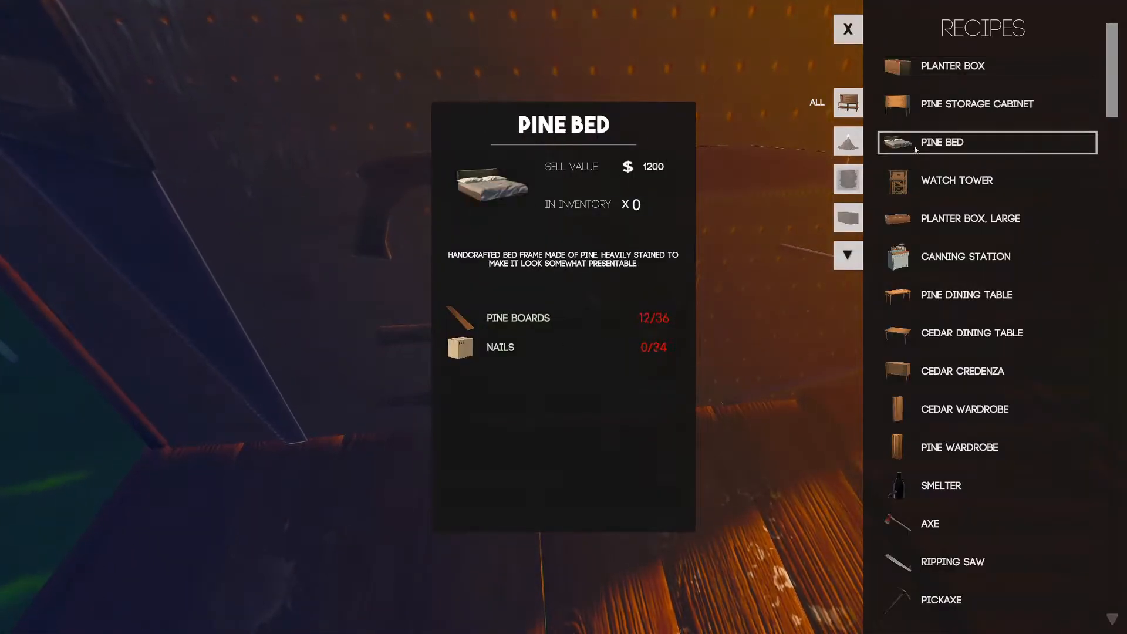
{"action": "left_click", "coordinate": [976, 104]}
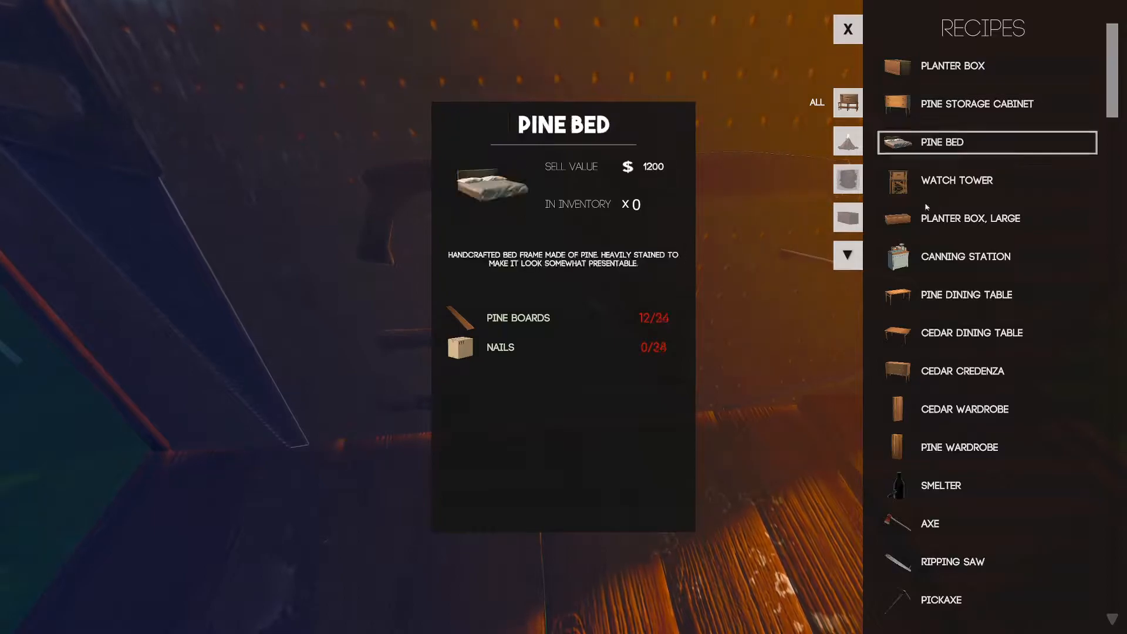
{"action": "left_click", "coordinate": [967, 294]}
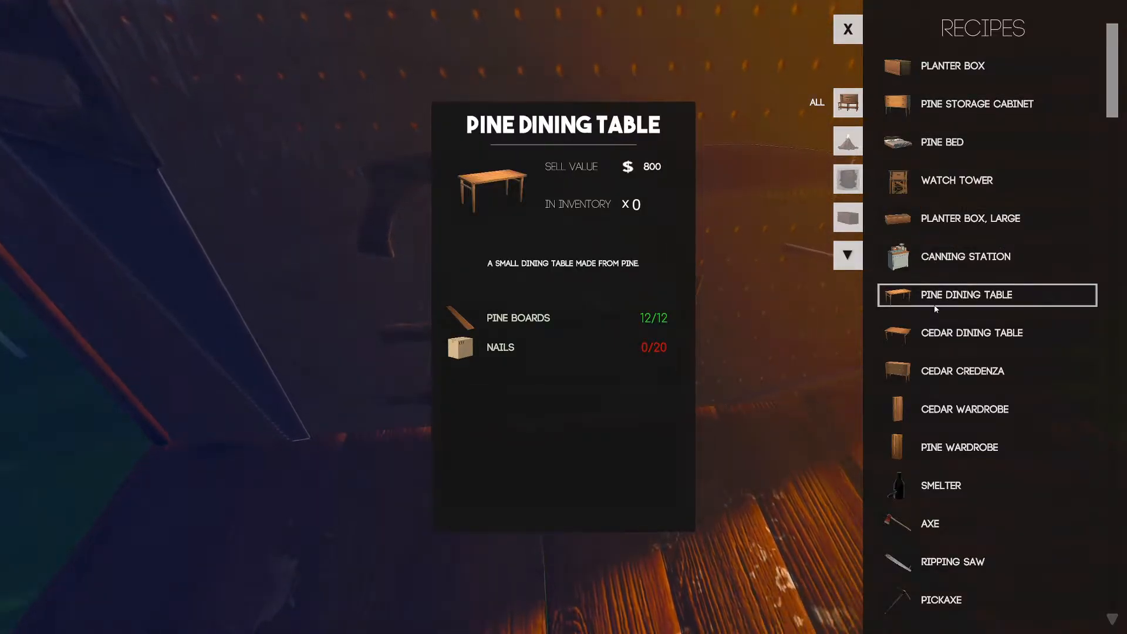
{"action": "left_click", "coordinate": [973, 333]}
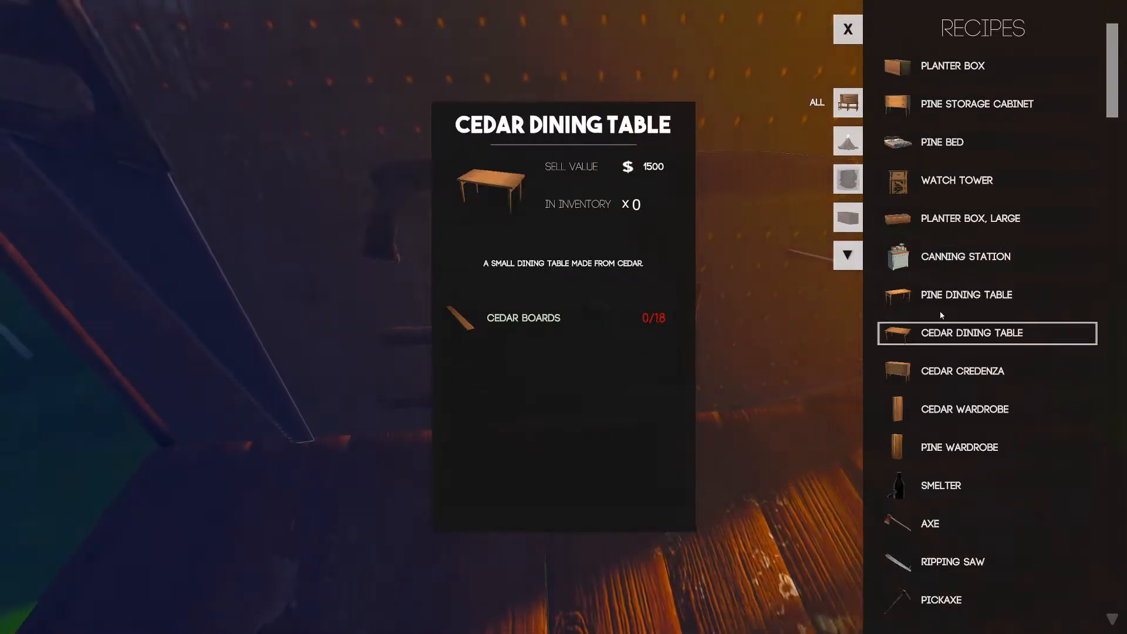
{"action": "left_click", "coordinate": [966, 295]}
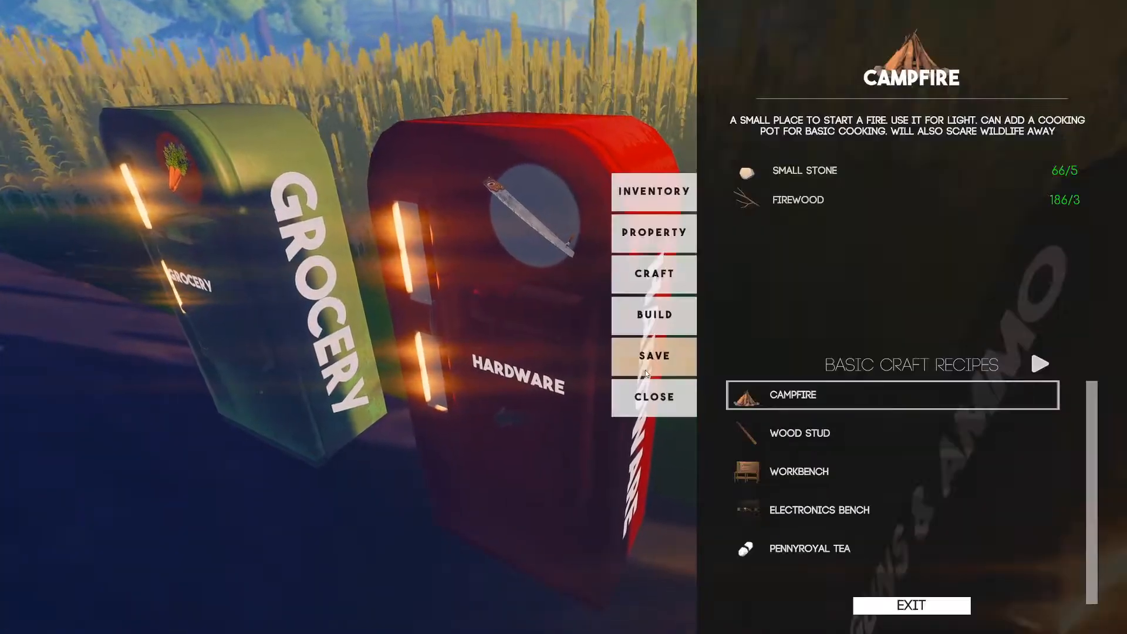
{"action": "left_click", "coordinate": [654, 397]}
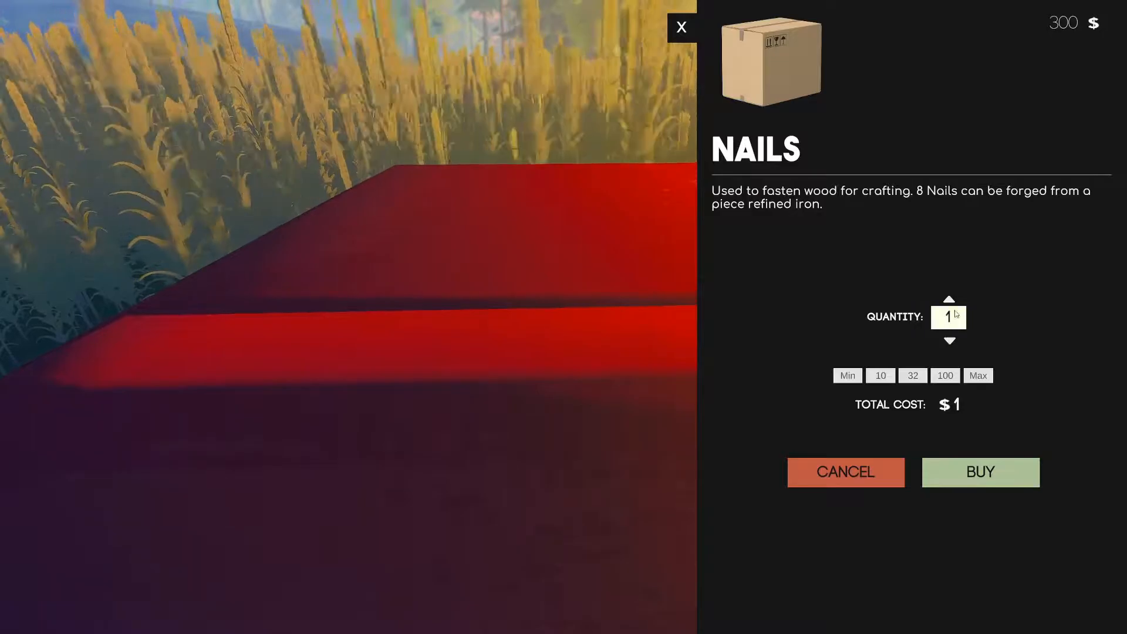
Buy 20 nails using the 10 quantity preset twice
{"action": "left_click", "coordinate": [880, 375]}
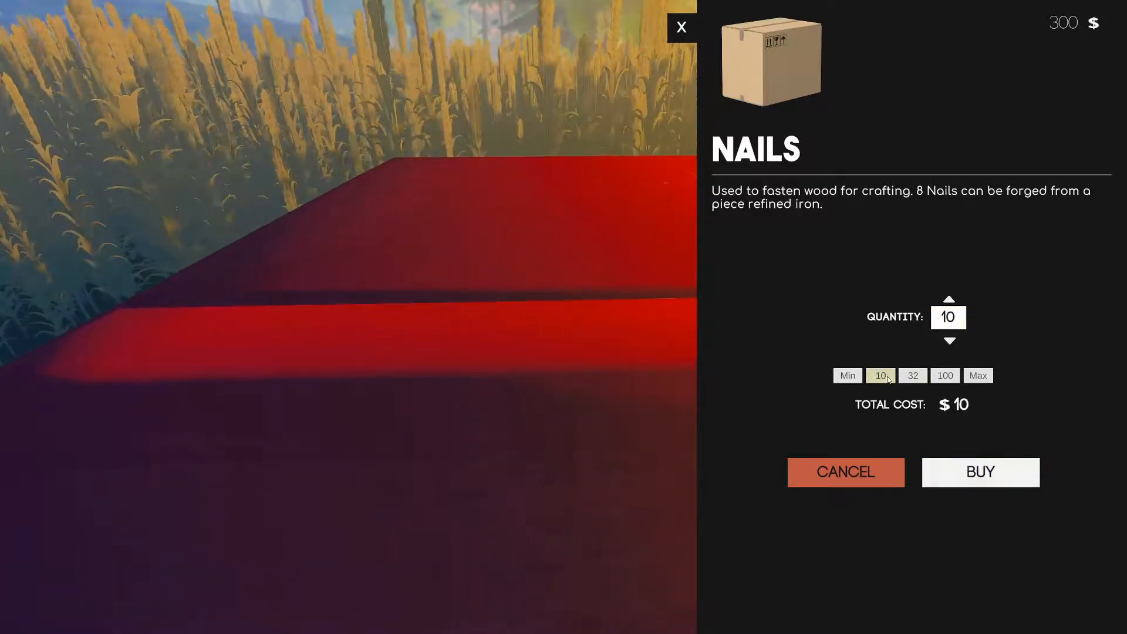
{"action": "left_click", "coordinate": [948, 299]}
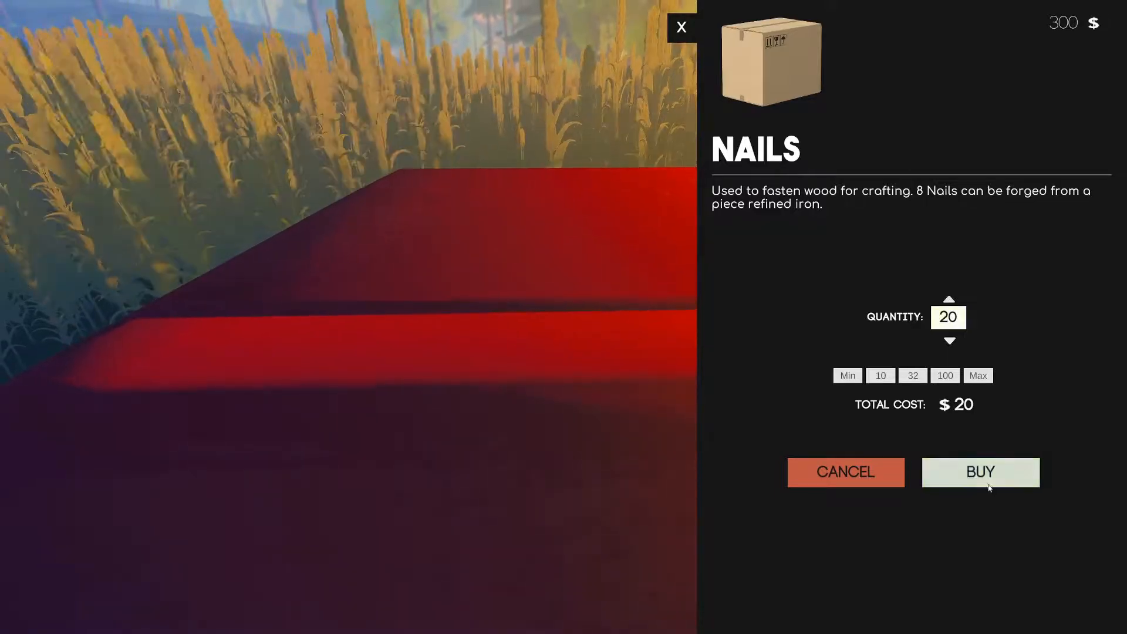
{"action": "left_click", "coordinate": [980, 471]}
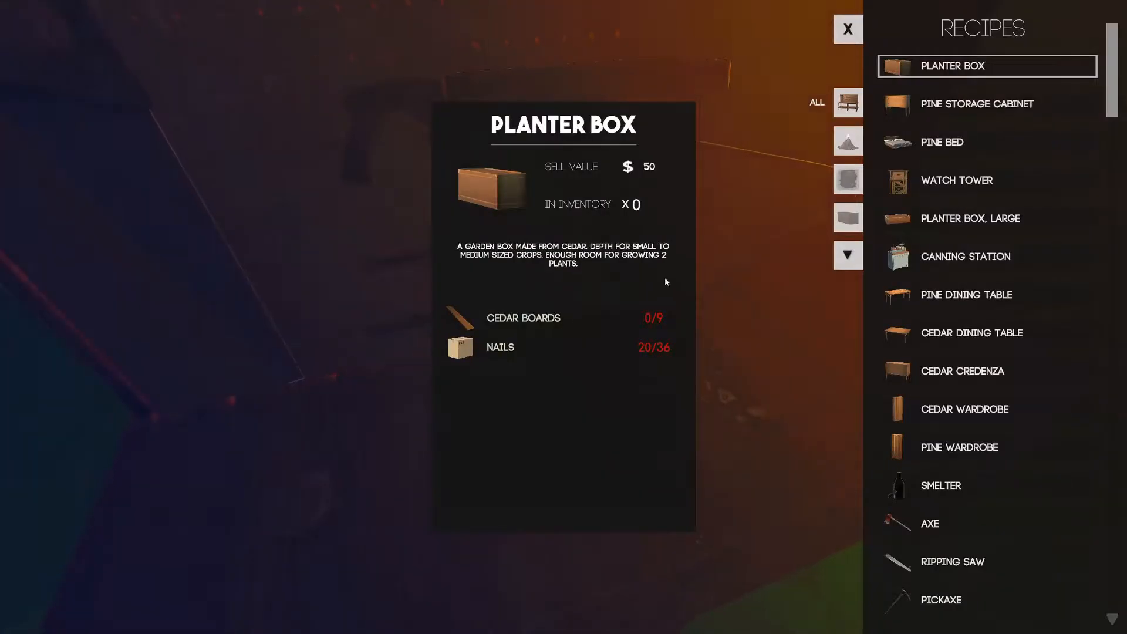
Close the recipes and switch to the store's sell list
{"action": "left_click", "coordinate": [967, 294]}
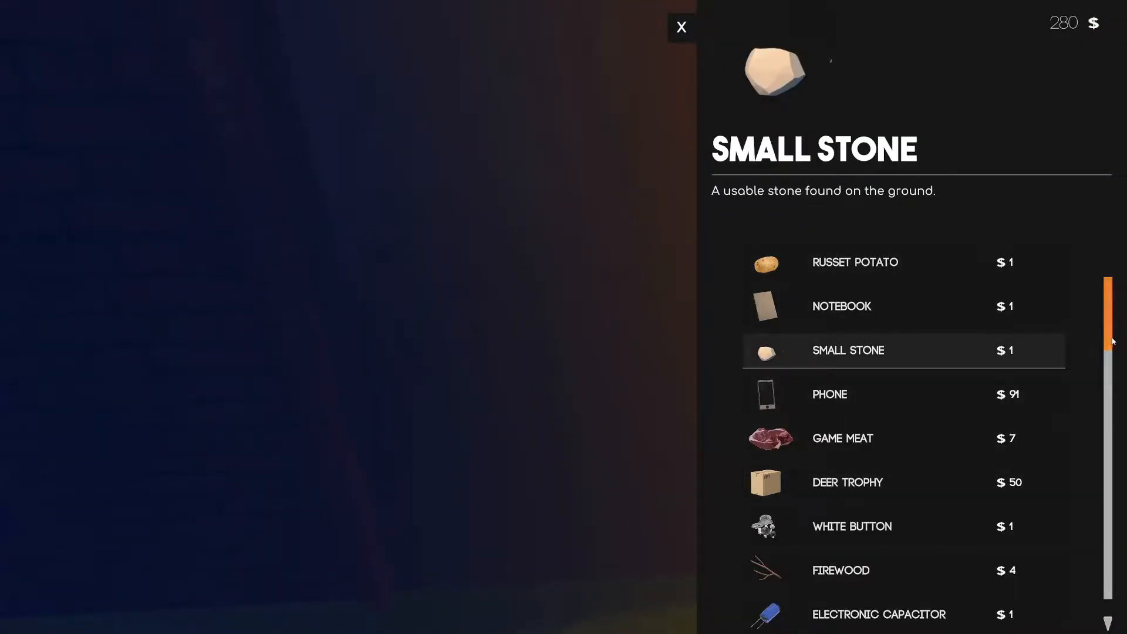
Sell the pine dining table
{"action": "scroll", "scroll_direction": "down", "scroll_amount": 3}
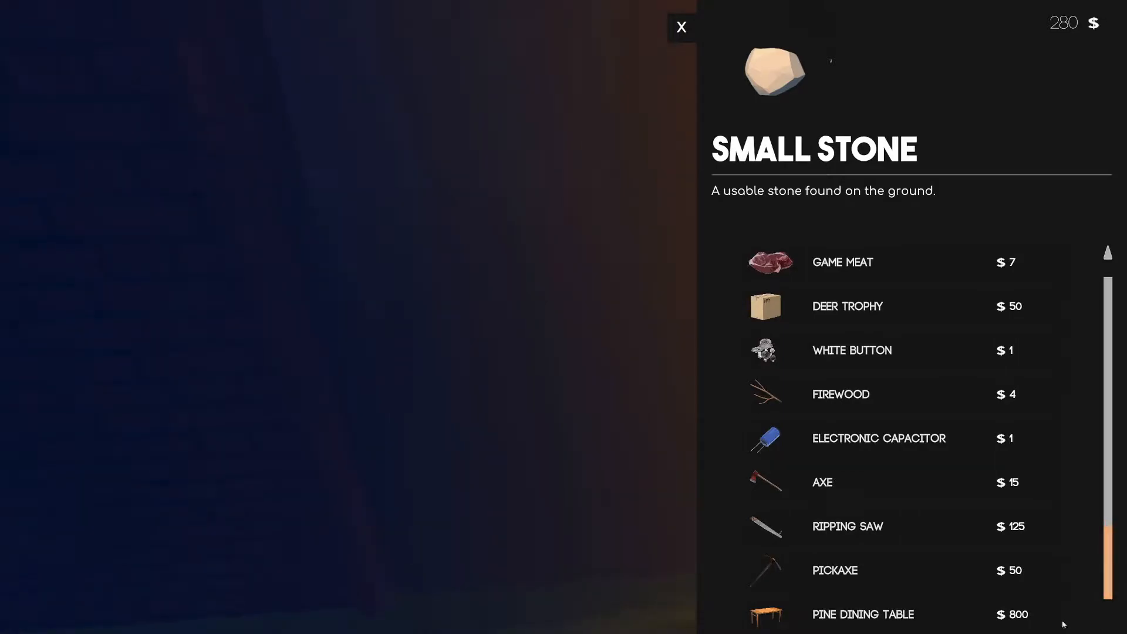
{"action": "left_click", "coordinate": [862, 615]}
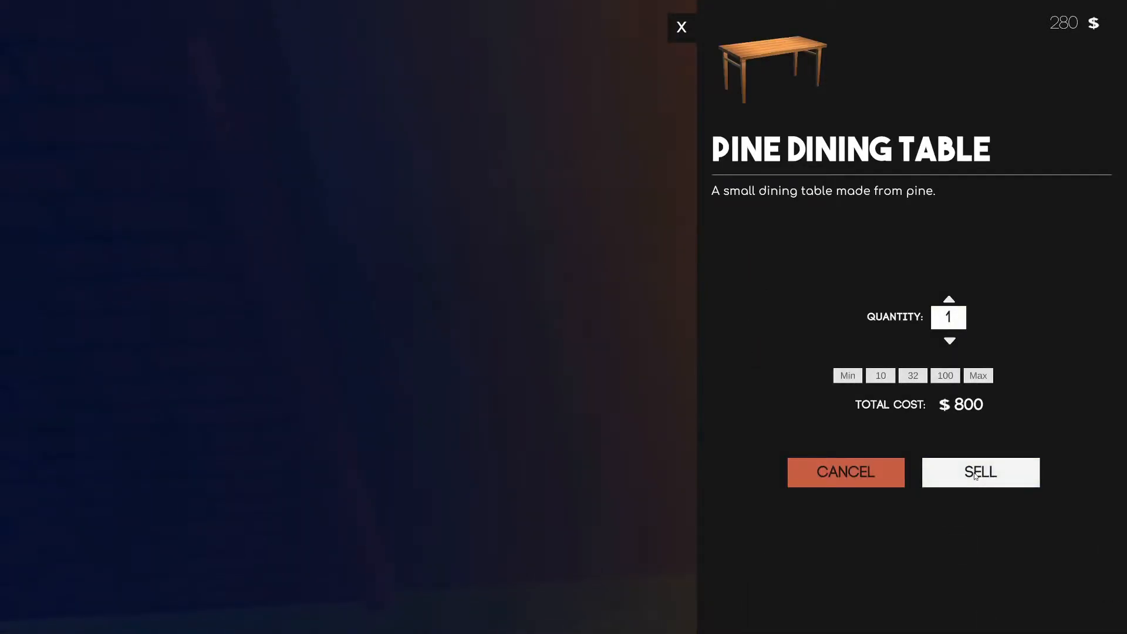
{"action": "left_click", "coordinate": [979, 473]}
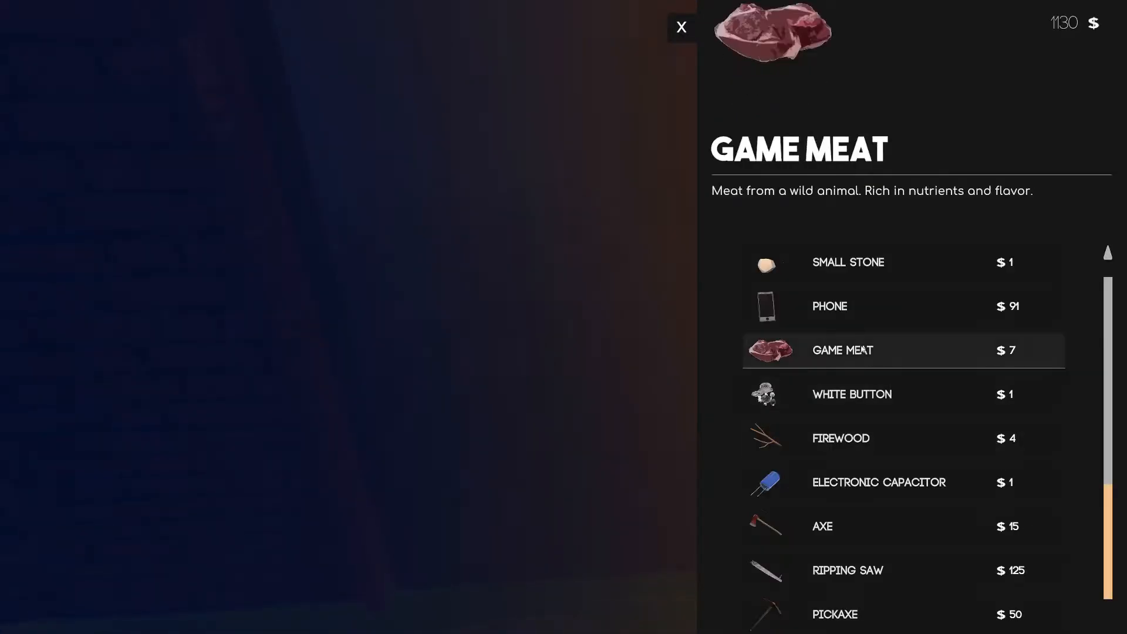
Sell a batch of small stones using the 10 preset and up arrow, reaching $1150
{"action": "left_click", "coordinate": [848, 262]}
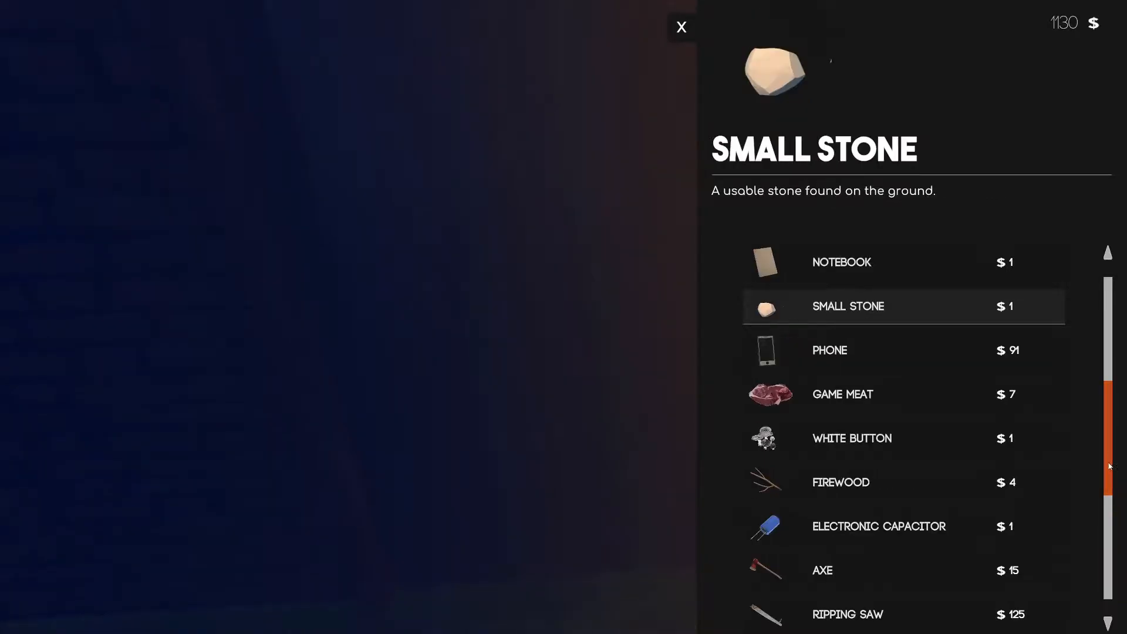
{"action": "scroll", "scroll_direction": "down", "scroll_amount": 3}
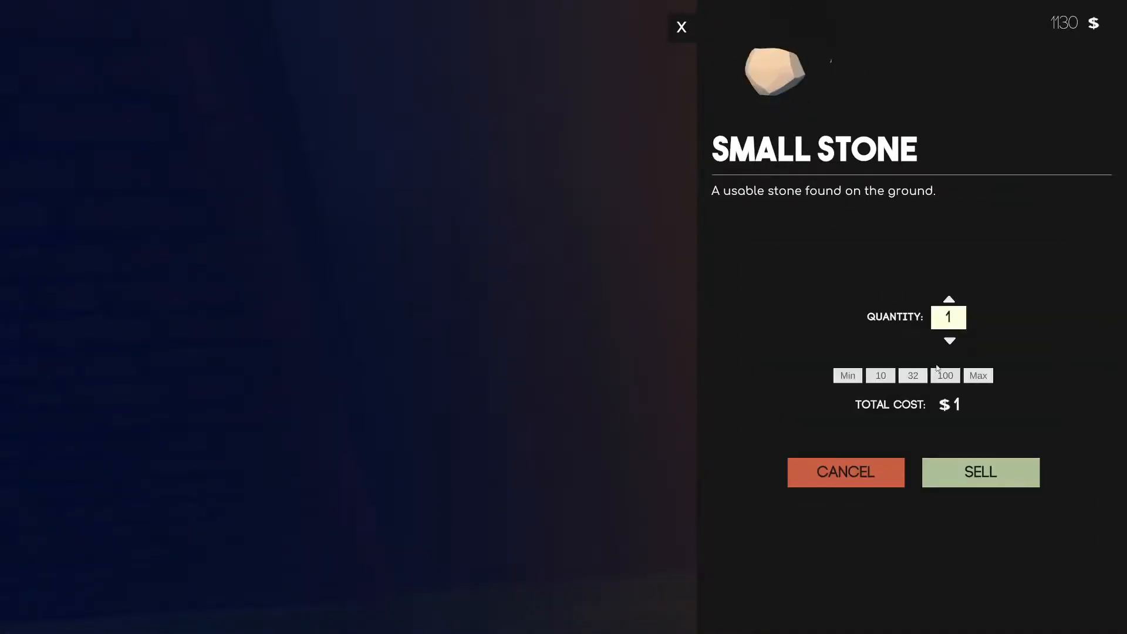
{"action": "left_click", "coordinate": [879, 375]}
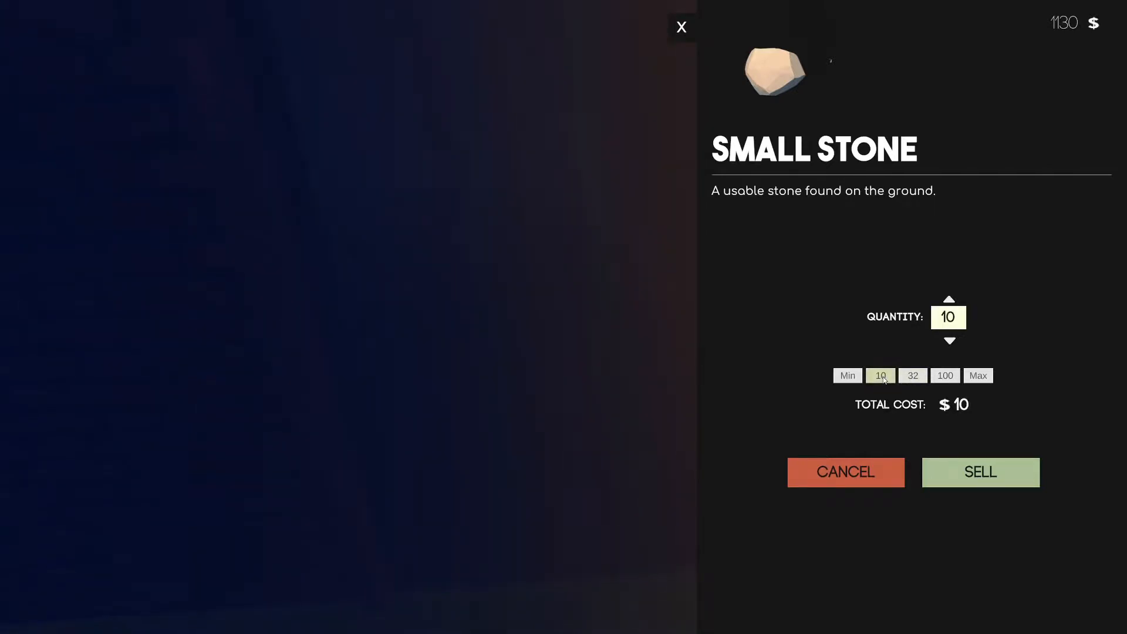
{"action": "left_click", "coordinate": [948, 298]}
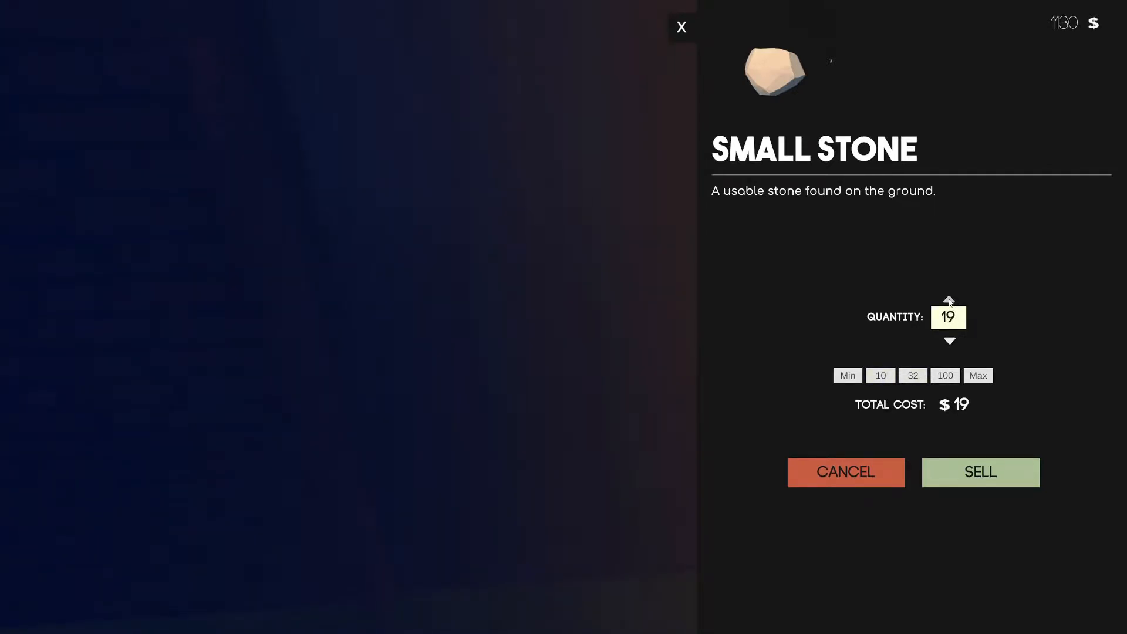
{"action": "left_click", "coordinate": [980, 472]}
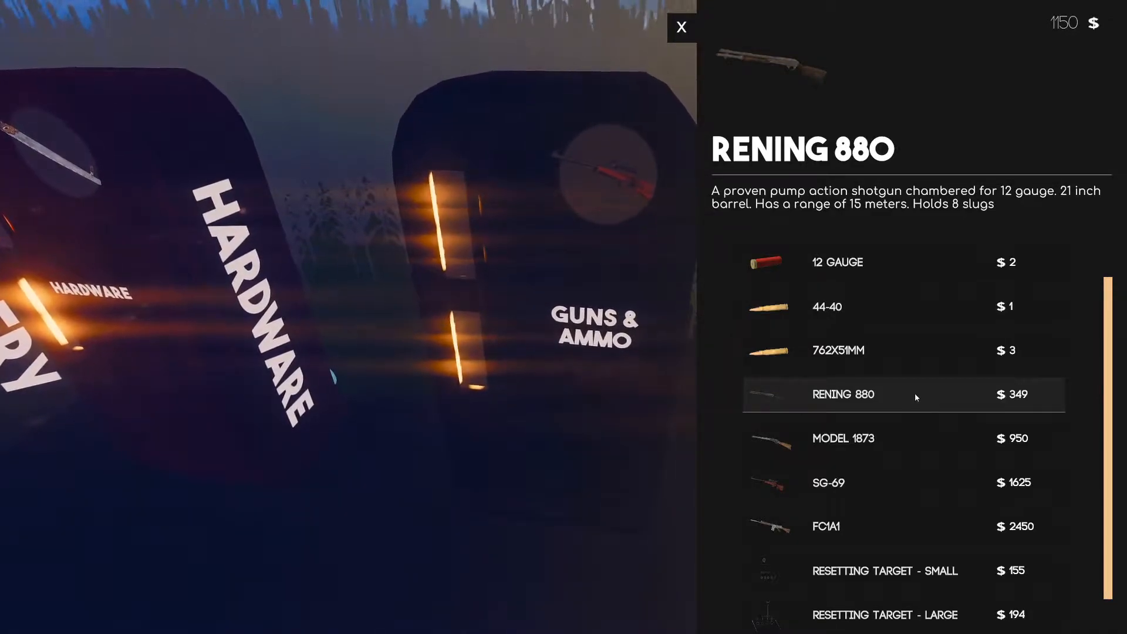
Buy the Rening 880 shotgun and two batches of 12 gauge shells, leaving $761
{"action": "left_click", "coordinate": [902, 394]}
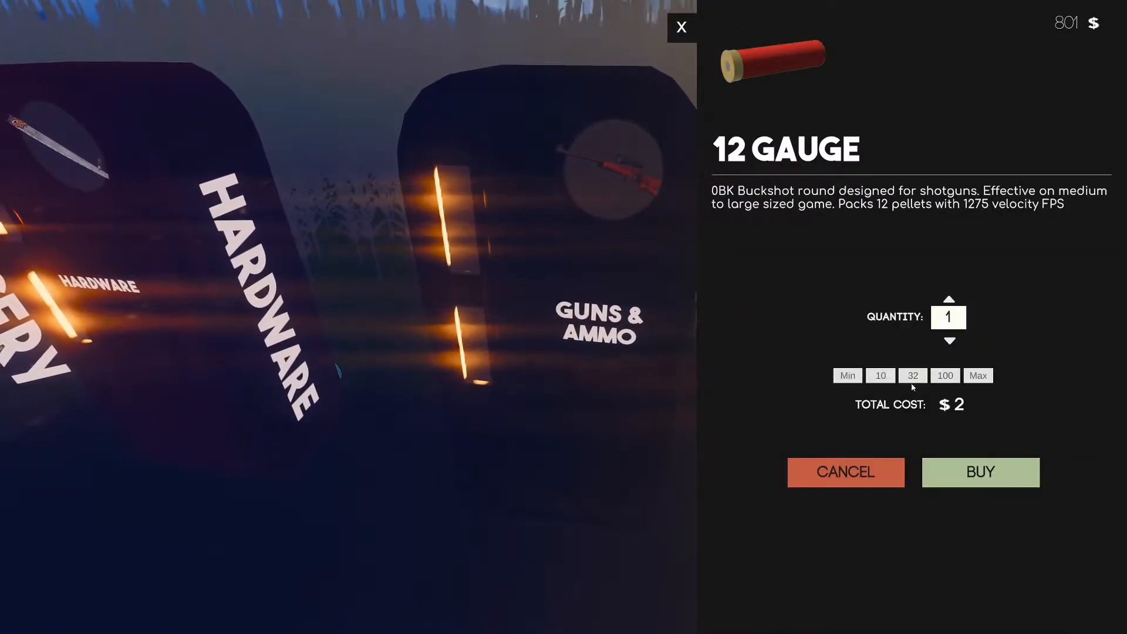
{"action": "left_click", "coordinate": [980, 472]}
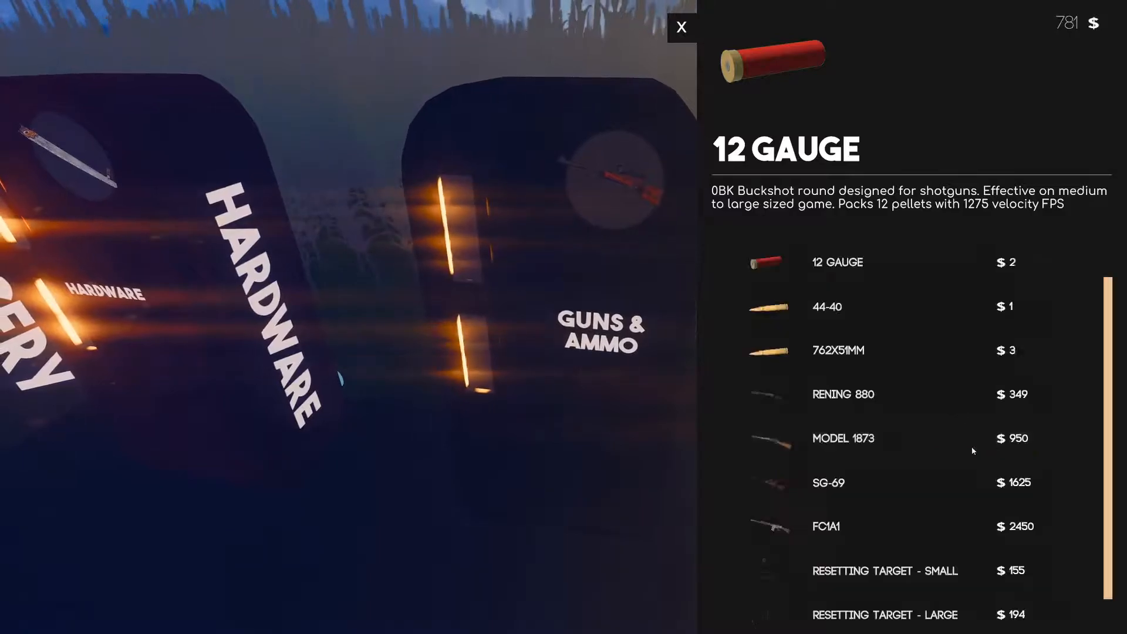
{"action": "left_click", "coordinate": [836, 262]}
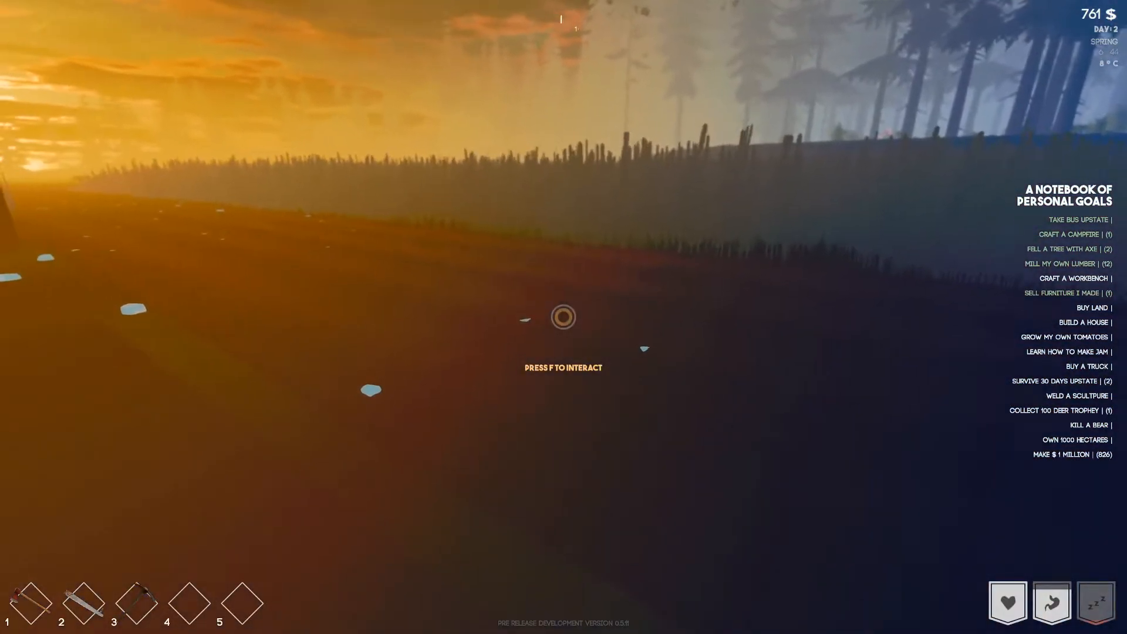
Assign the Rening 880 shotgun to an empty hotbar slot via the player menu
{"action": "key", "text": "f"}
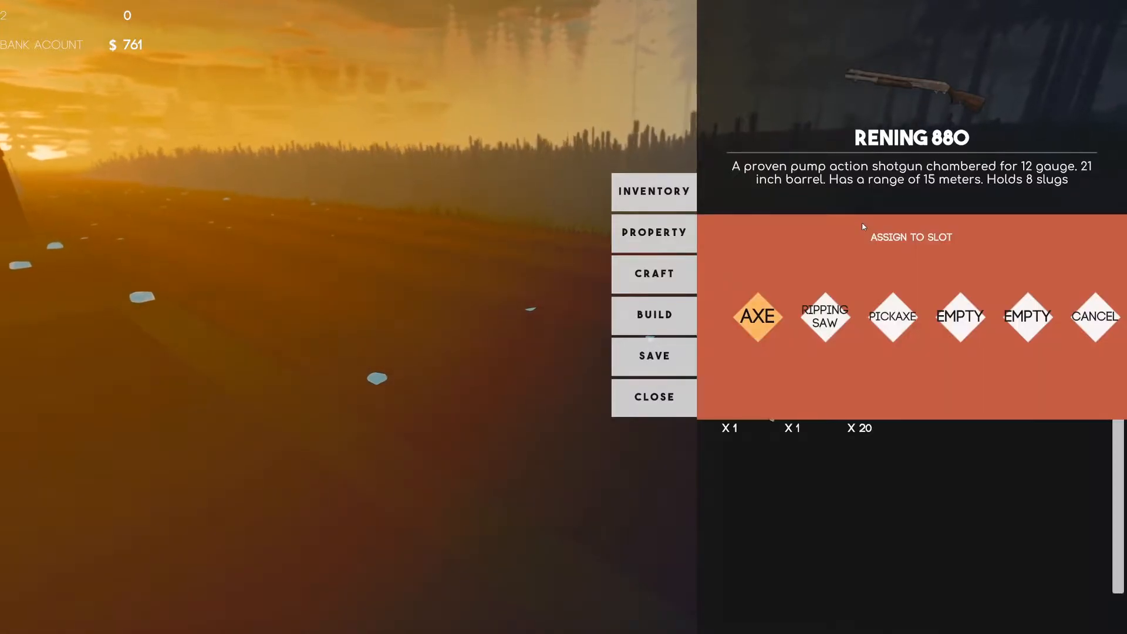
{"action": "left_click", "coordinate": [653, 397]}
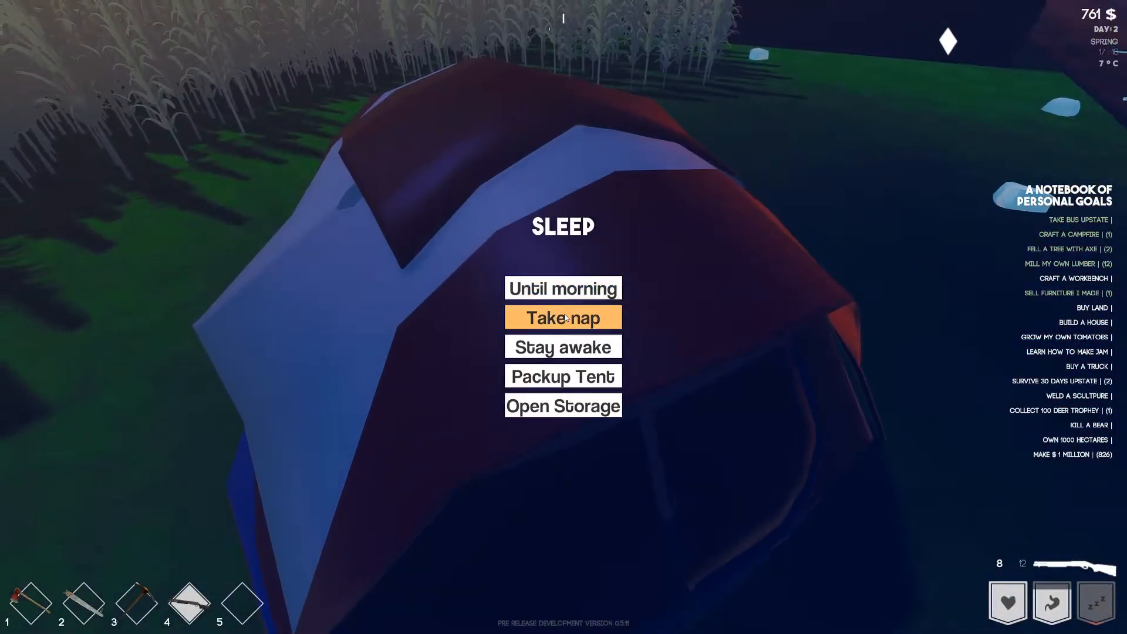
Choose Take nap from the tent's Sleep menu
{"action": "left_click", "coordinate": [564, 317]}
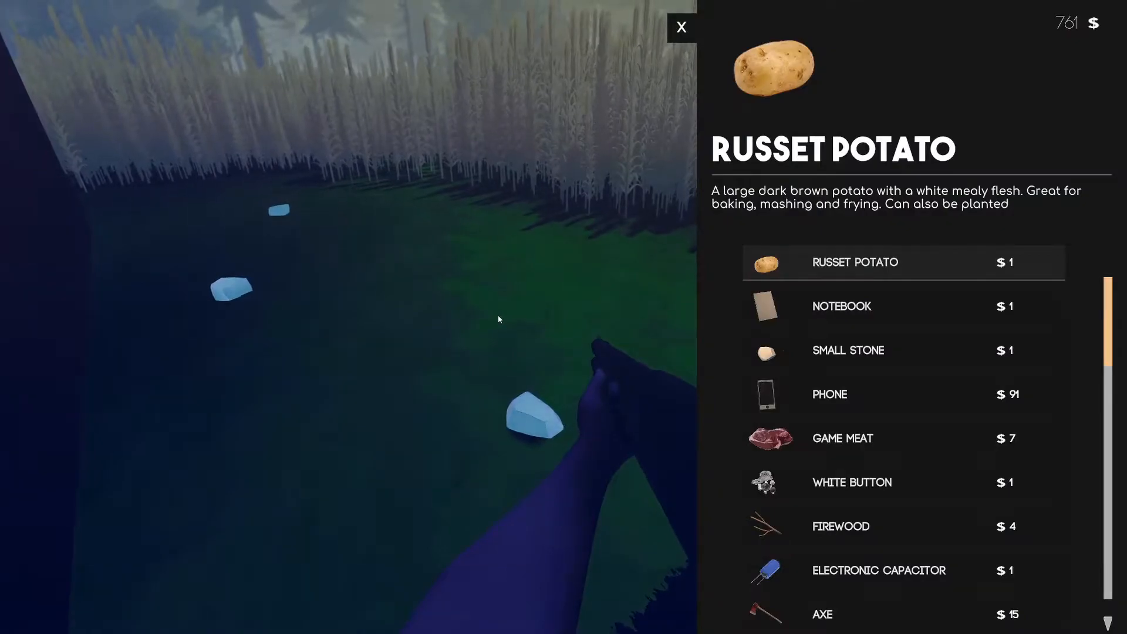
{"action": "left_click", "coordinate": [681, 27]}
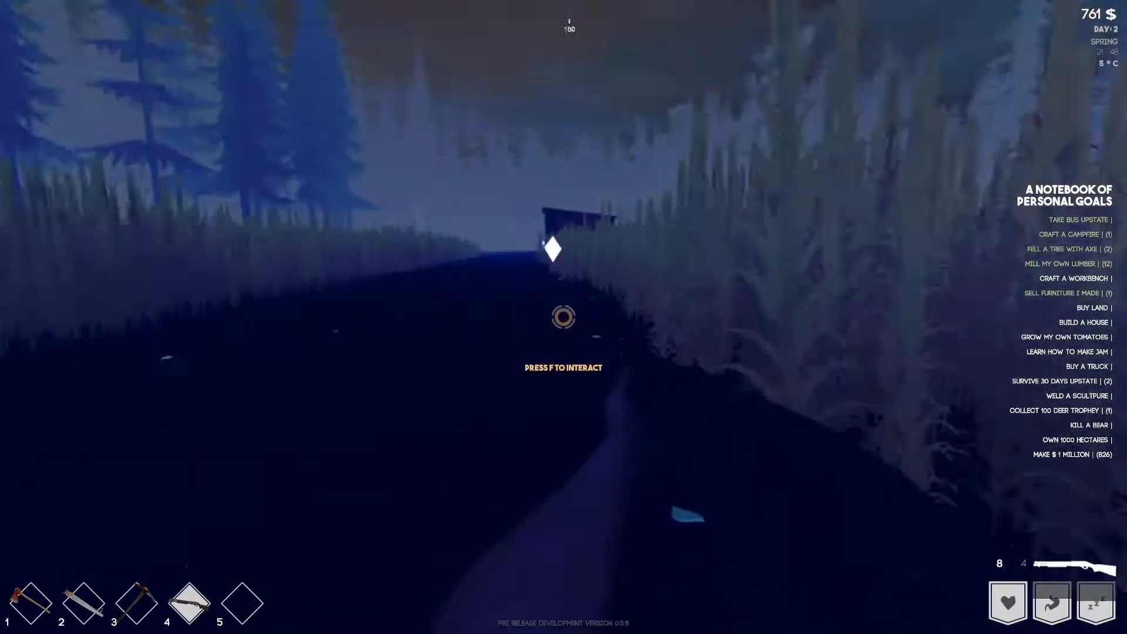
Interact with the marked spot ahead on the dark road
{"action": "key", "text": "f"}
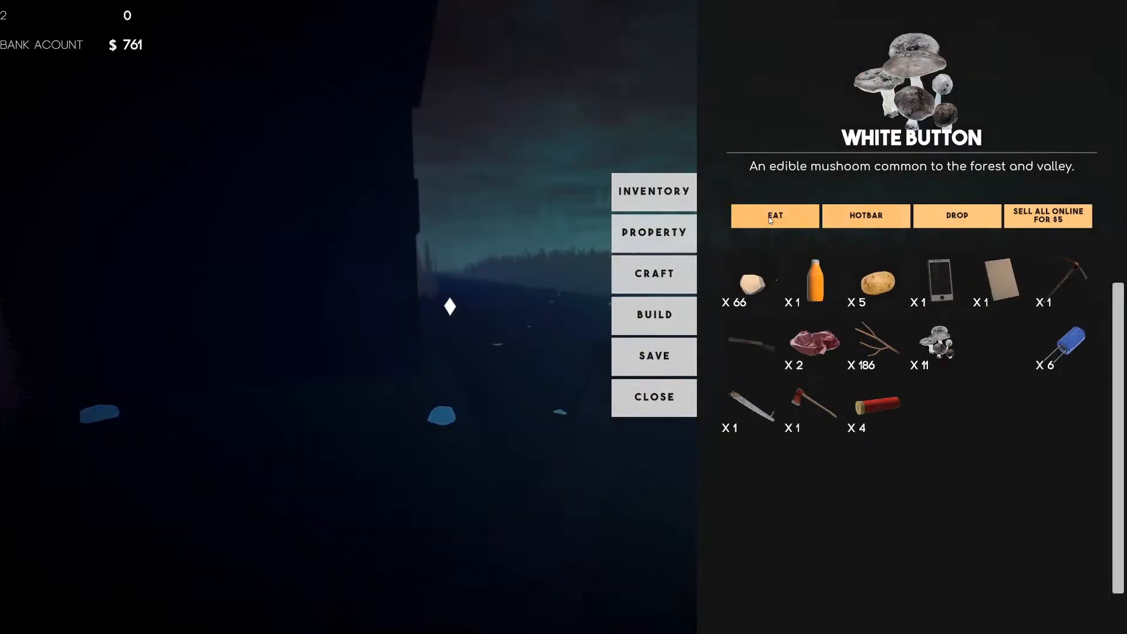
Eat White Button mushrooms and a russet potato, then close and reopen the player menu
{"action": "left_click", "coordinate": [876, 281]}
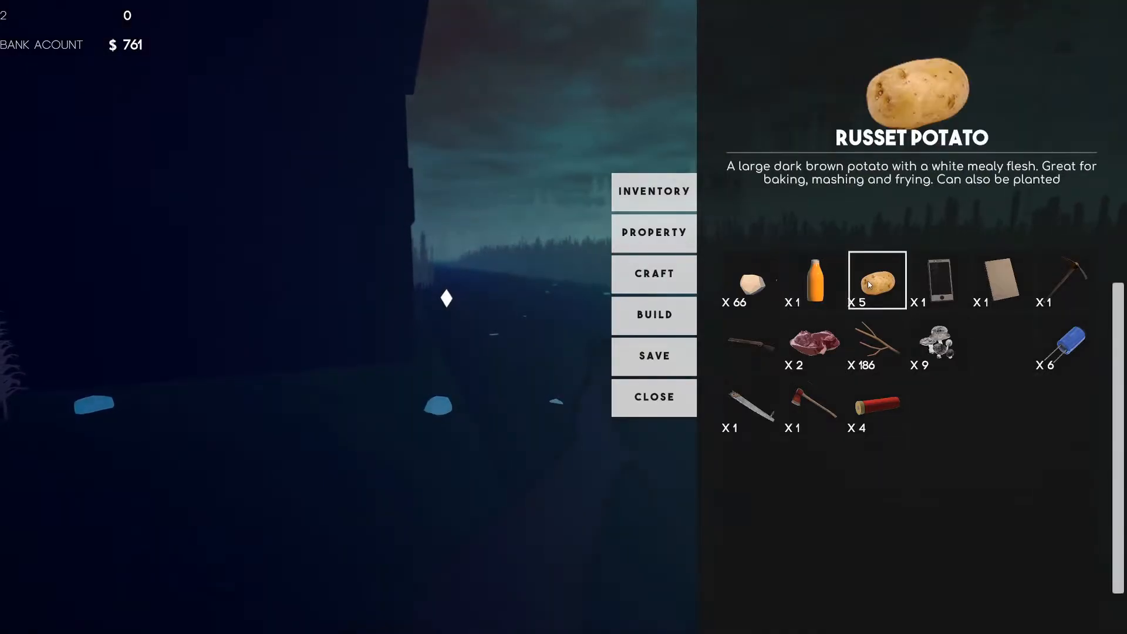
{"action": "left_click", "coordinate": [653, 397]}
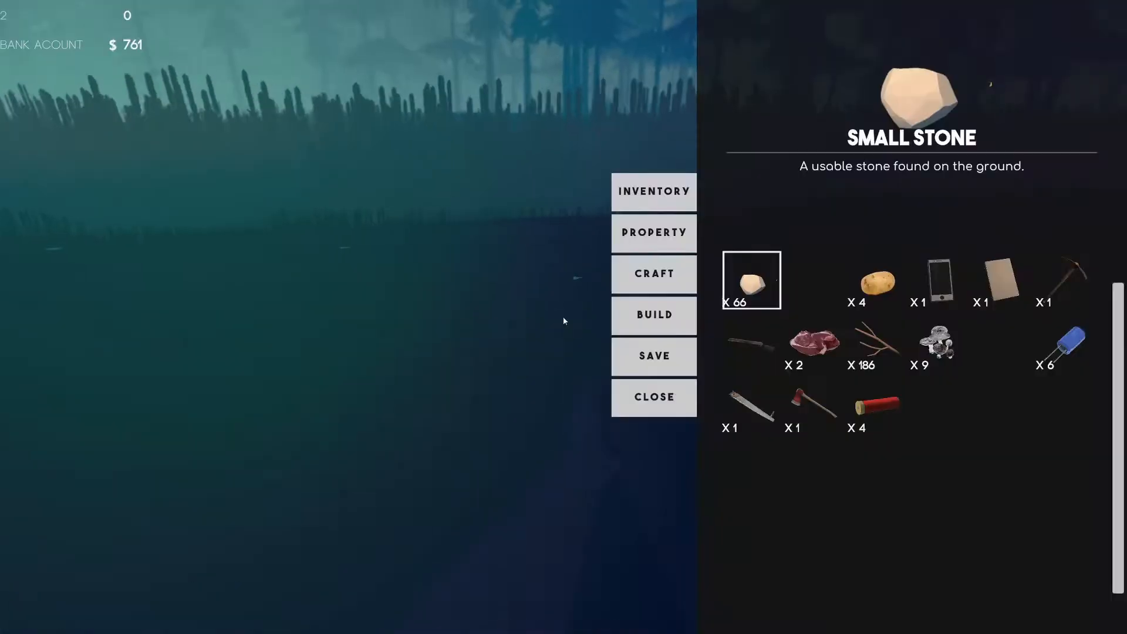
{"action": "left_click", "coordinate": [653, 397]}
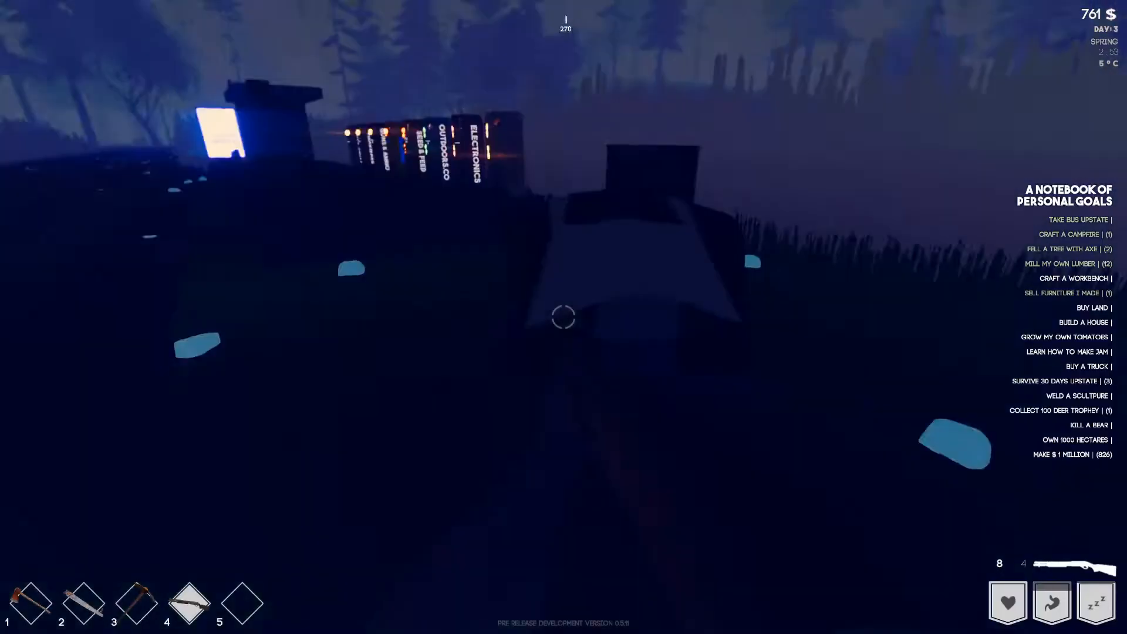
{"action": "key", "text": "tab"}
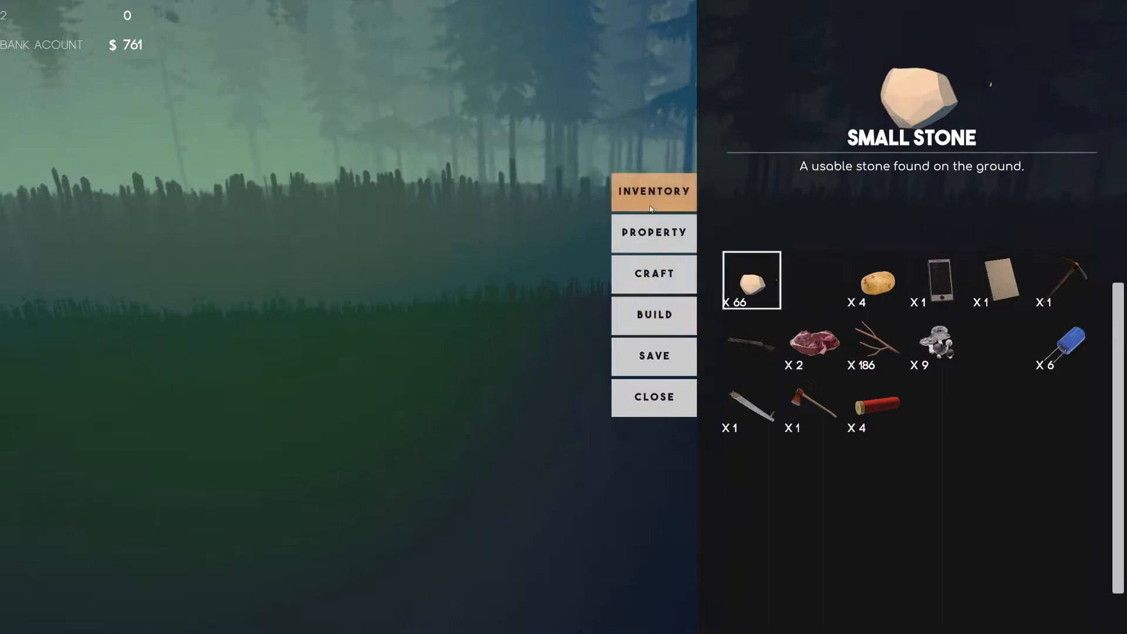
View the property claims and the 0.10 hectare price without buying
{"action": "left_click", "coordinate": [654, 233]}
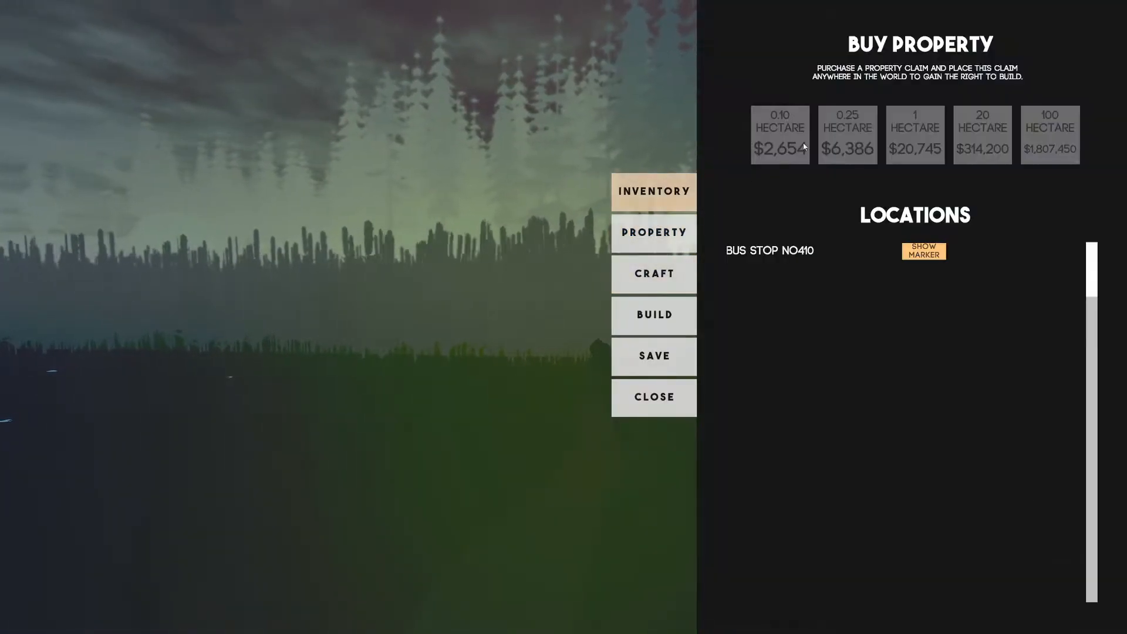
{"action": "left_click", "coordinate": [653, 397]}
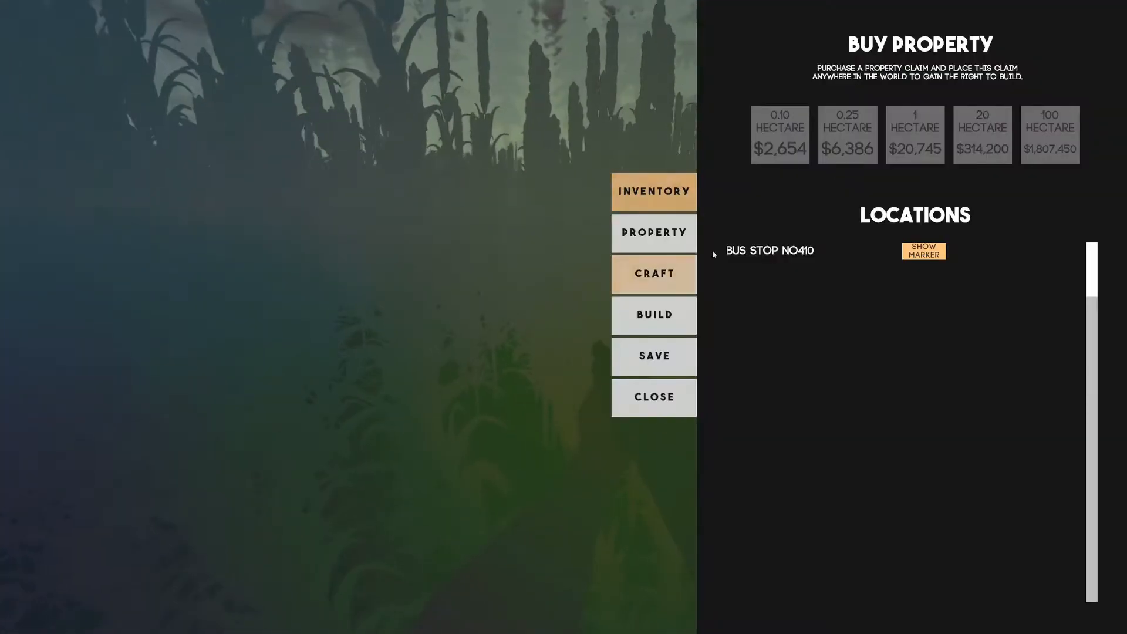
{"action": "left_click", "coordinate": [653, 397]}
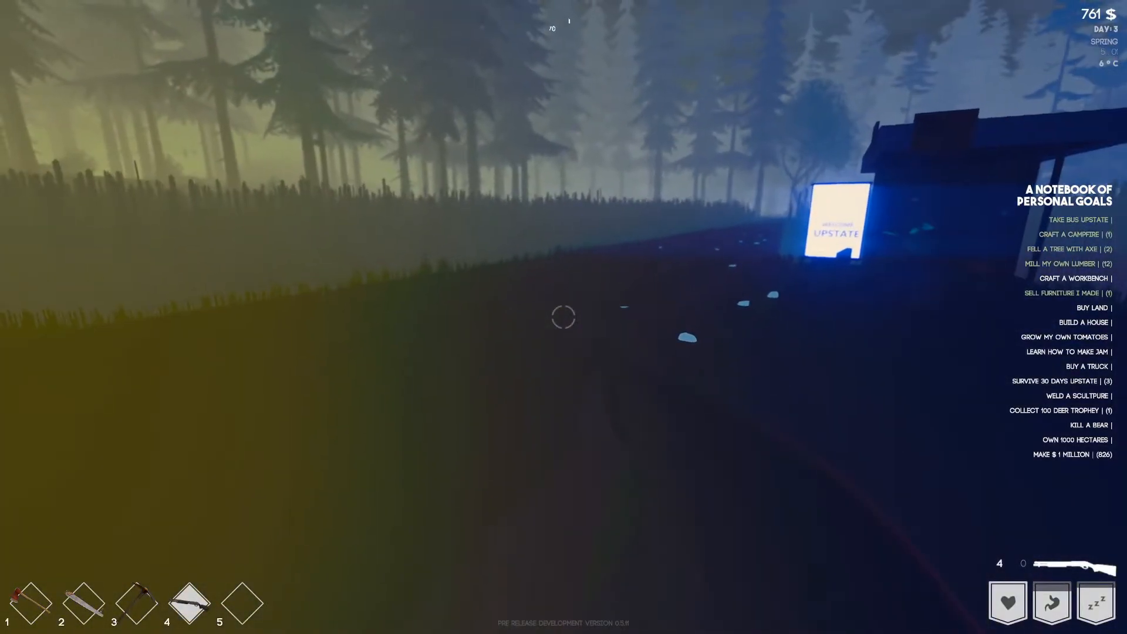
{"action": "mouse_move", "coordinate": [564, 317]}
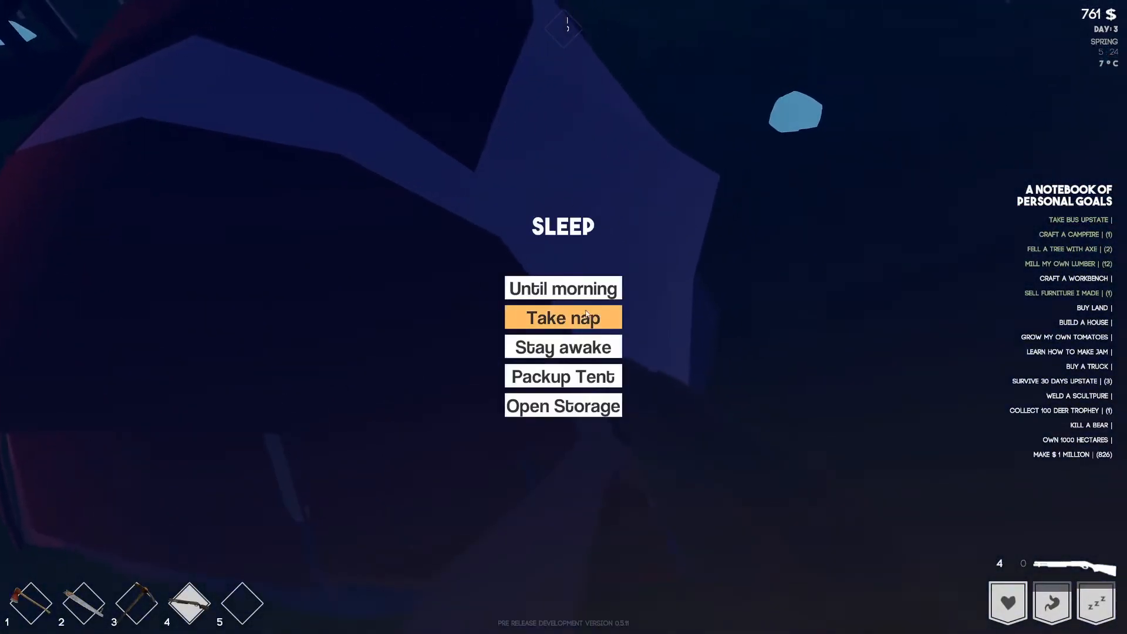
Take a nap in the tent to pass time into the morning
{"action": "left_click", "coordinate": [563, 317]}
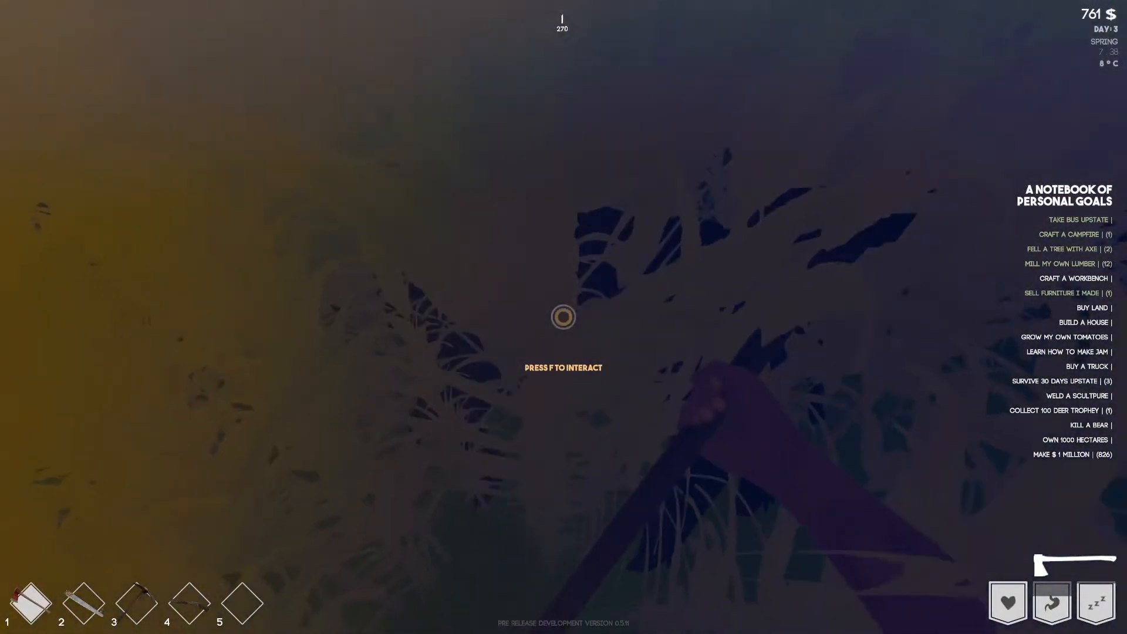
Check the 0.10 hectare claim in the game menu's Property tab
{"action": "key", "text": "f"}
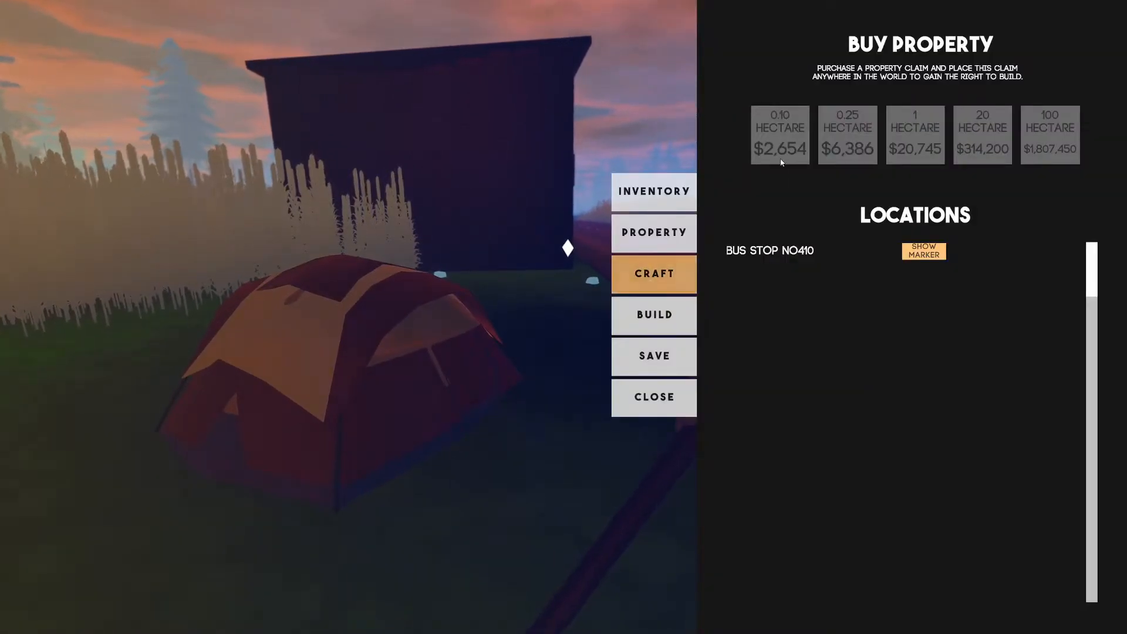
{"action": "left_click", "coordinate": [653, 397]}
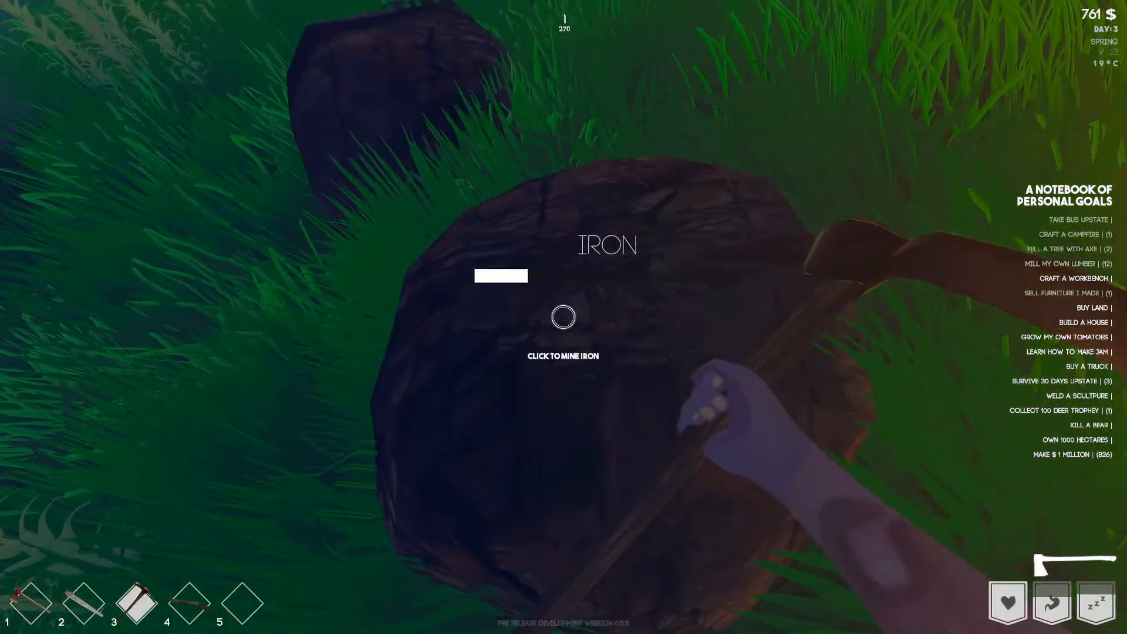
Swing the pickaxe at the iron rock until the mining bar fills
{"action": "left_click", "coordinate": [563, 317]}
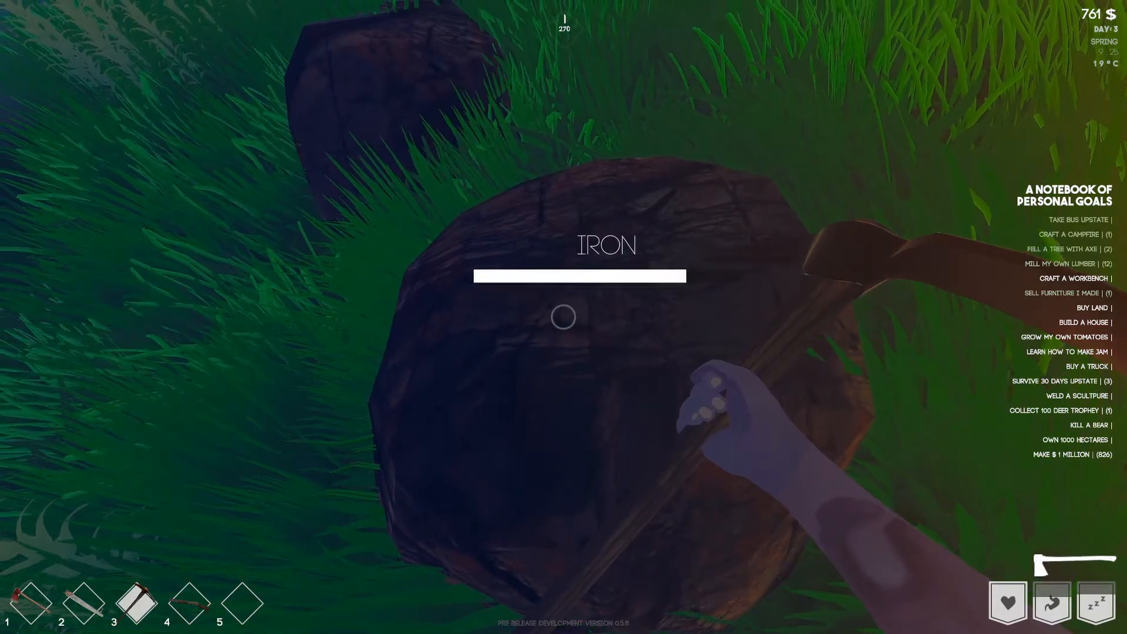
{"action": "left_click", "coordinate": [564, 317]}
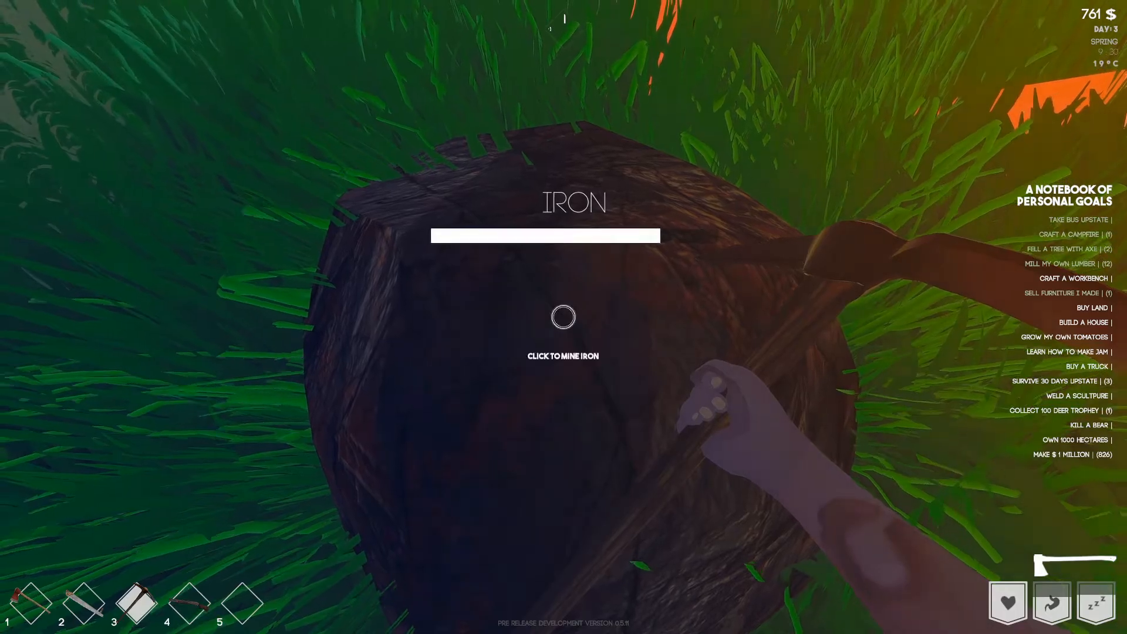
{"action": "left_click", "coordinate": [563, 317]}
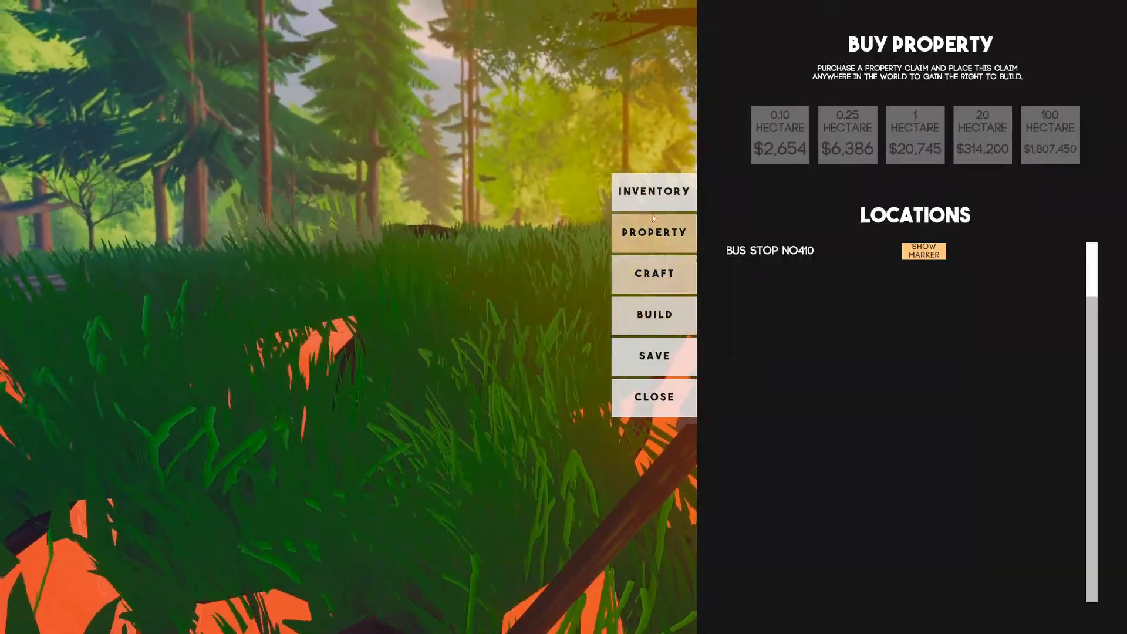
Check the 77 small stones in the inventory, then return to Buy Property
{"action": "left_click", "coordinate": [653, 192]}
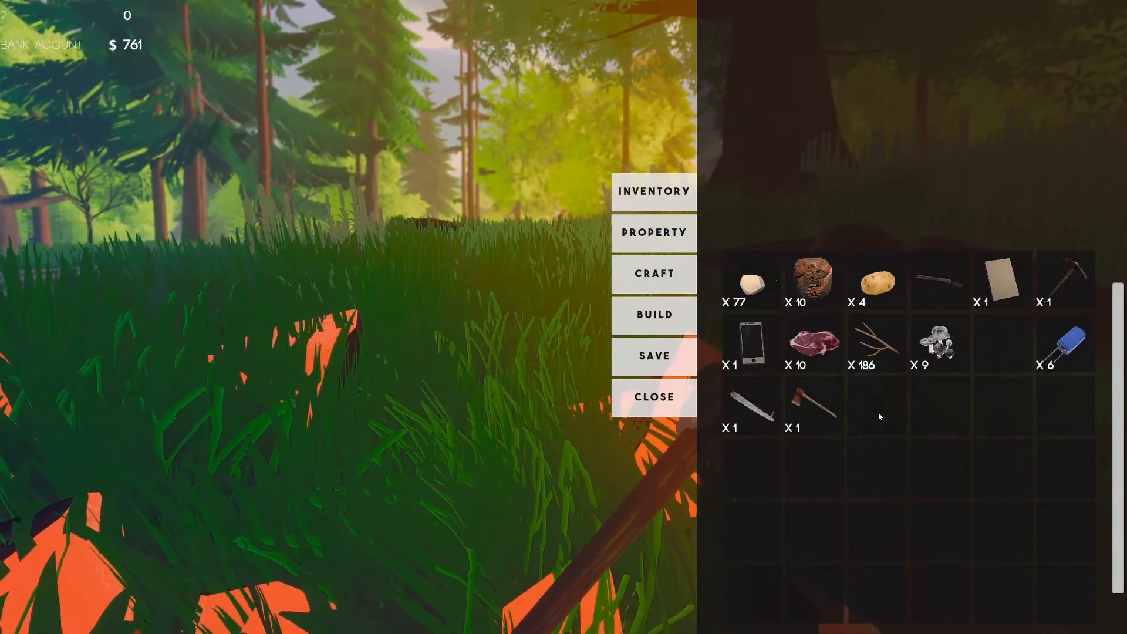
{"action": "mouse_move", "coordinate": [750, 282]}
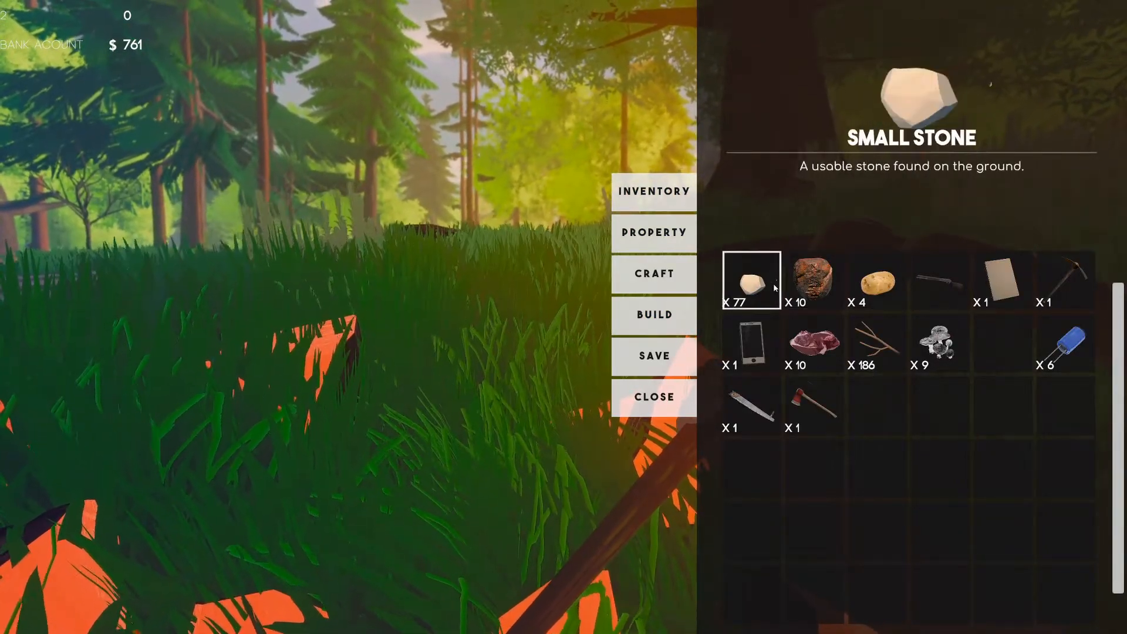
{"action": "left_click", "coordinate": [653, 397]}
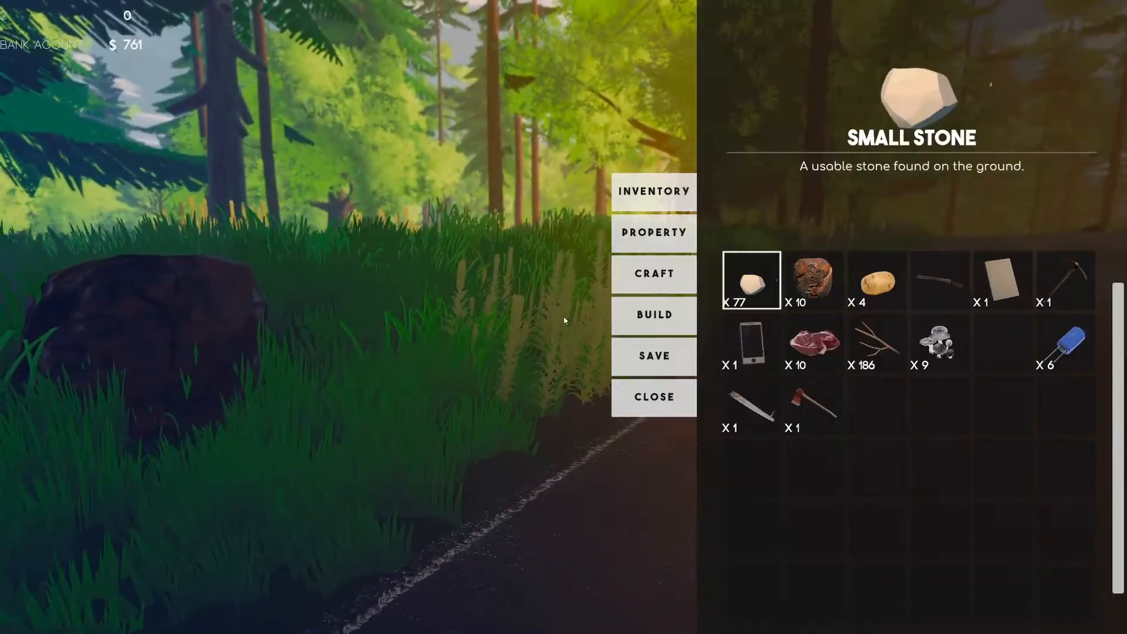
{"action": "left_click", "coordinate": [654, 232]}
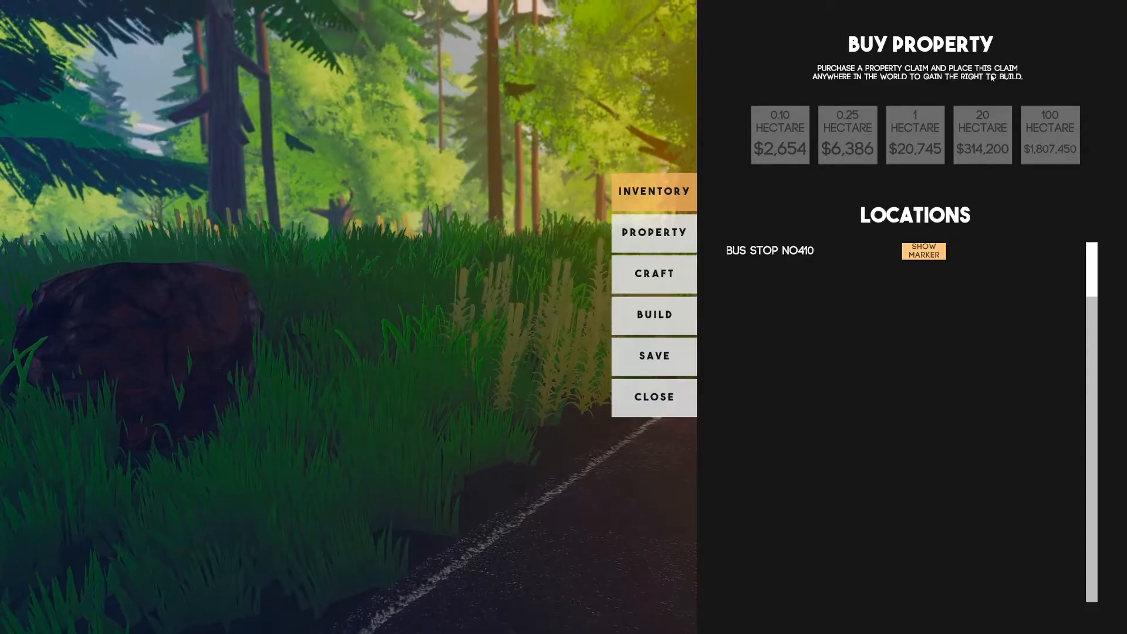
Buy the 0.10 hectare claim for $2,654 and find its sign in the inventory
{"action": "left_click", "coordinate": [653, 397]}
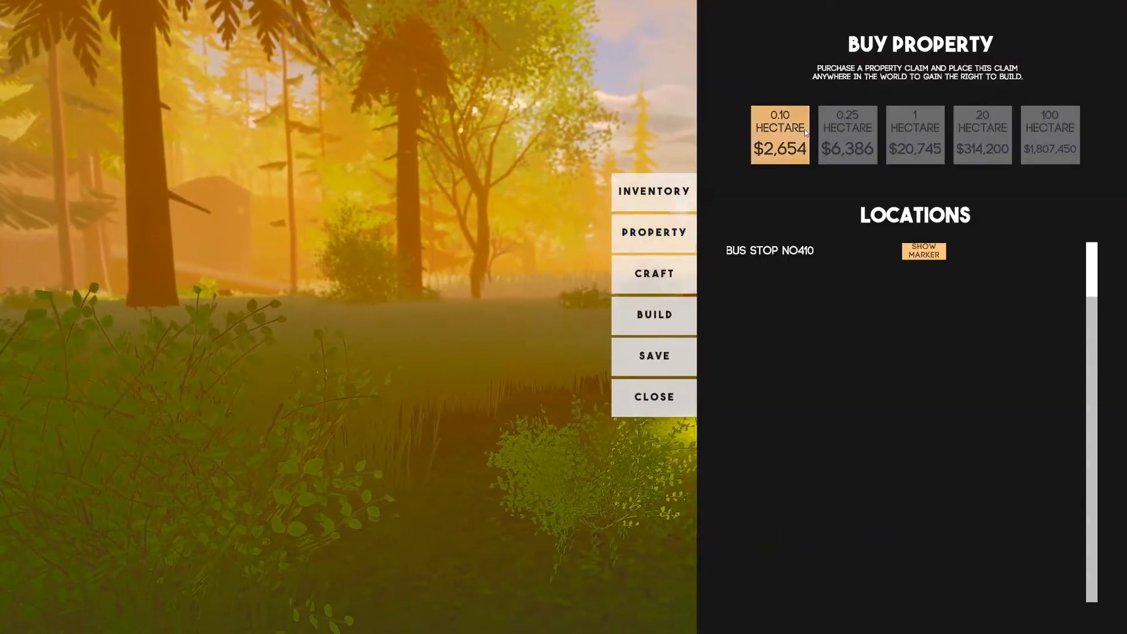
{"action": "left_click", "coordinate": [653, 397]}
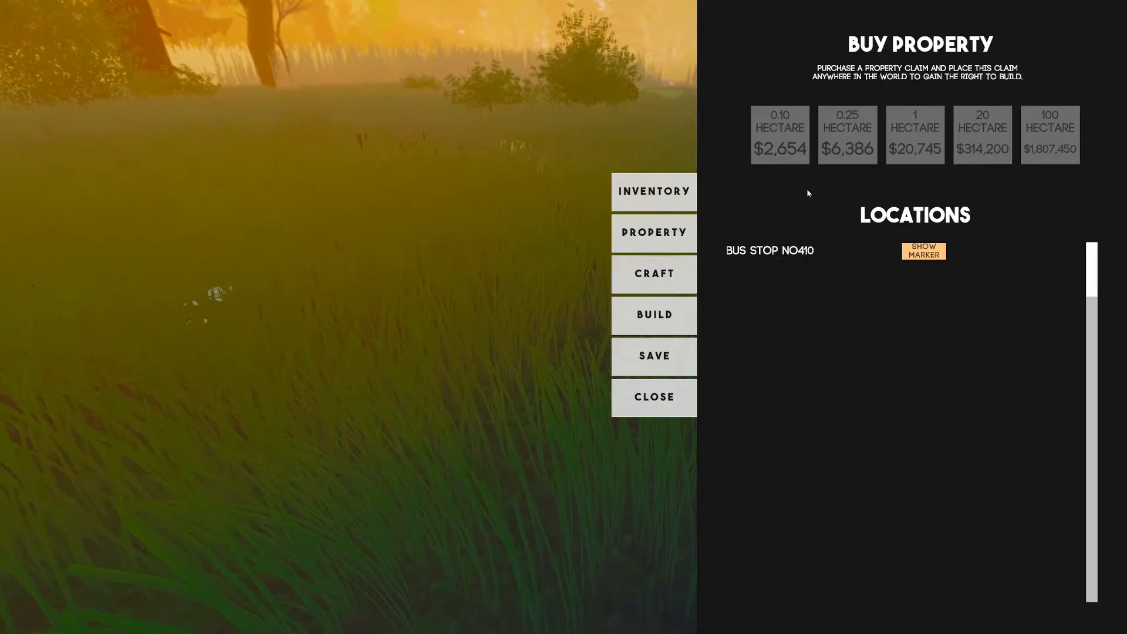
{"action": "left_click", "coordinate": [779, 134]}
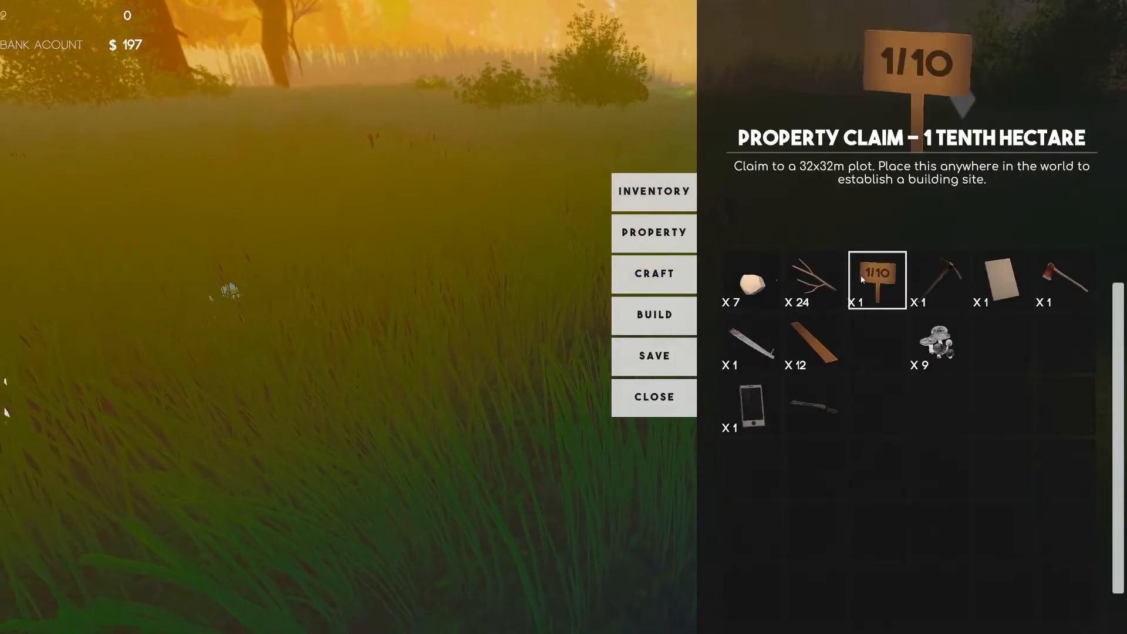
Build the property claim sign from the inventory into the world
{"action": "left_click", "coordinate": [877, 280]}
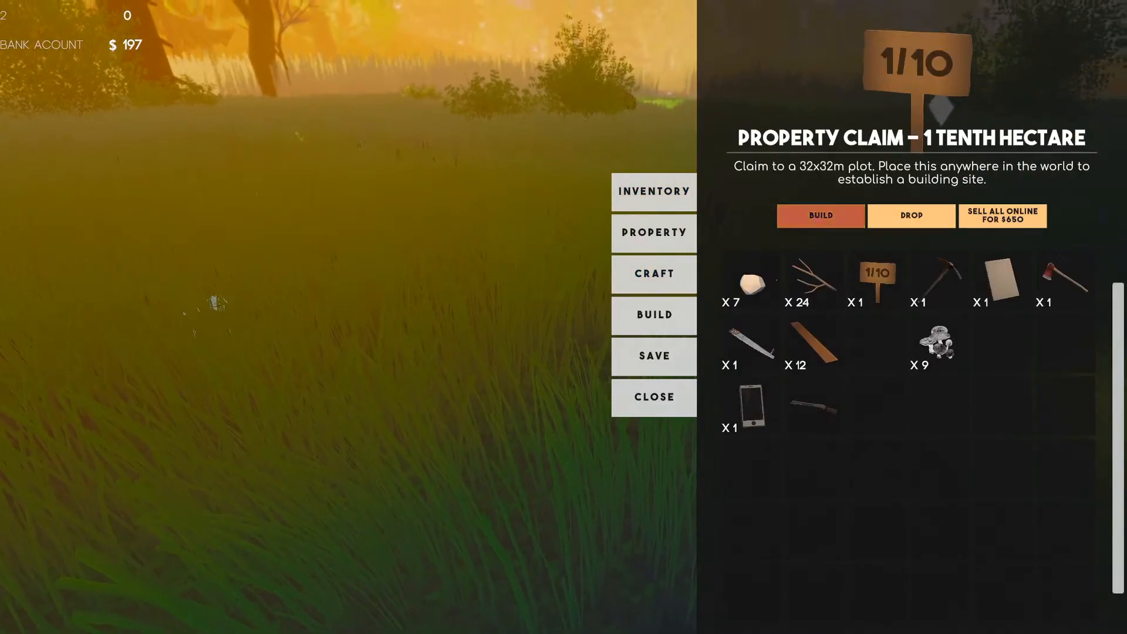
{"action": "left_click", "coordinate": [820, 215]}
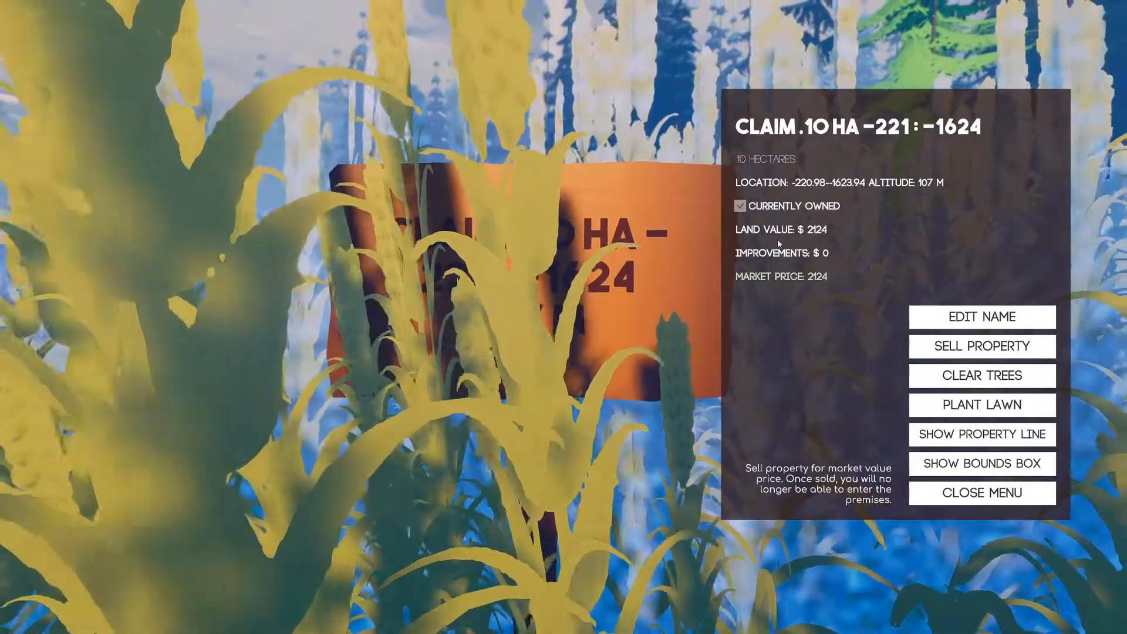
{"action": "mouse_move", "coordinate": [983, 376]}
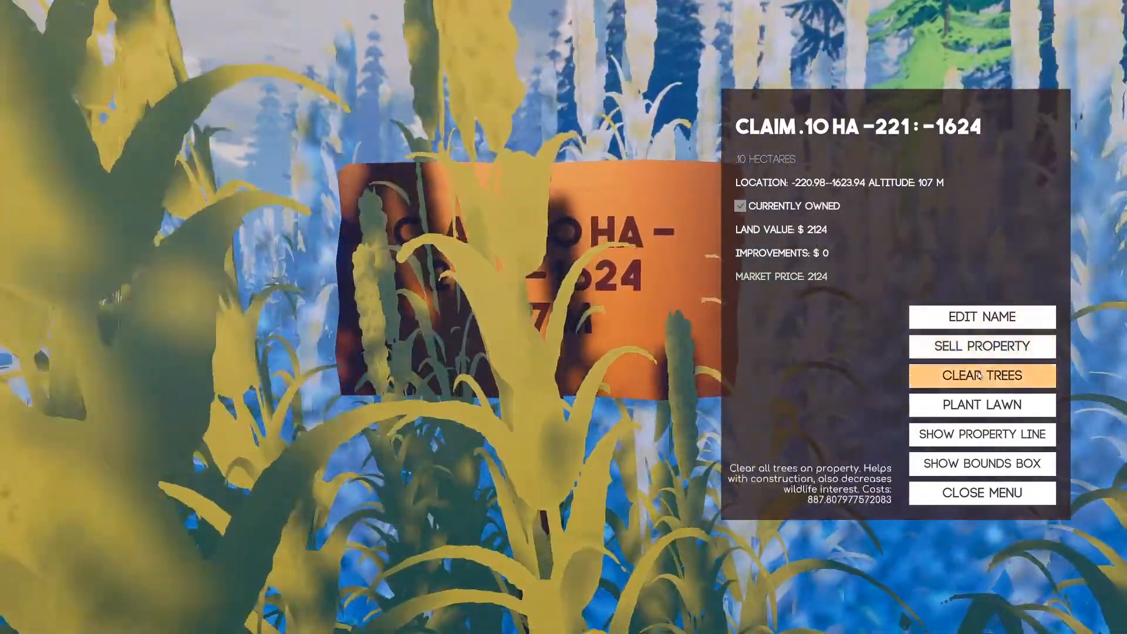
{"action": "mouse_move", "coordinate": [983, 405]}
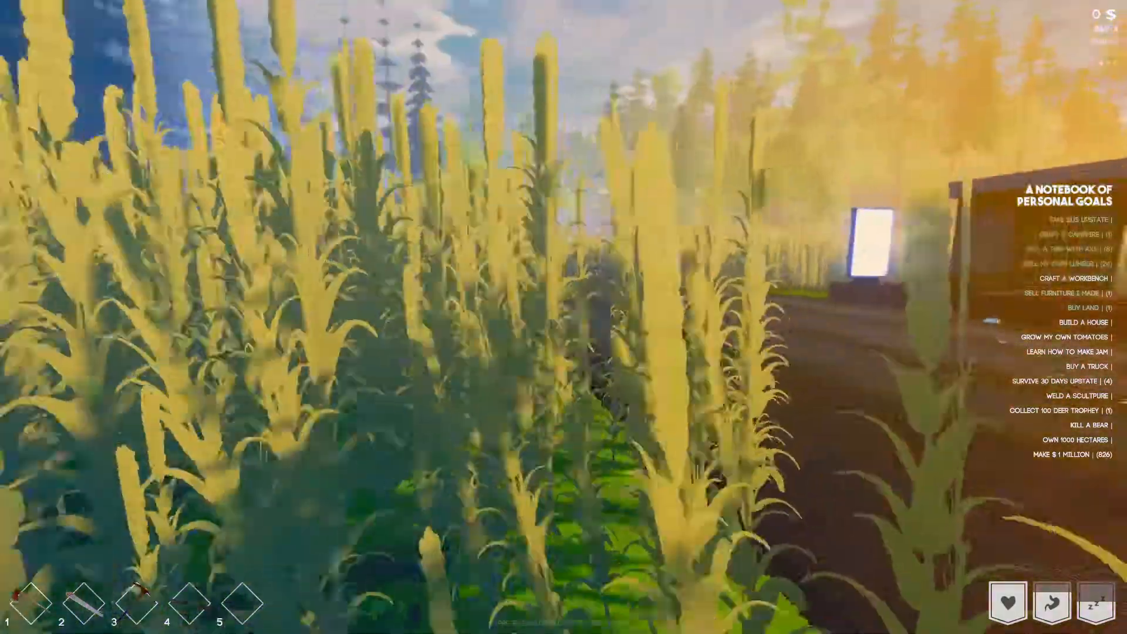
{"action": "mouse_move", "coordinate": [564, 317]}
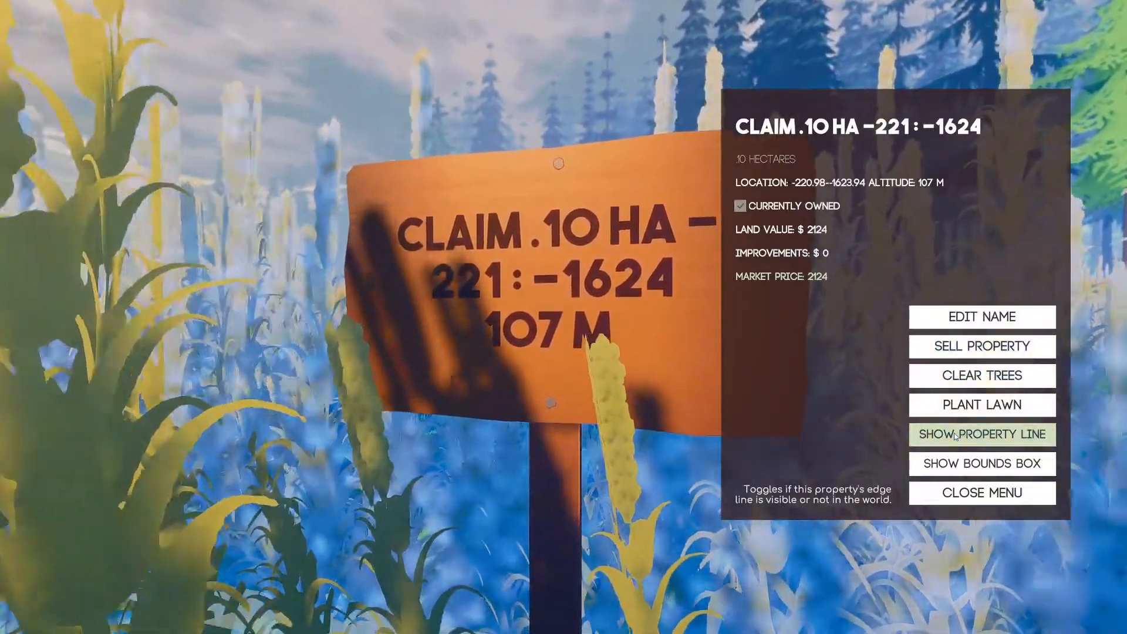
Turn on Show Property Line at the claim sign
{"action": "left_click", "coordinate": [981, 492]}
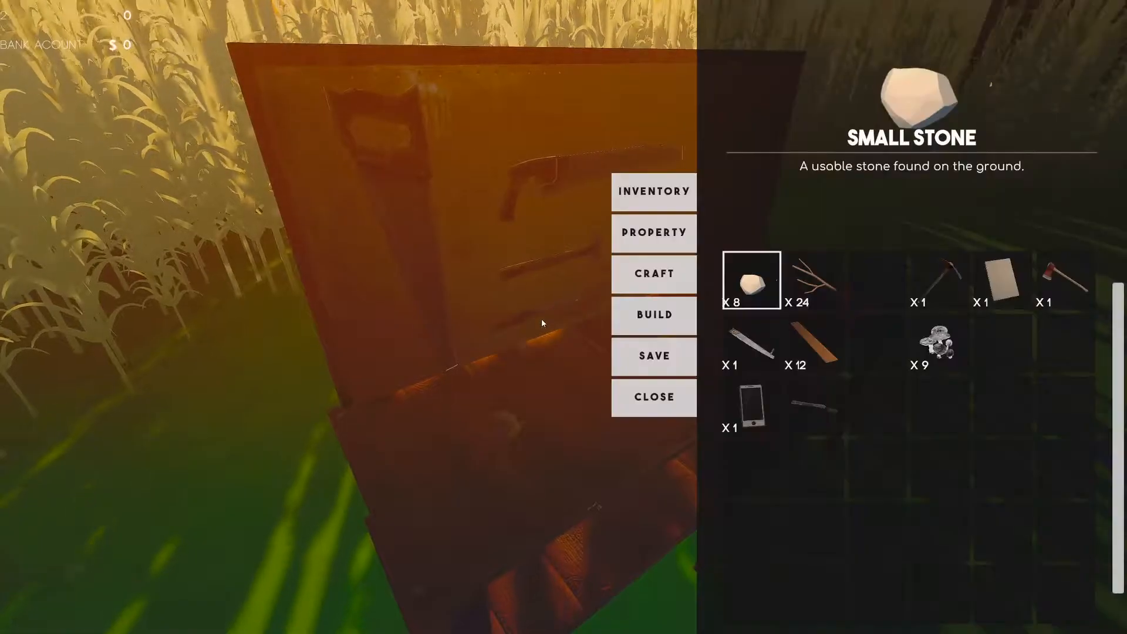
Build the workbench from the inventory onto the claimed plot
{"action": "left_click", "coordinate": [653, 397]}
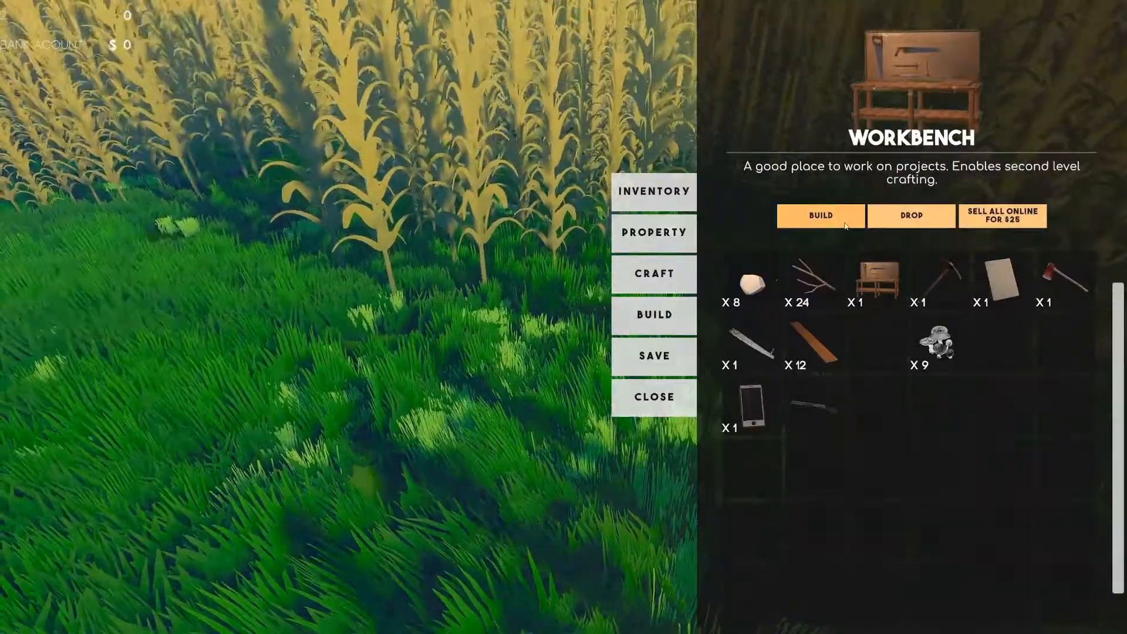
{"action": "left_click", "coordinate": [819, 216]}
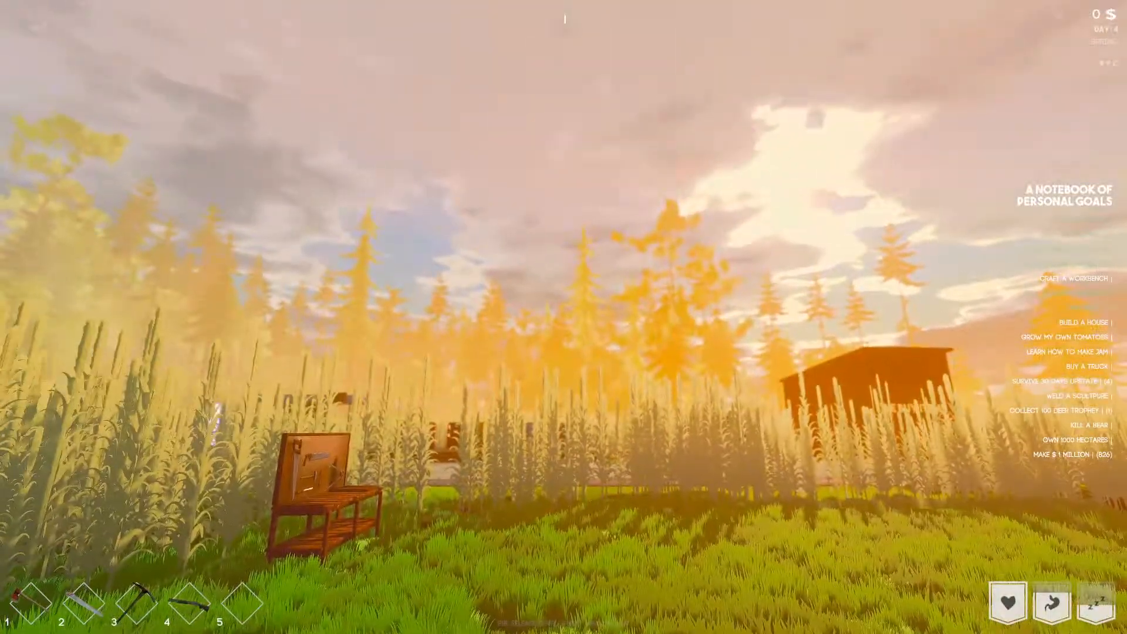
{"action": "mouse_move", "coordinate": [547, 345]}
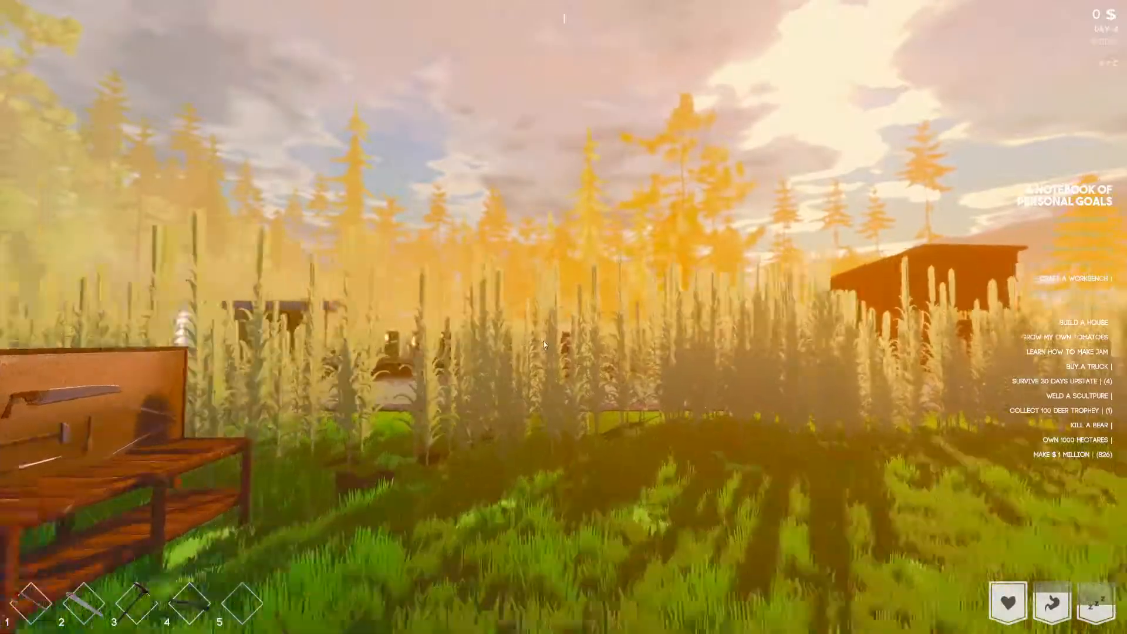